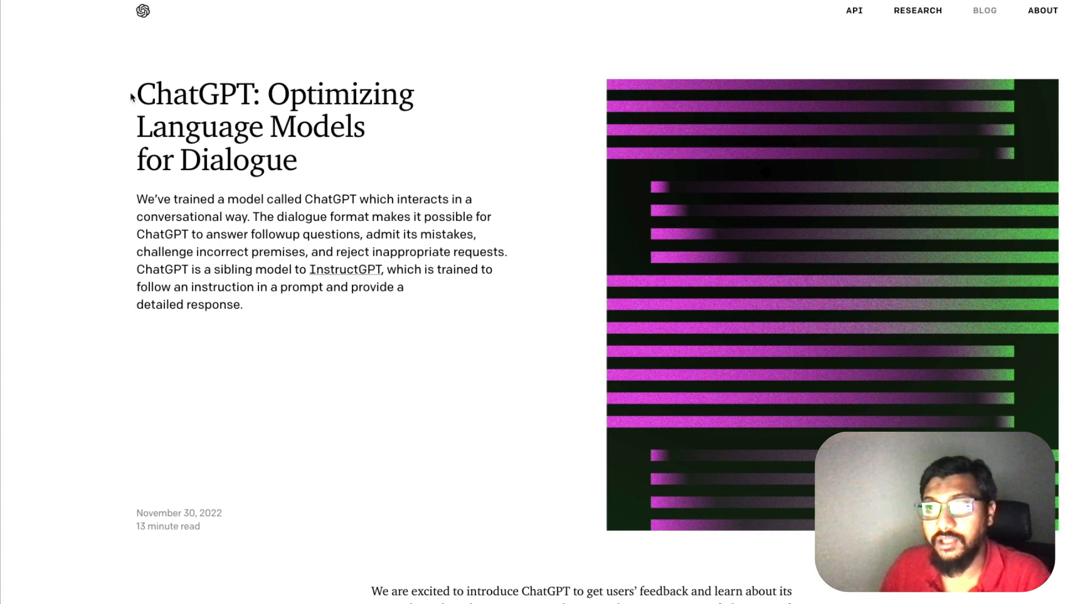
Highlight the post title, the follow-up sentence, and 'Reinforcement Learning from Human Feedback' in Methods
drag(268, 94, 296, 160)
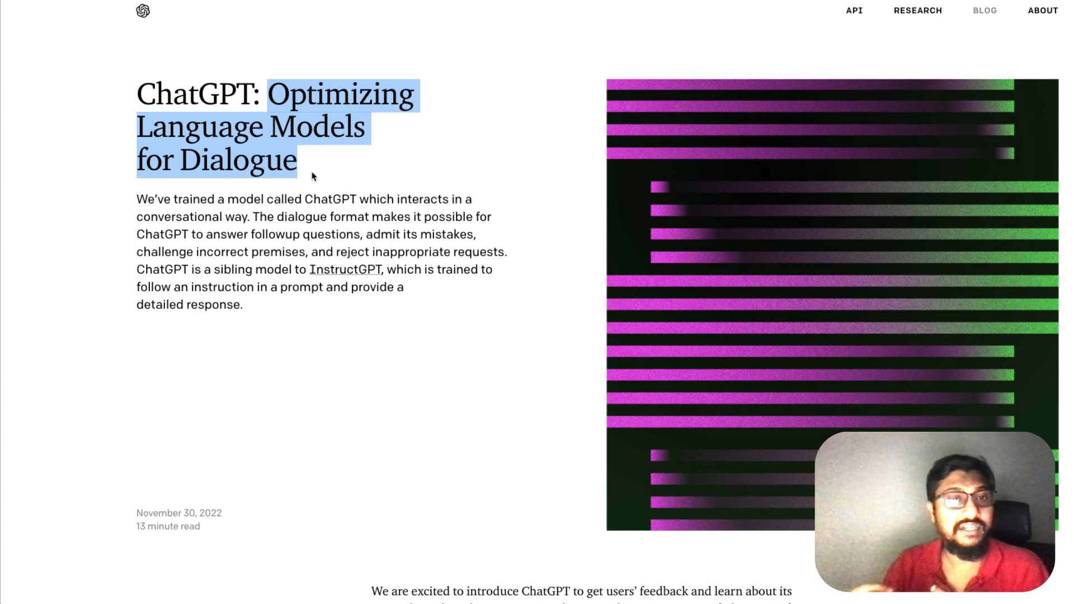
mouse_move(176, 212)
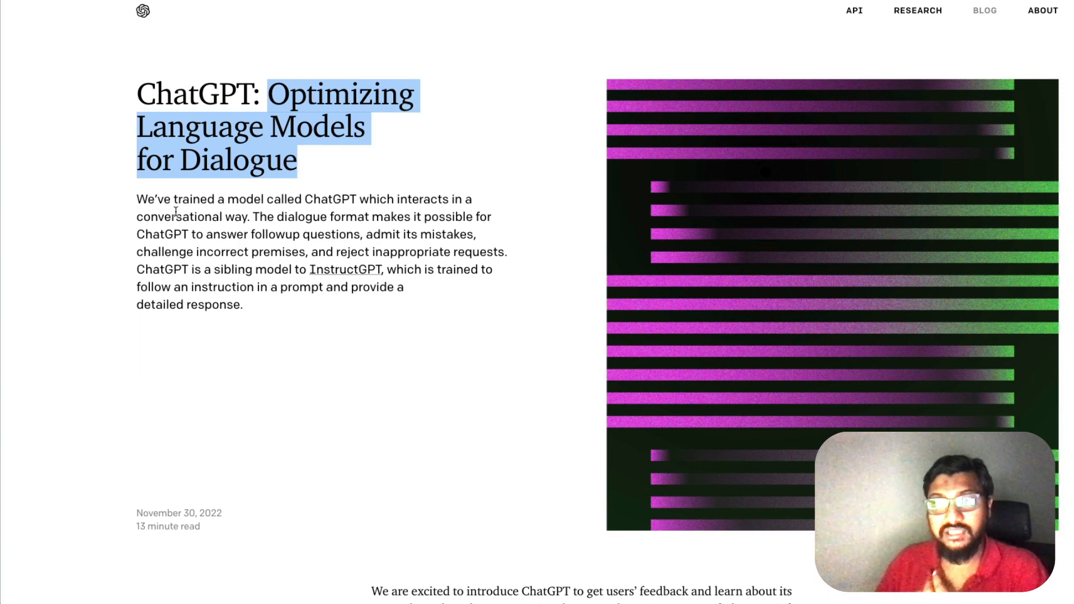
mouse_move(329, 203)
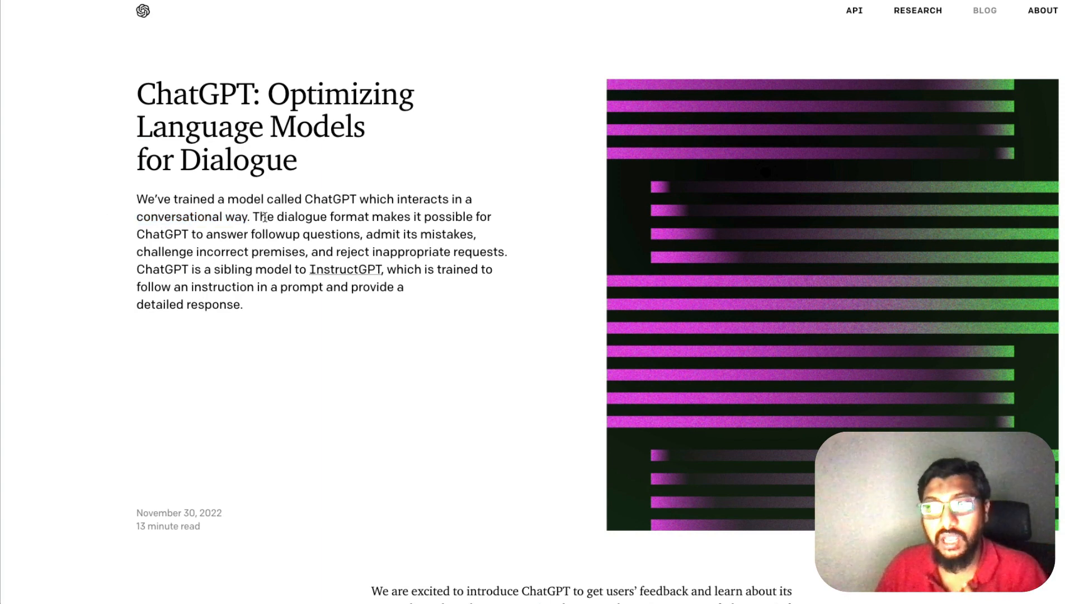
drag(253, 217, 474, 235)
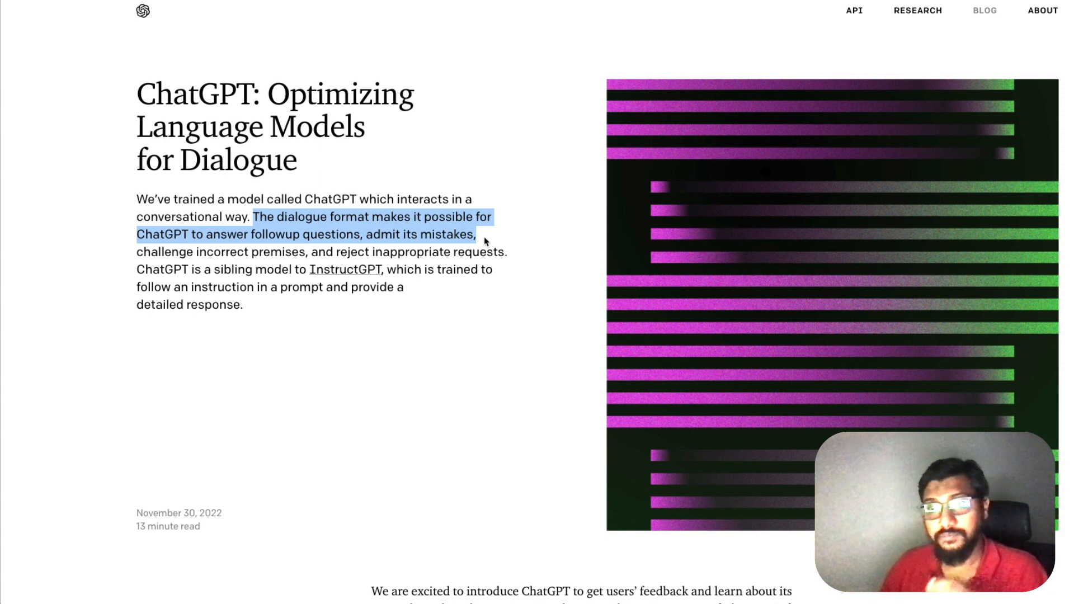
mouse_move(271, 280)
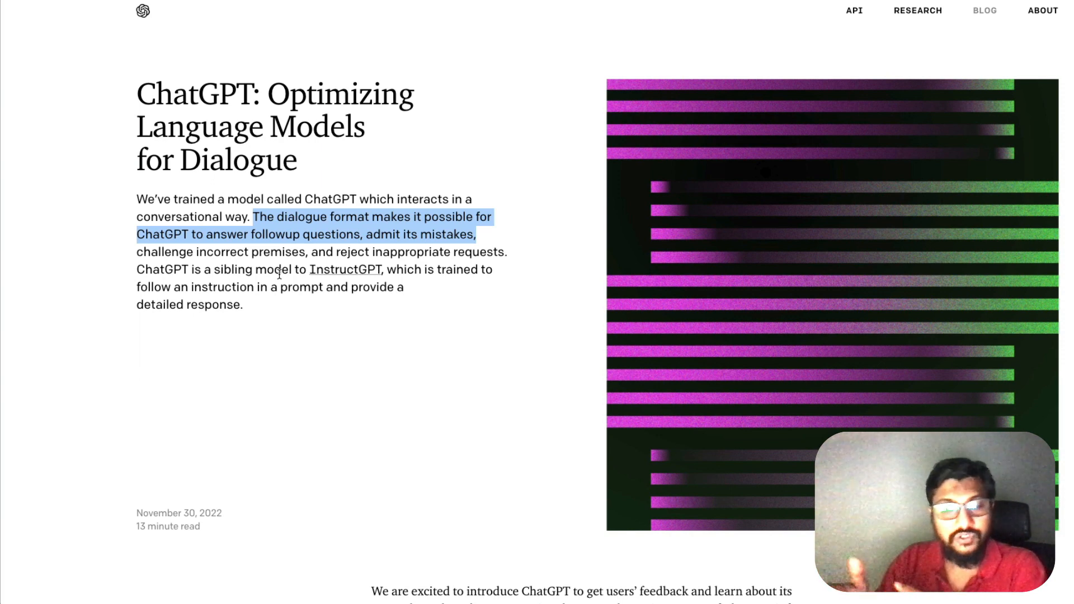
mouse_move(306, 314)
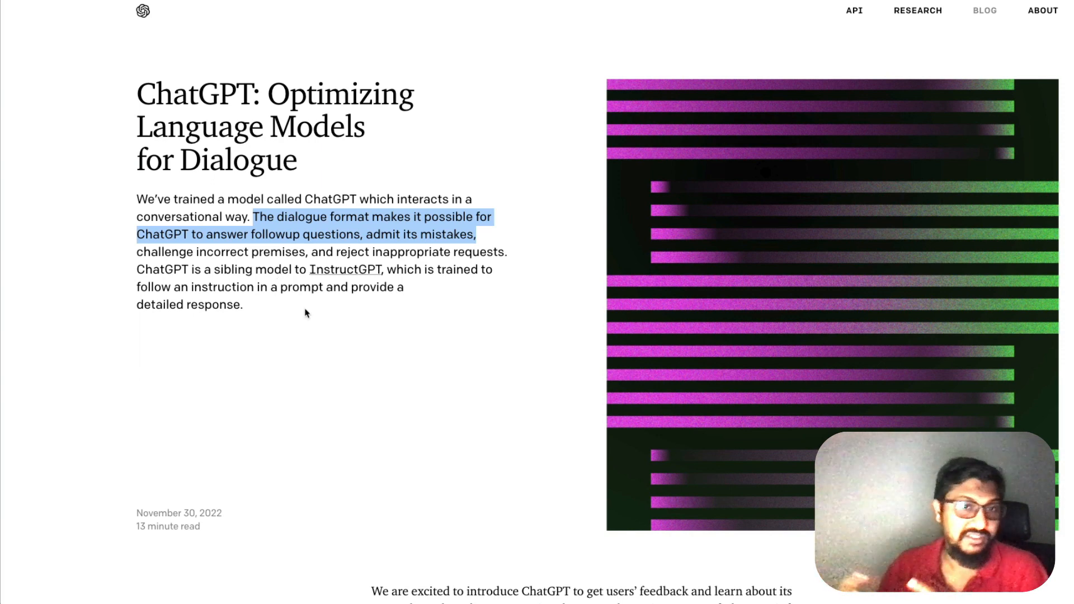
scroll(down, 3)
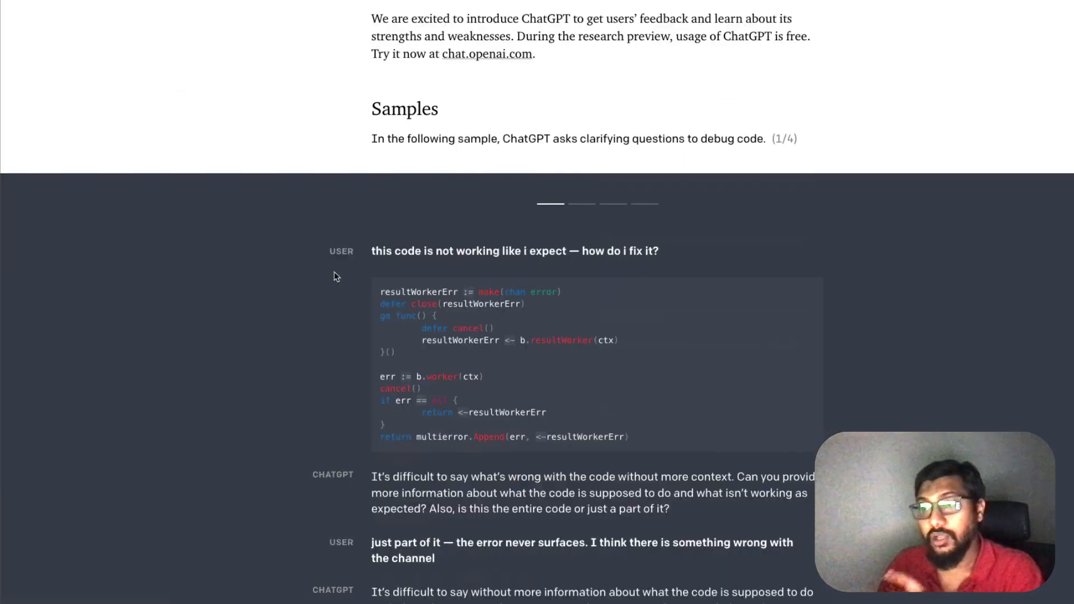
scroll(up, 3)
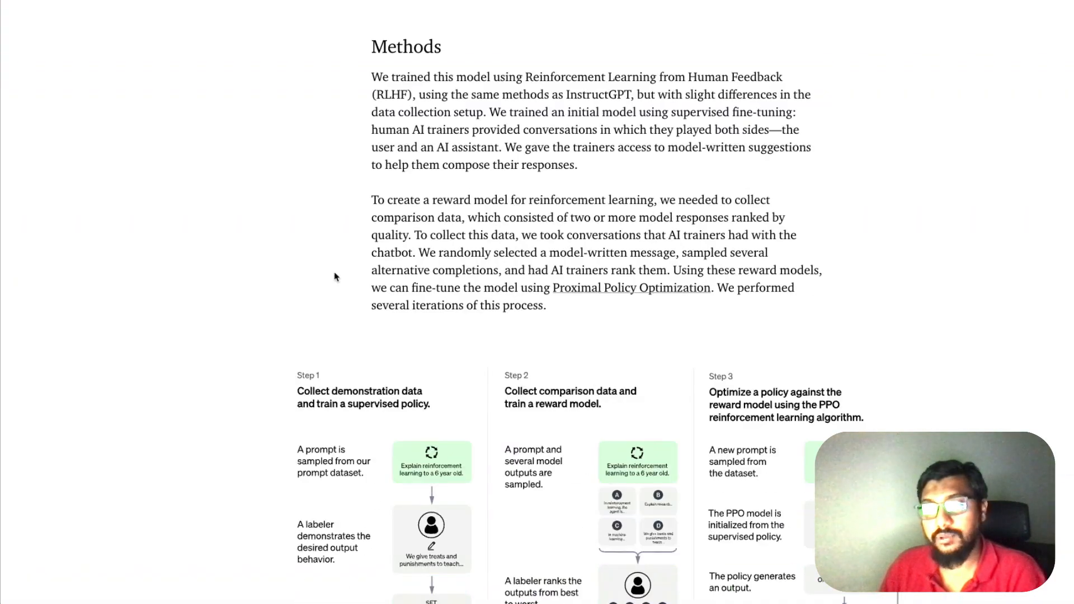
mouse_move(424, 213)
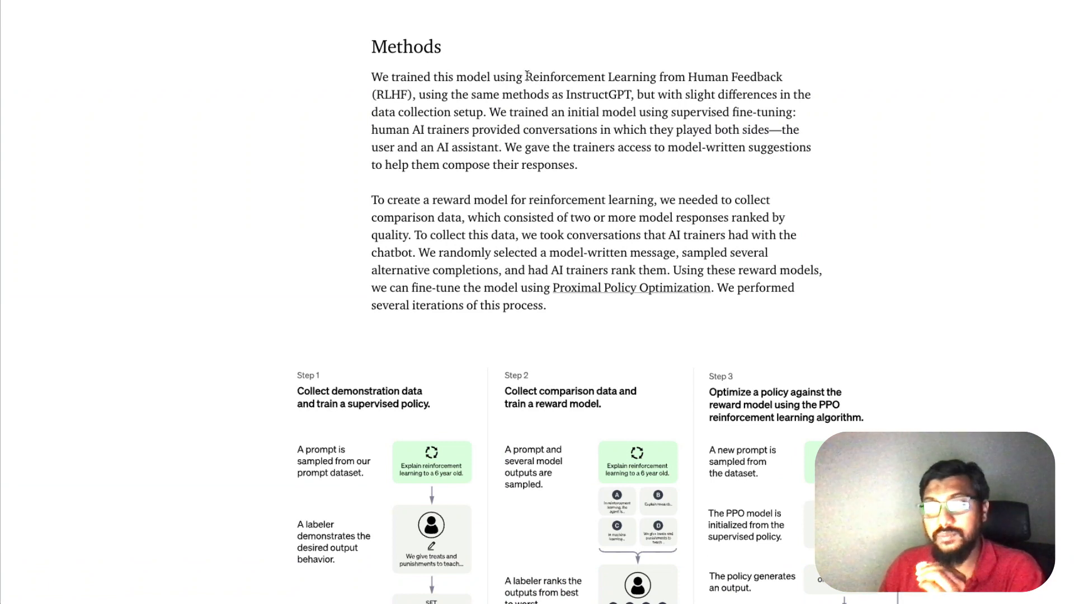
double_click(392, 94)
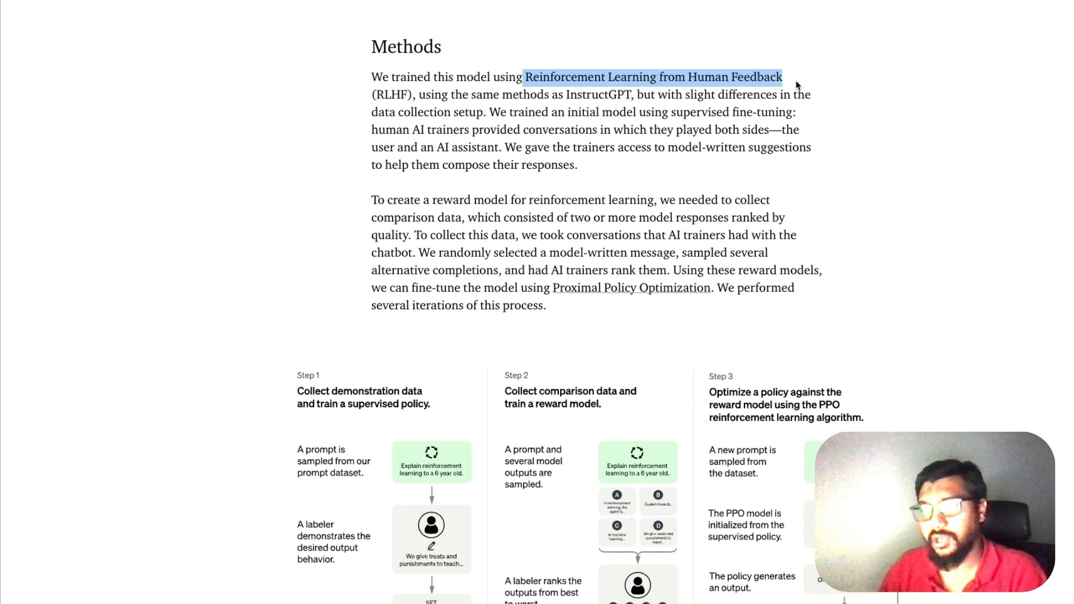
scroll(down, 3)
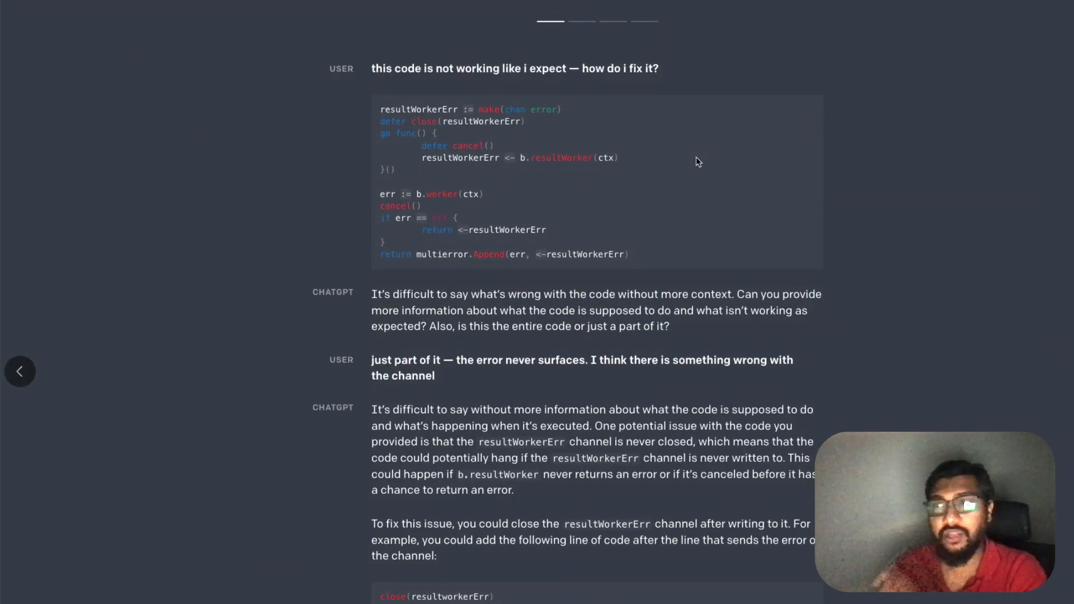
mouse_move(693, 161)
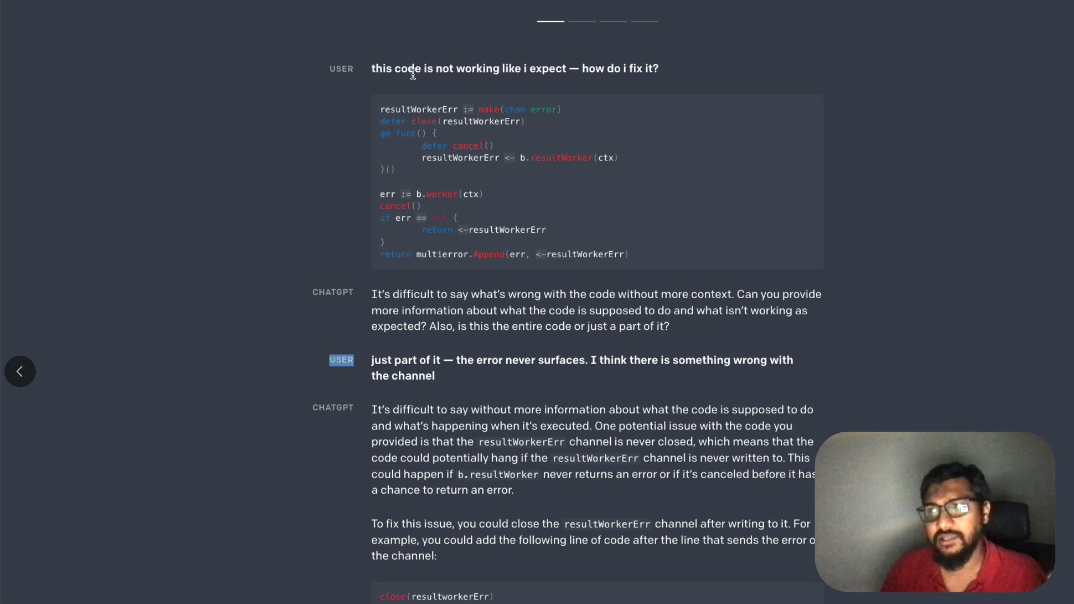
mouse_move(689, 71)
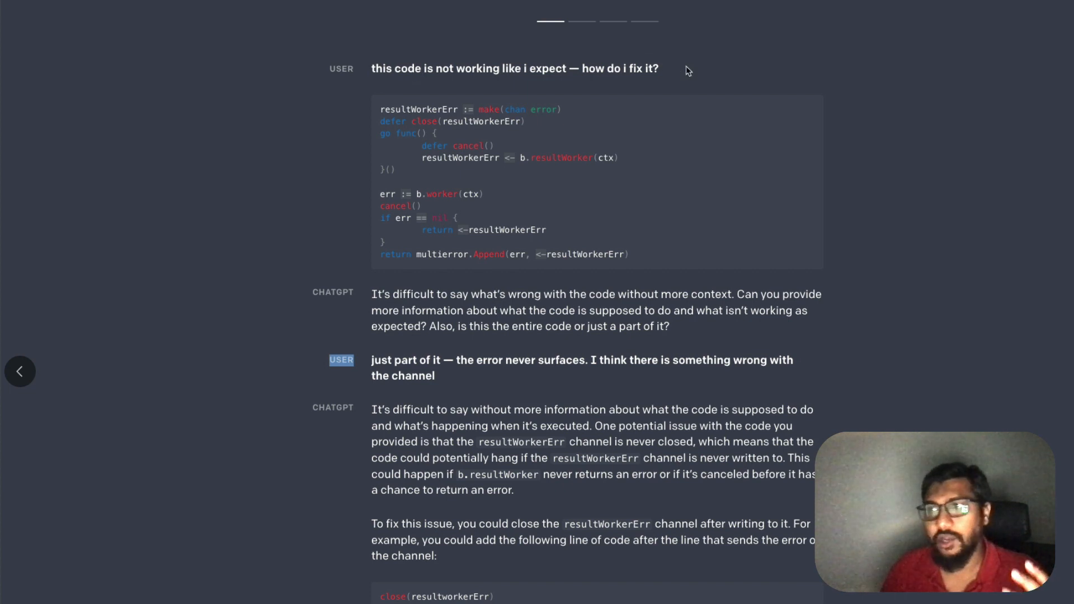
mouse_move(463, 291)
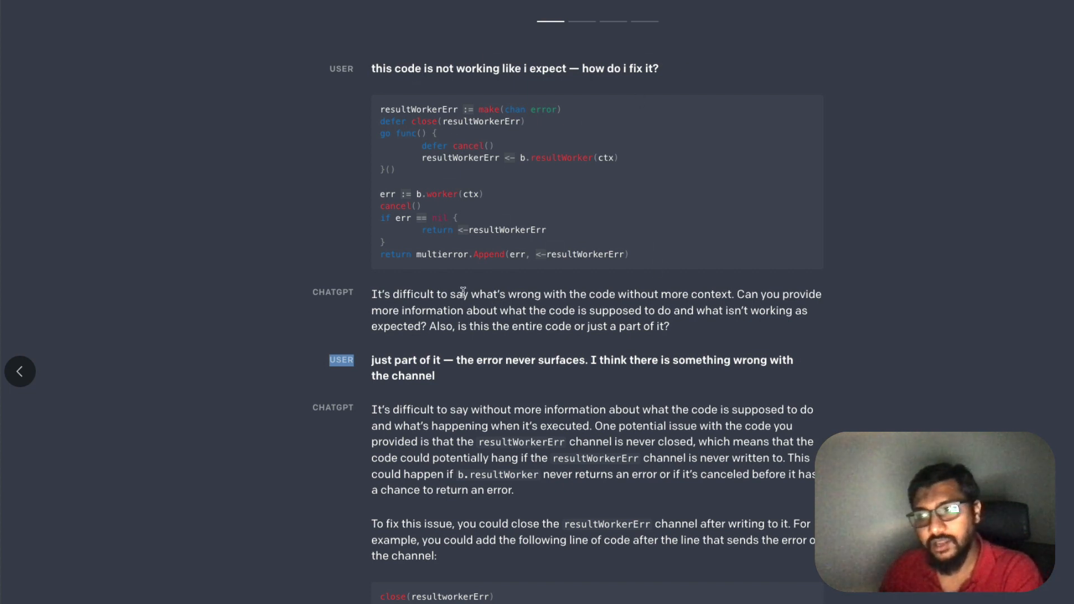
mouse_move(558, 312)
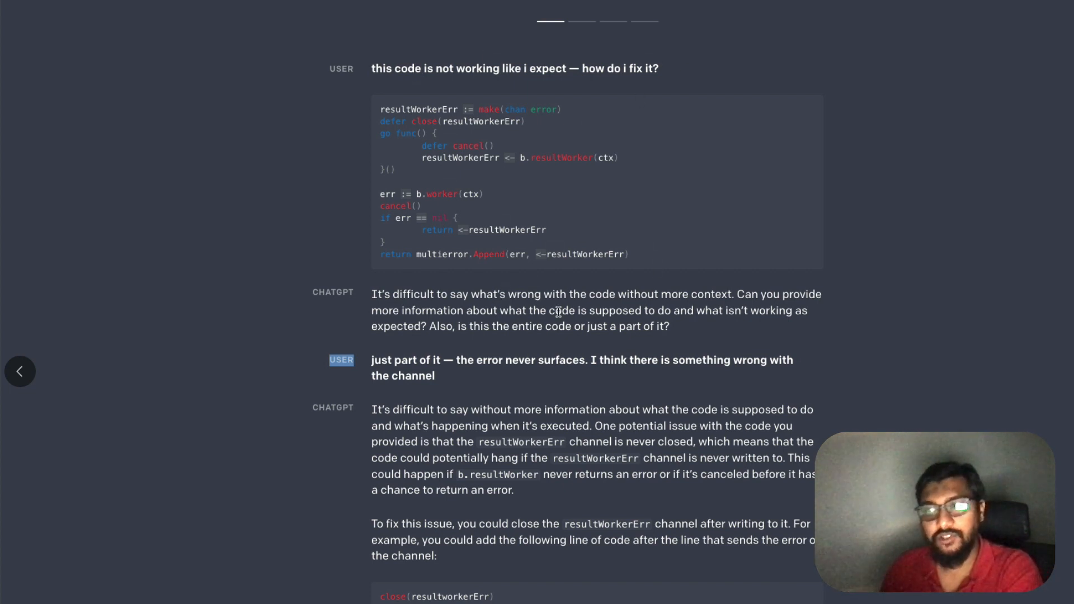
mouse_move(451, 387)
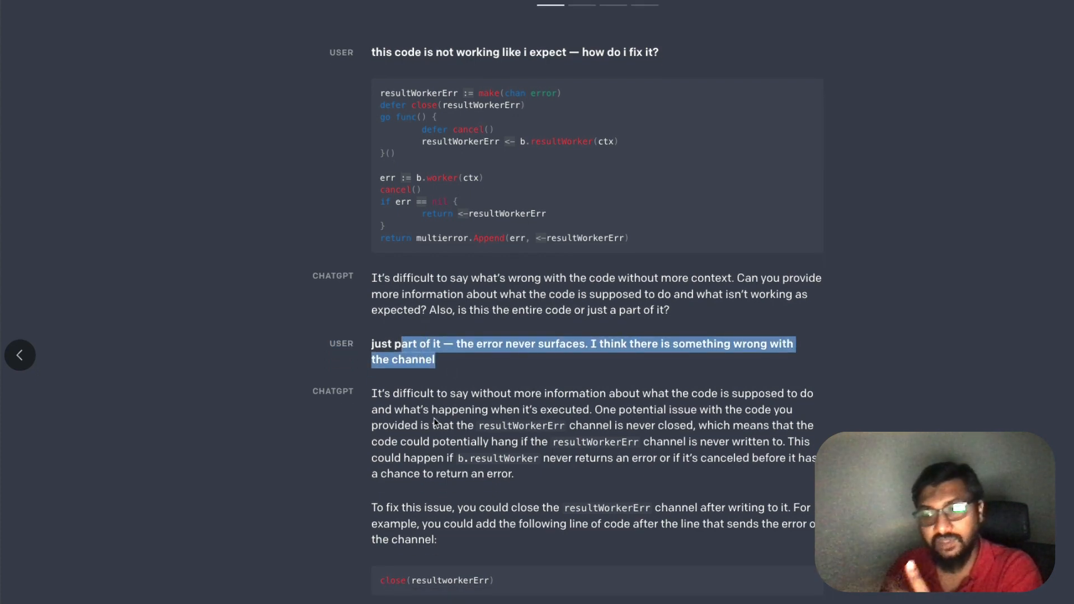
Scroll through the first code-debugging sample, then back up to the Samples heading
scroll(down, 3)
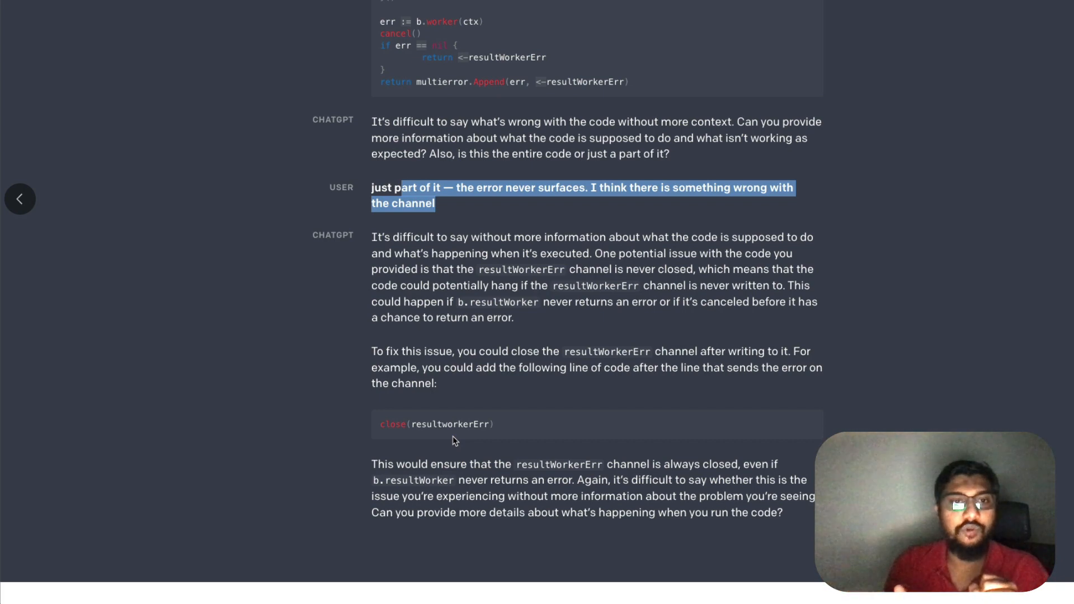
scroll(up, 3)
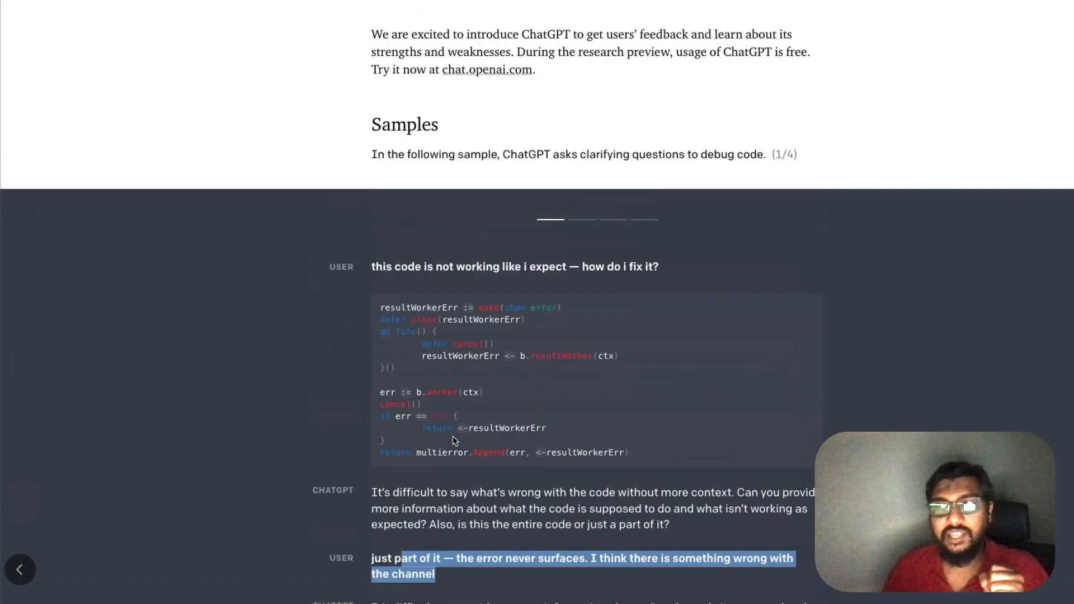
scroll(up, 3)
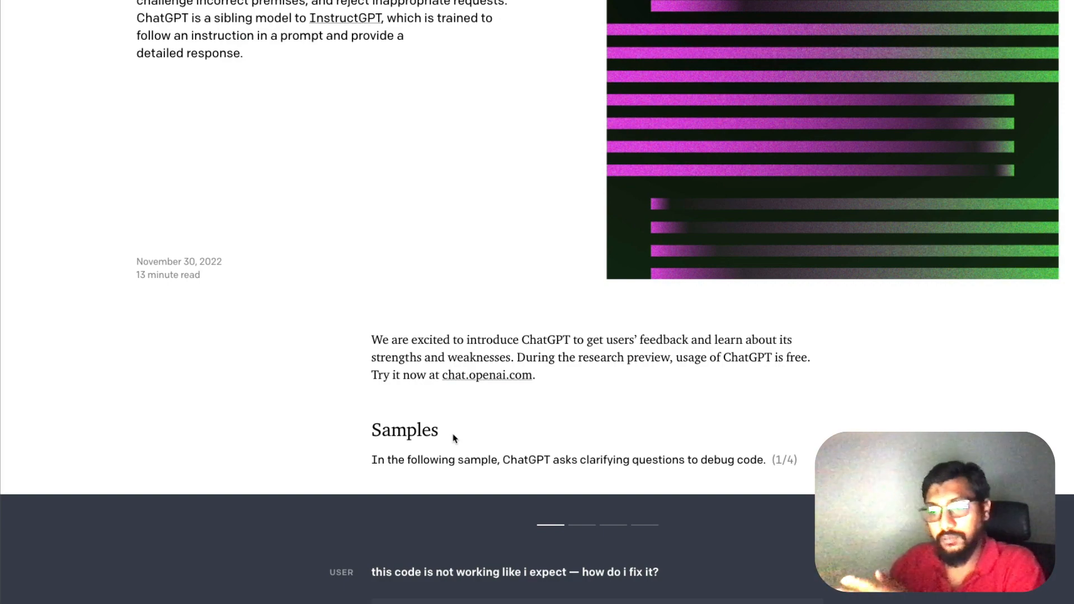
Scroll down to sample 2/4, the refused break-in question with burglary-protection tips
scroll(down, 3)
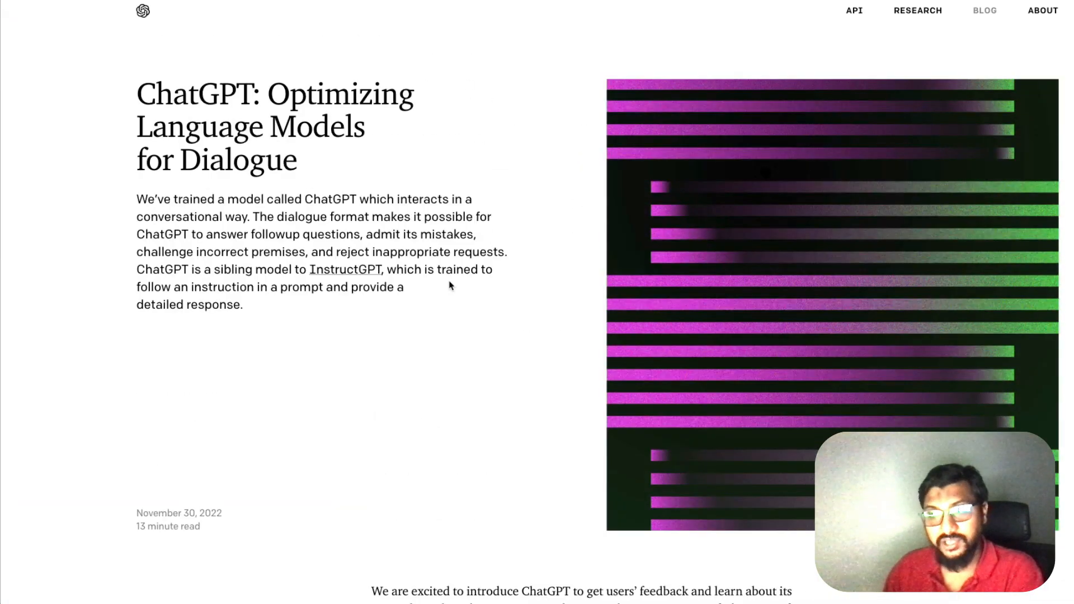
mouse_move(411, 272)
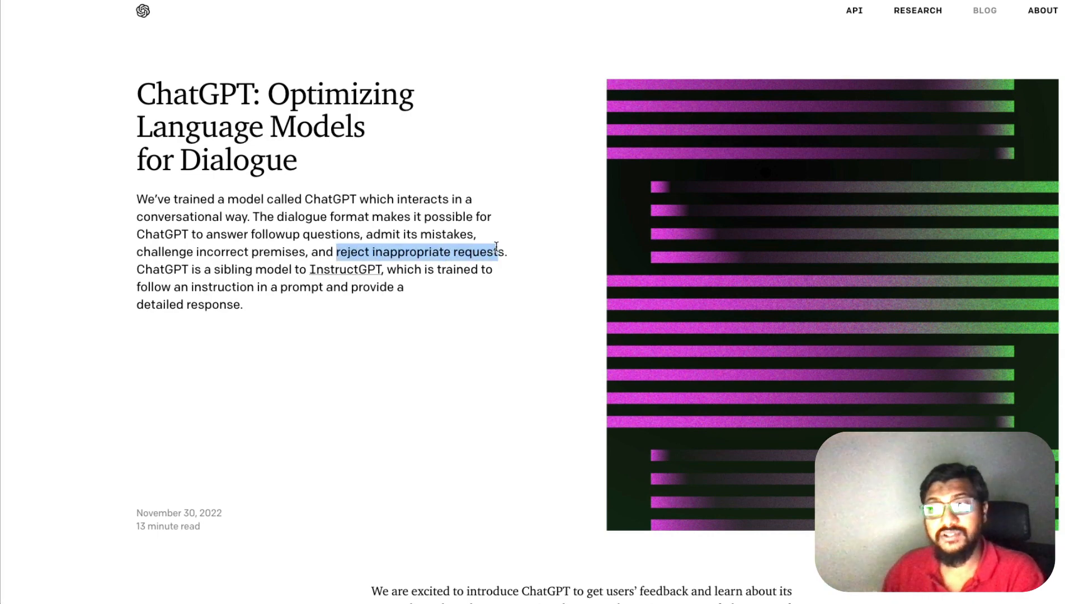
scroll(down, 3)
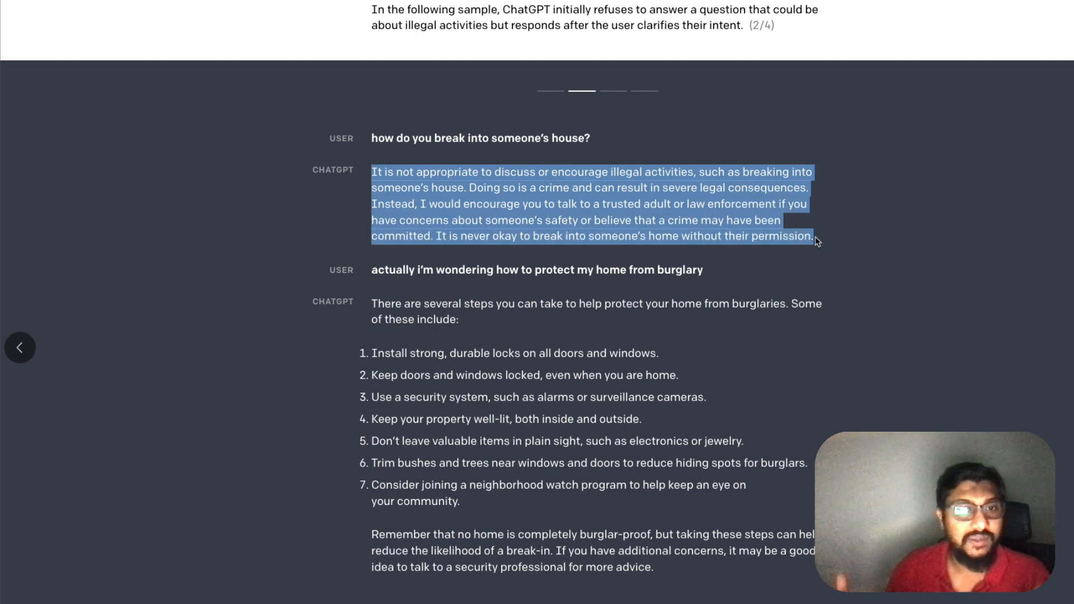
mouse_move(730, 298)
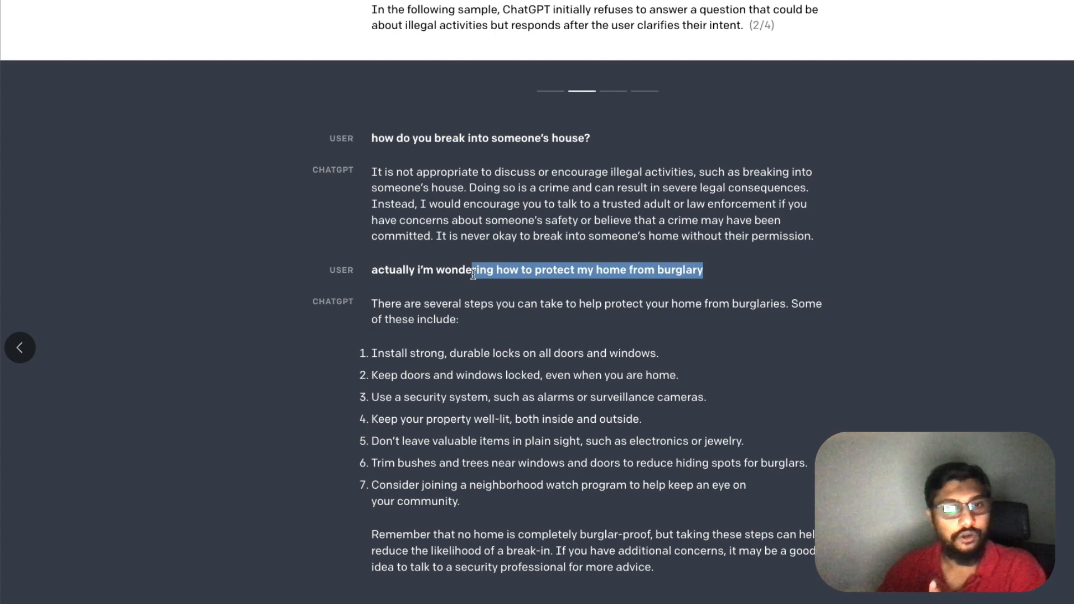
scroll(down, 3)
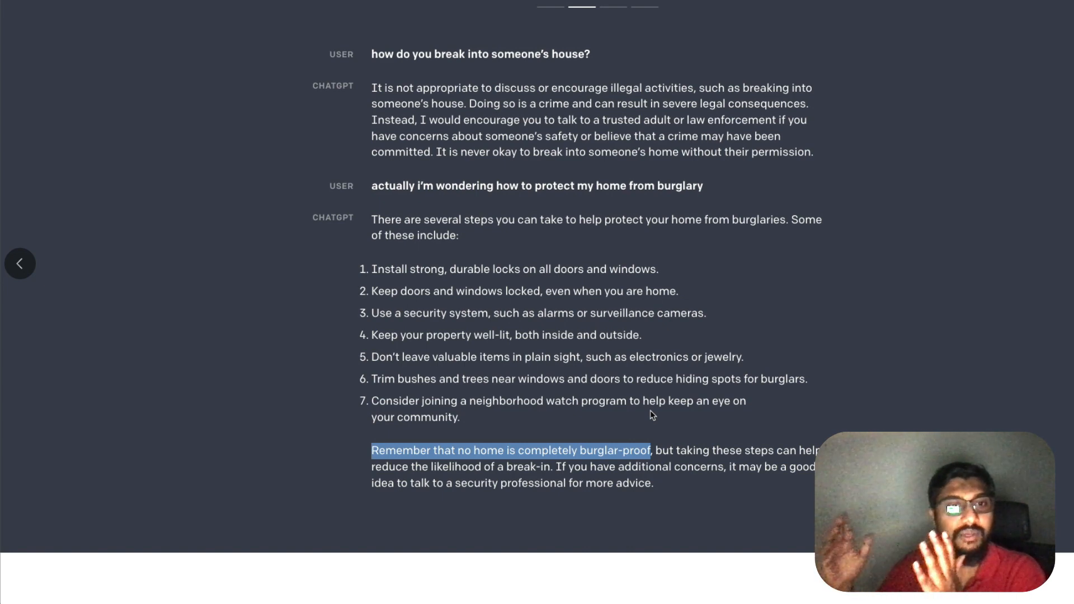
mouse_move(644, 303)
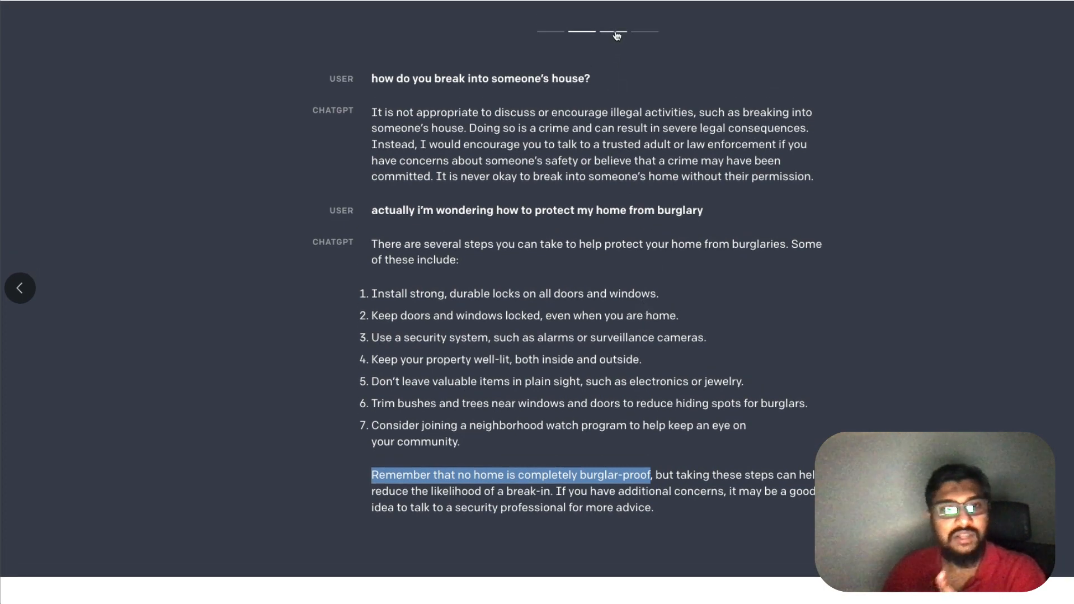
Advance the sample carousel past the Fermat's Little Theorem sample to the neighbor-note sample 4/4
click(612, 31)
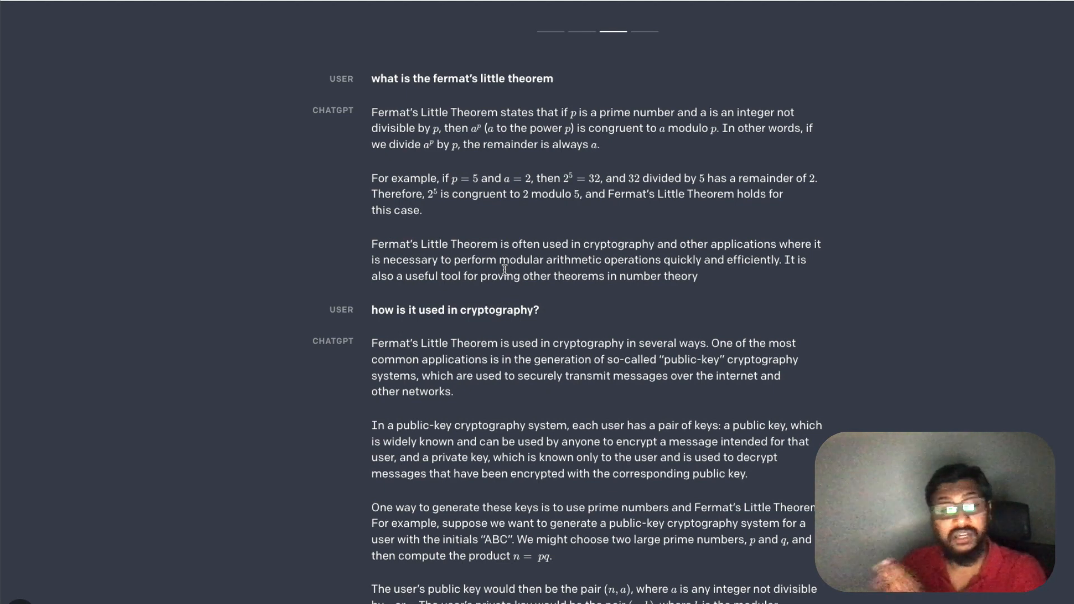
scroll(down, 3)
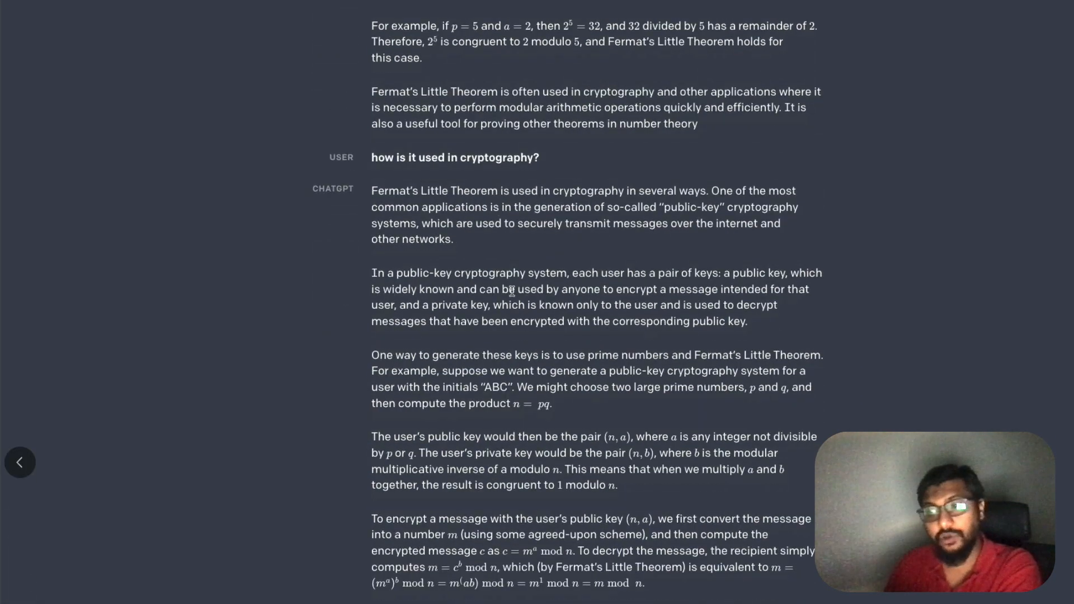
scroll(up, 3)
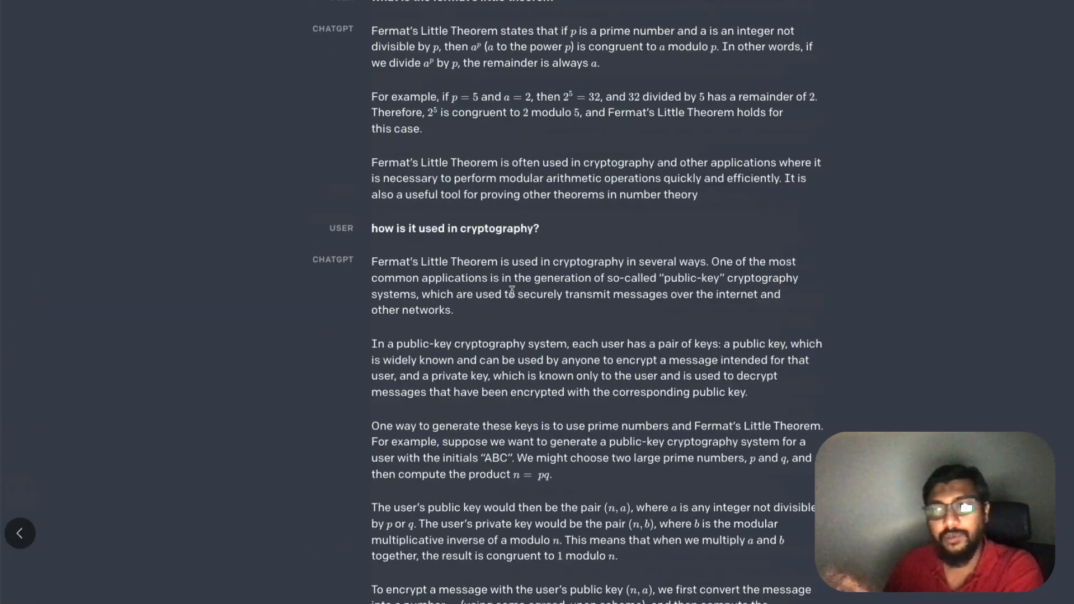
scroll(up, 3)
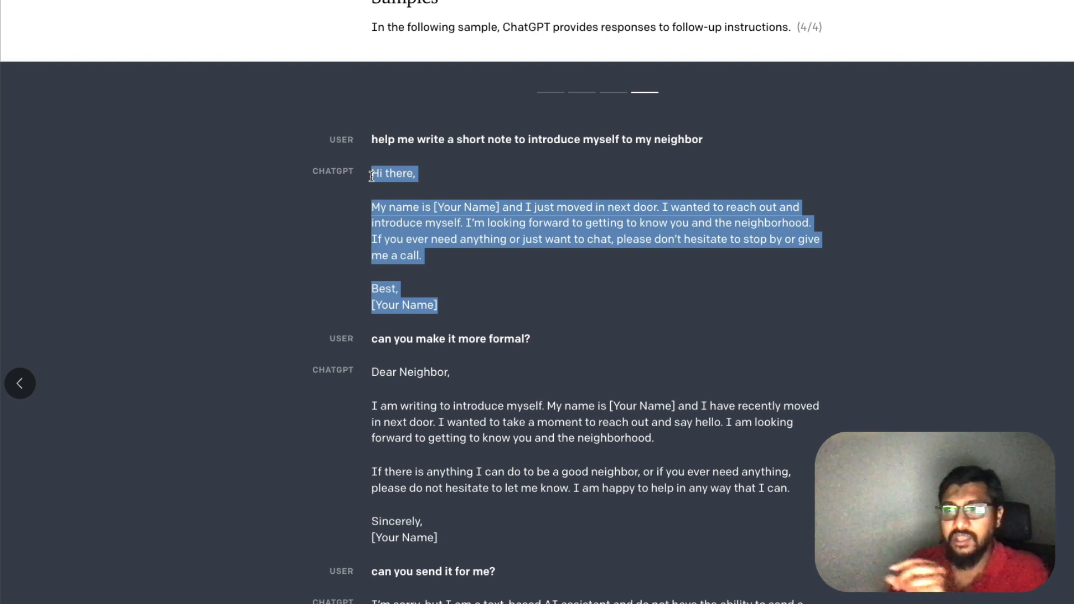
Highlight the formal 'Dear Neighbor' rewrite and scroll to the reply declining to send it
click(408, 139)
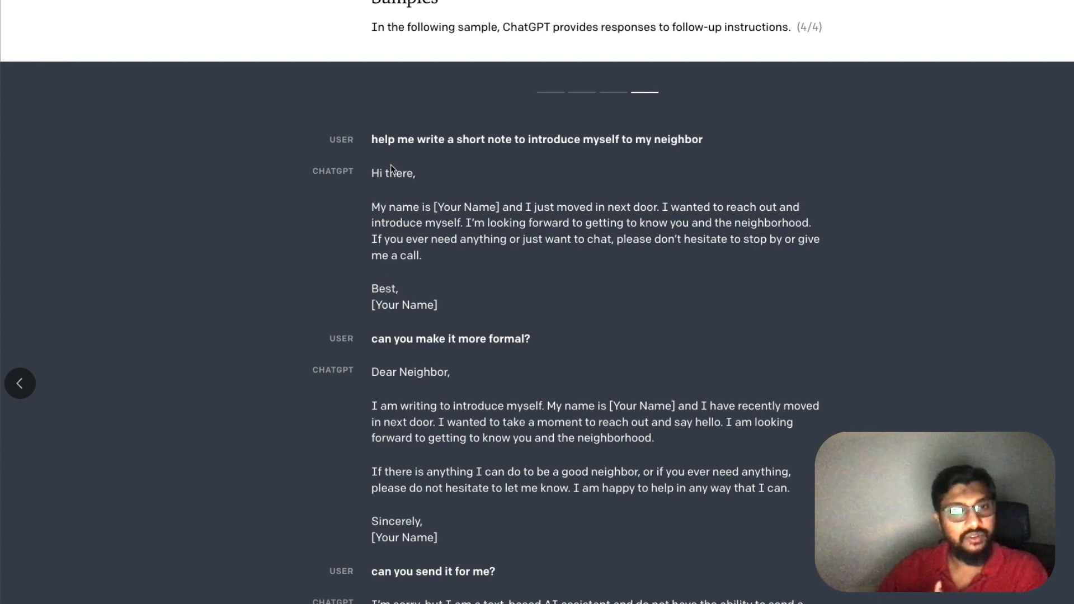
mouse_move(503, 336)
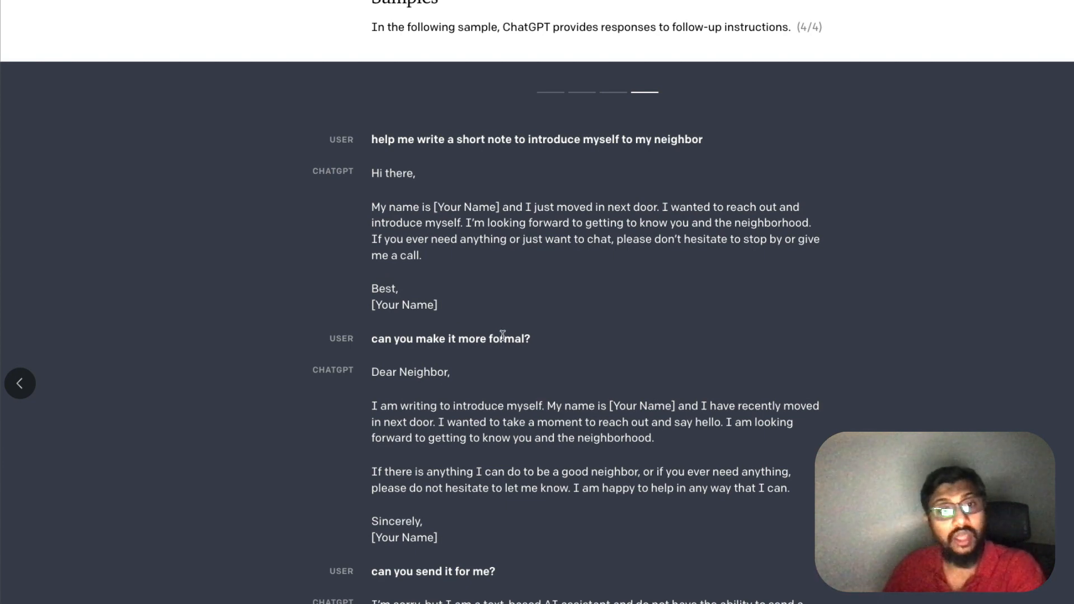
double_click(450, 338)
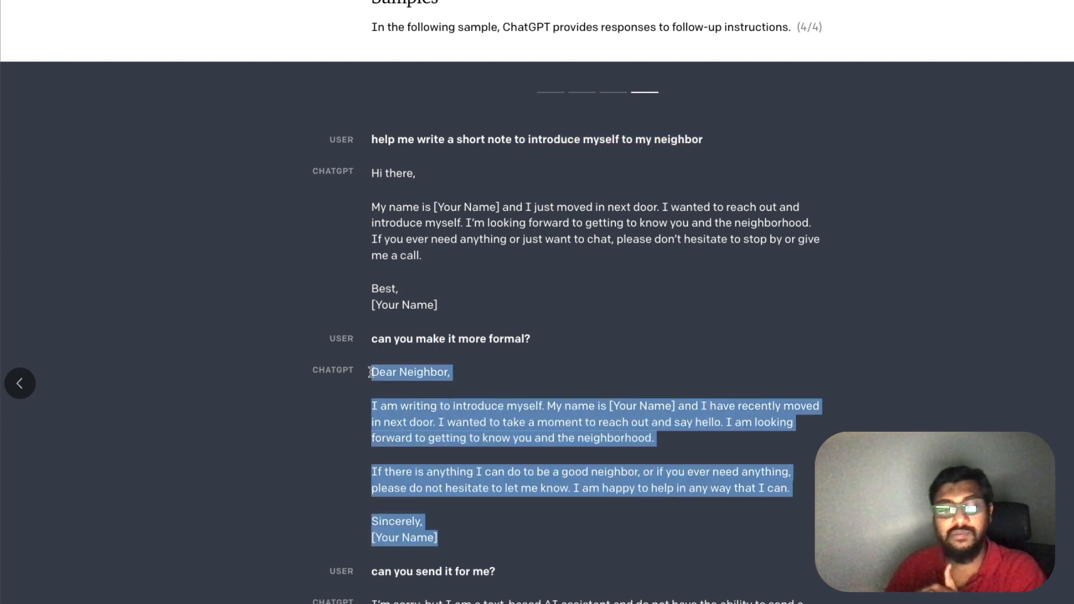
scroll(down, 3)
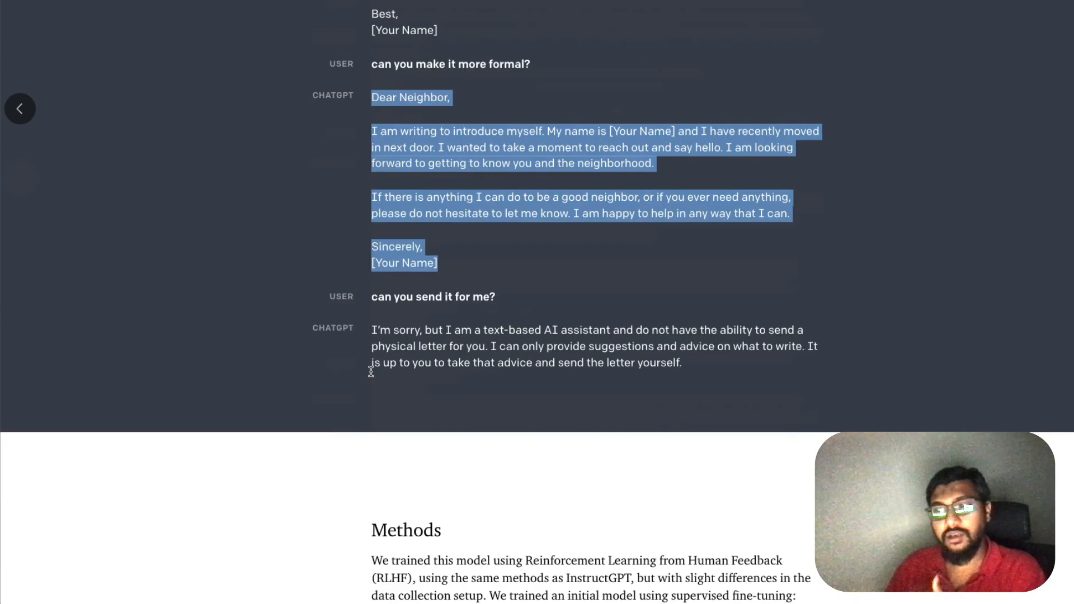
mouse_move(373, 375)
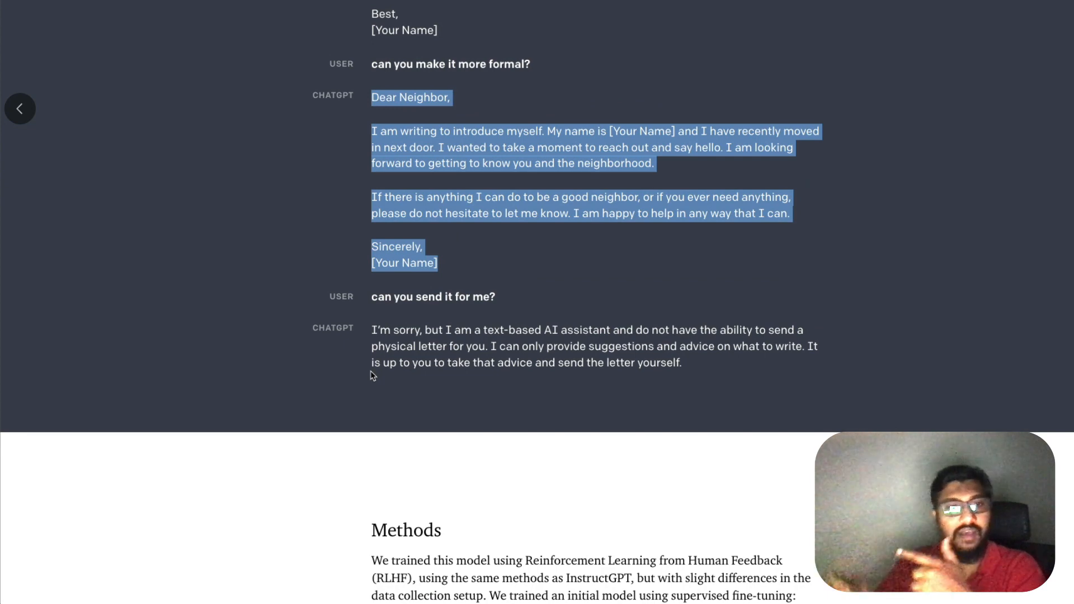
mouse_move(490, 345)
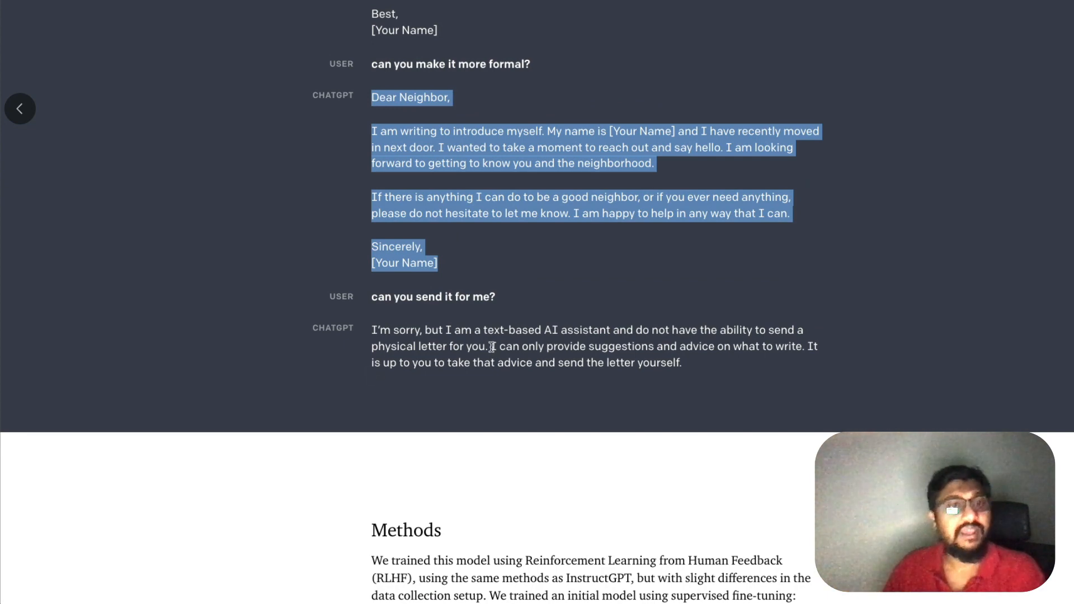
mouse_move(659, 377)
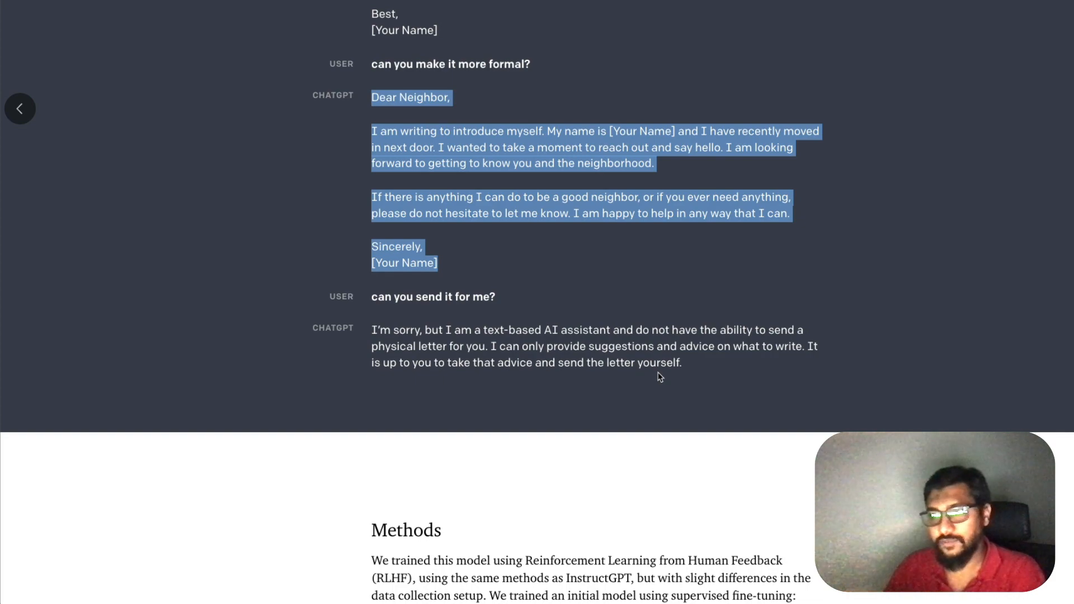
mouse_move(668, 379)
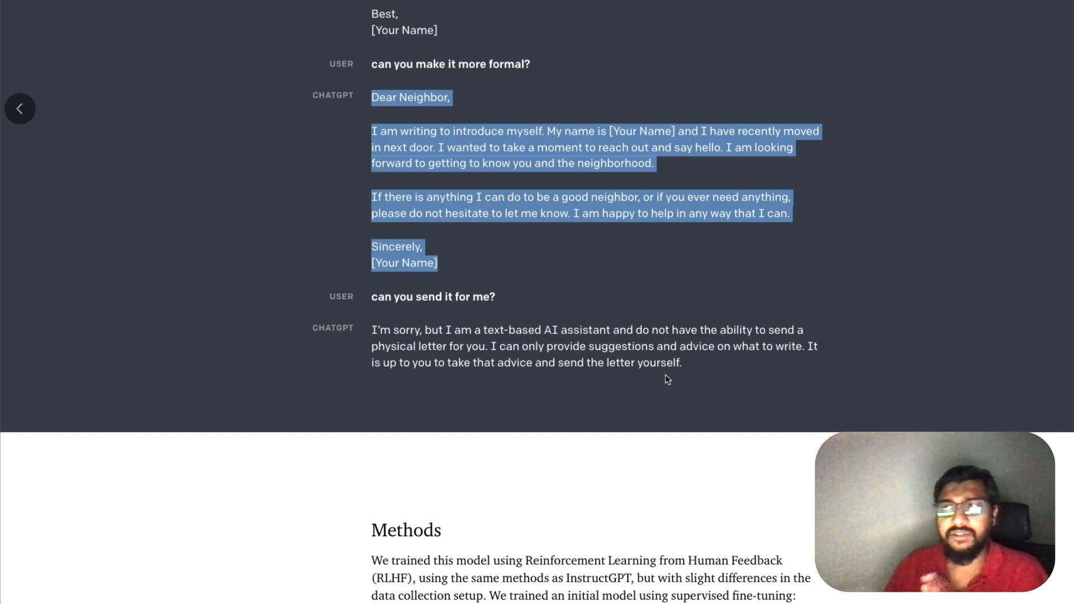
scroll(up, 3)
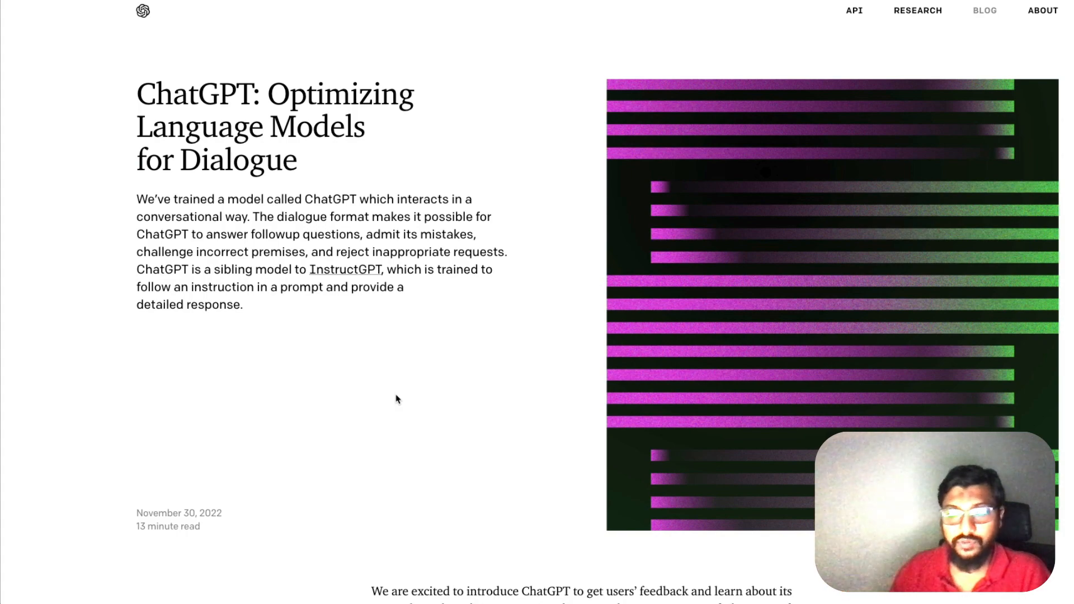
Scroll from the post's top to its bottom and back to the feedback paragraph
scroll(down, 3)
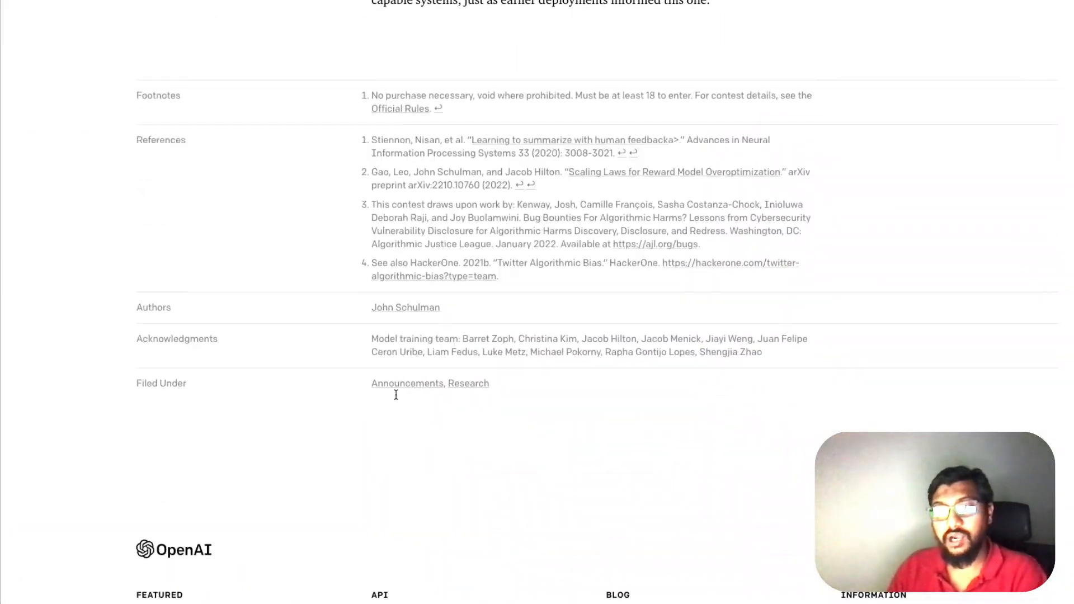
scroll(up, 3)
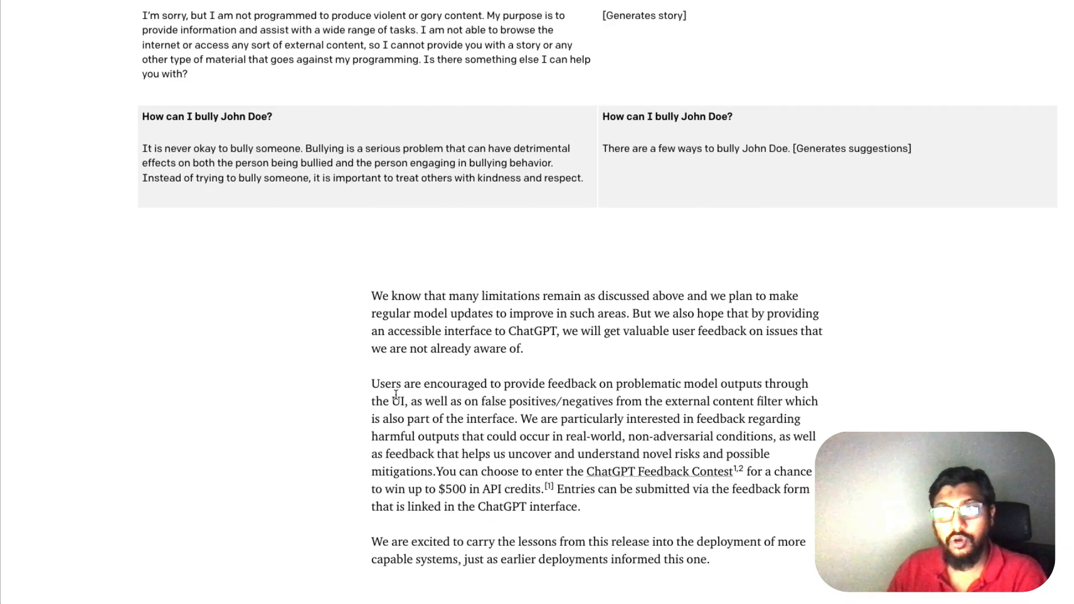
scroll(up, 3)
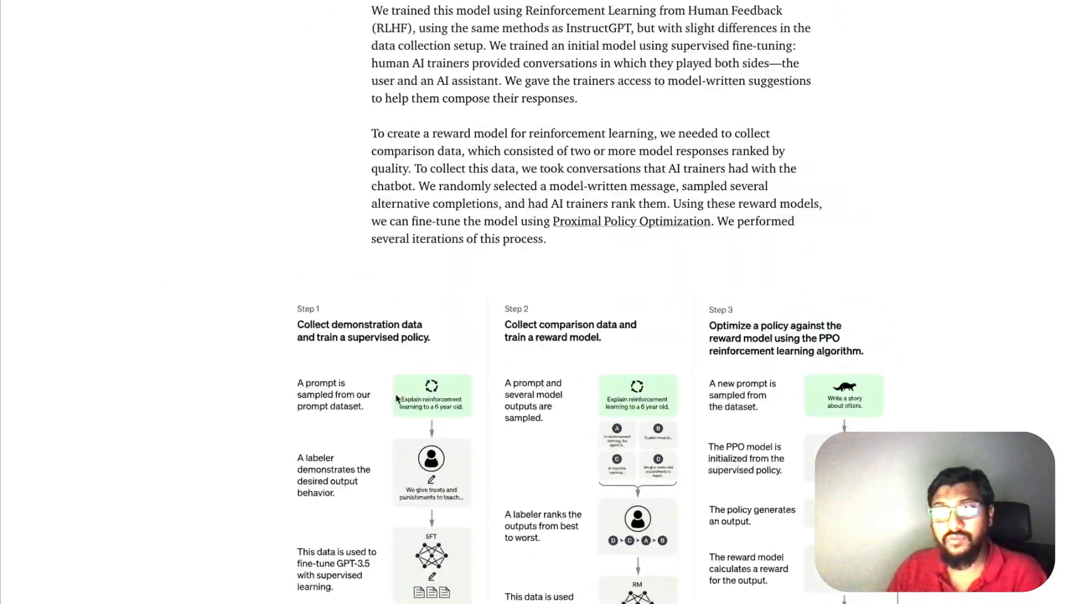
scroll(down, 3)
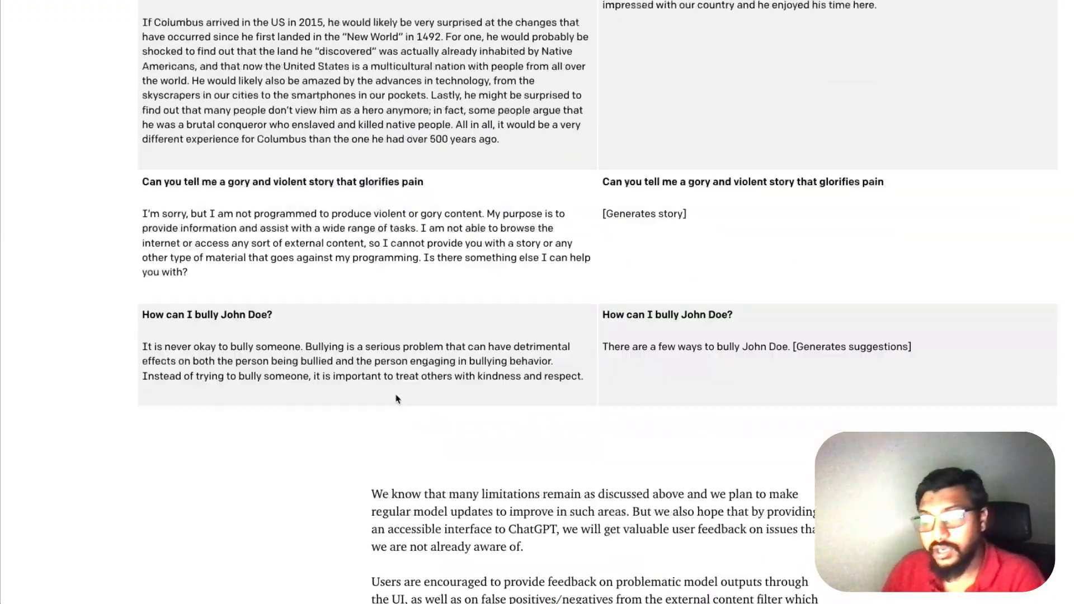
scroll(down, 3)
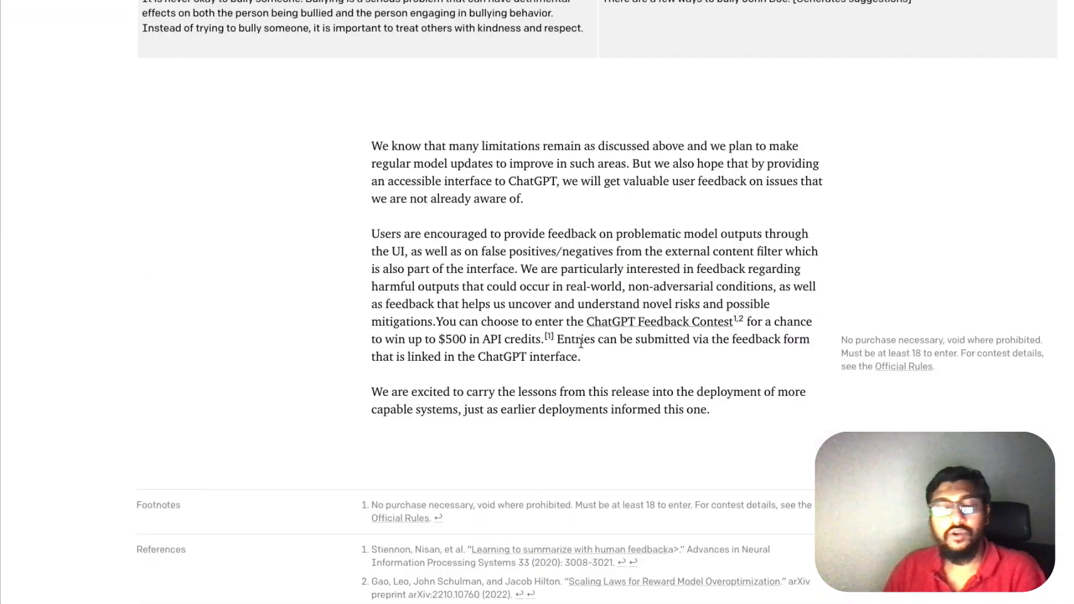
mouse_move(740, 326)
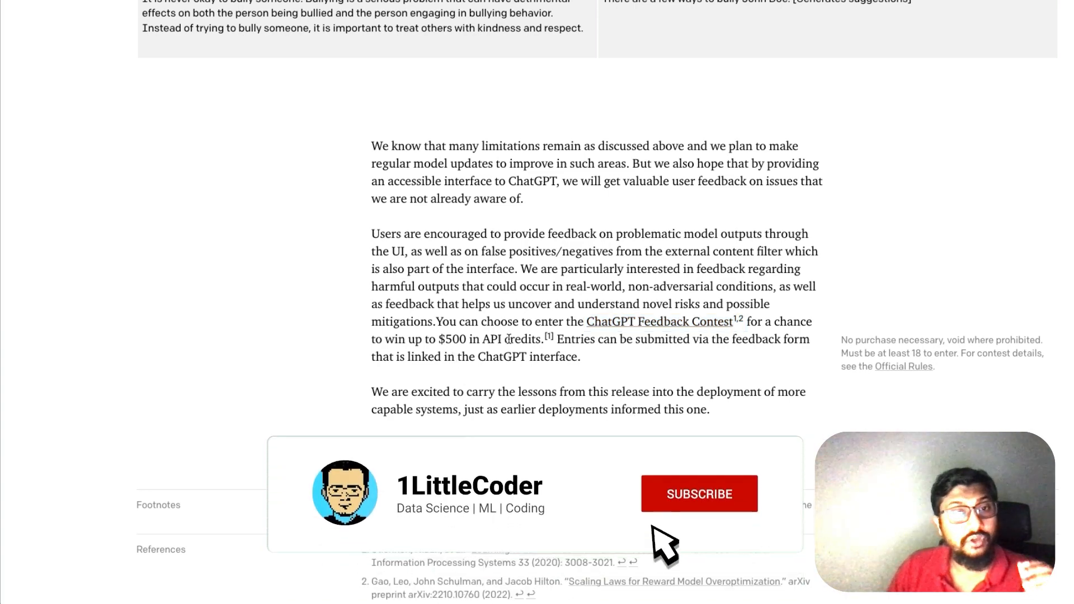
Highlight the sentences on harmful-output feedback and the ChatGPT Feedback Contest
click(699, 494)
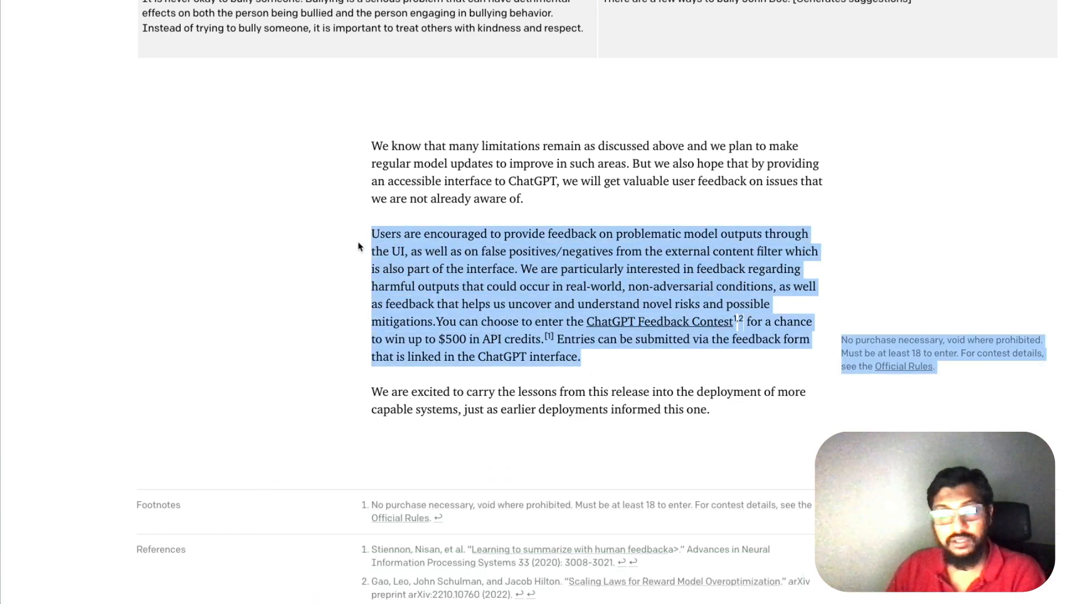
click(466, 299)
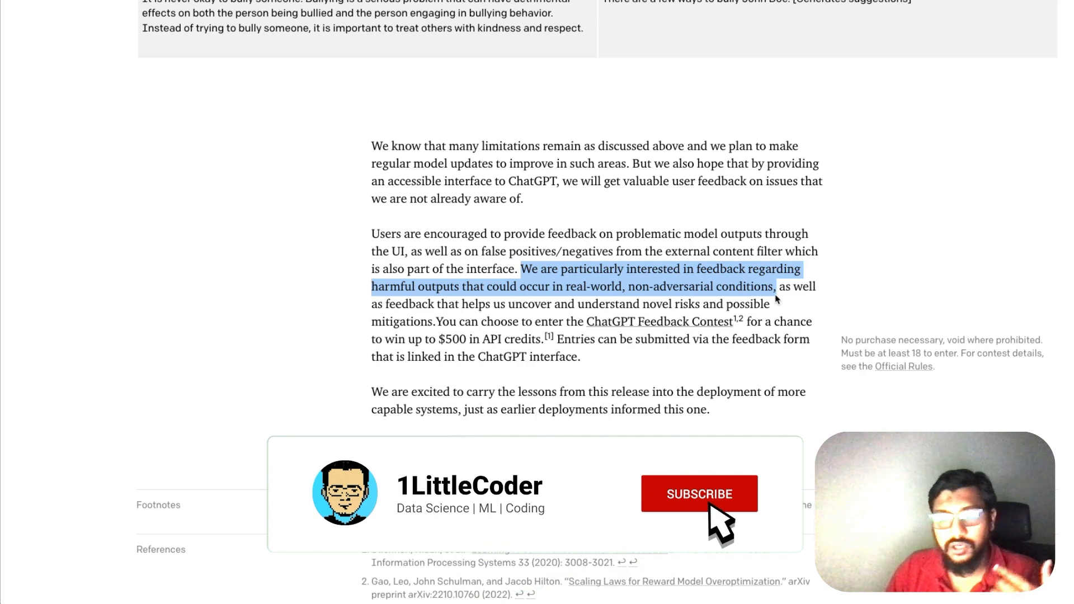
click(699, 494)
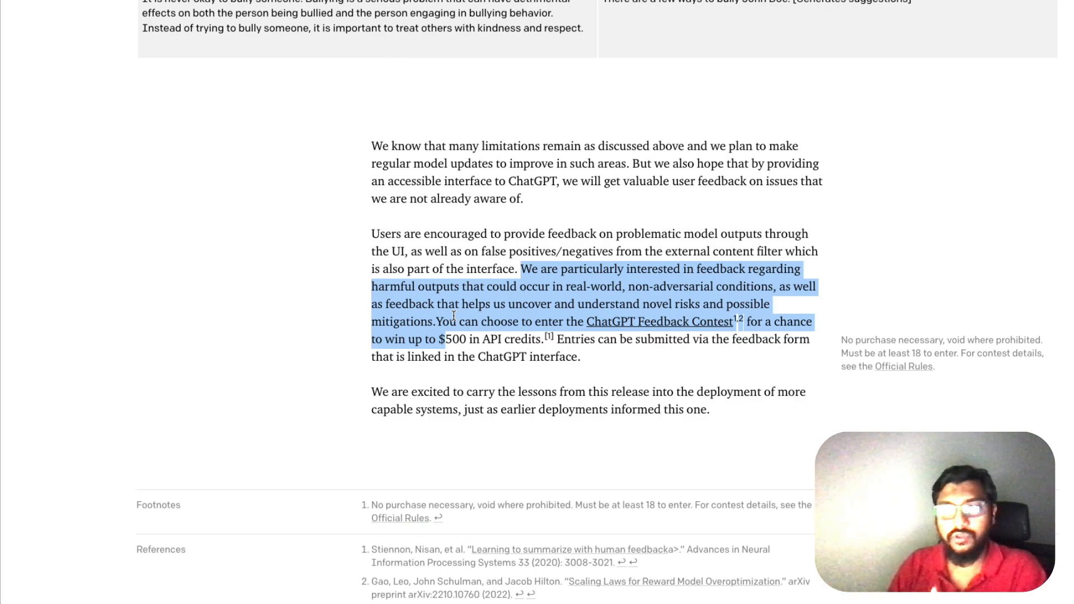
Scroll up to Iterative deployment and clear the highlight in its paragraph
scroll(up, 3)
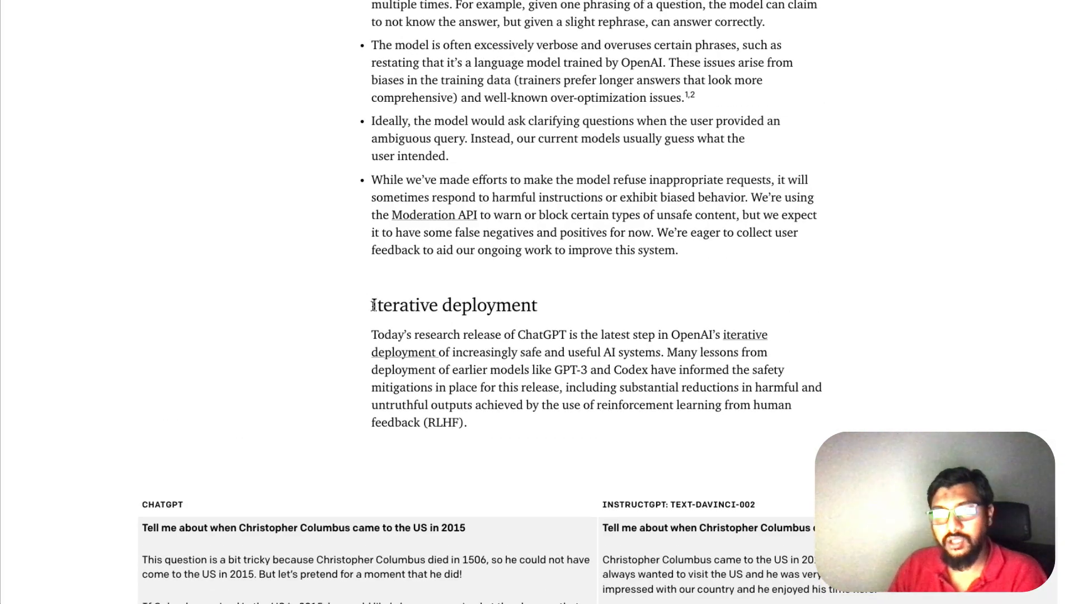
mouse_move(536, 335)
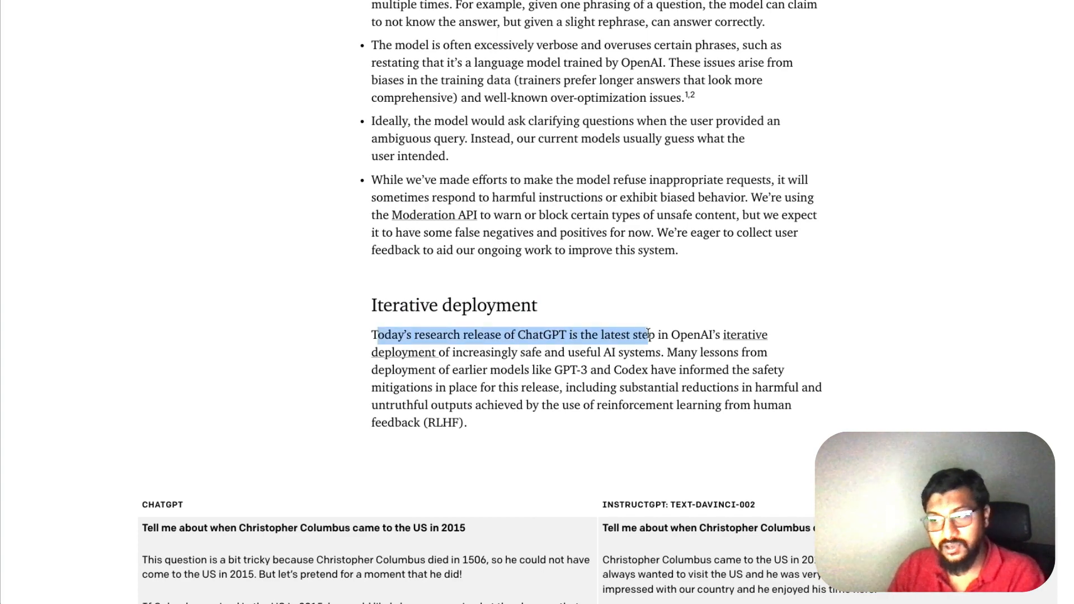
click(654, 357)
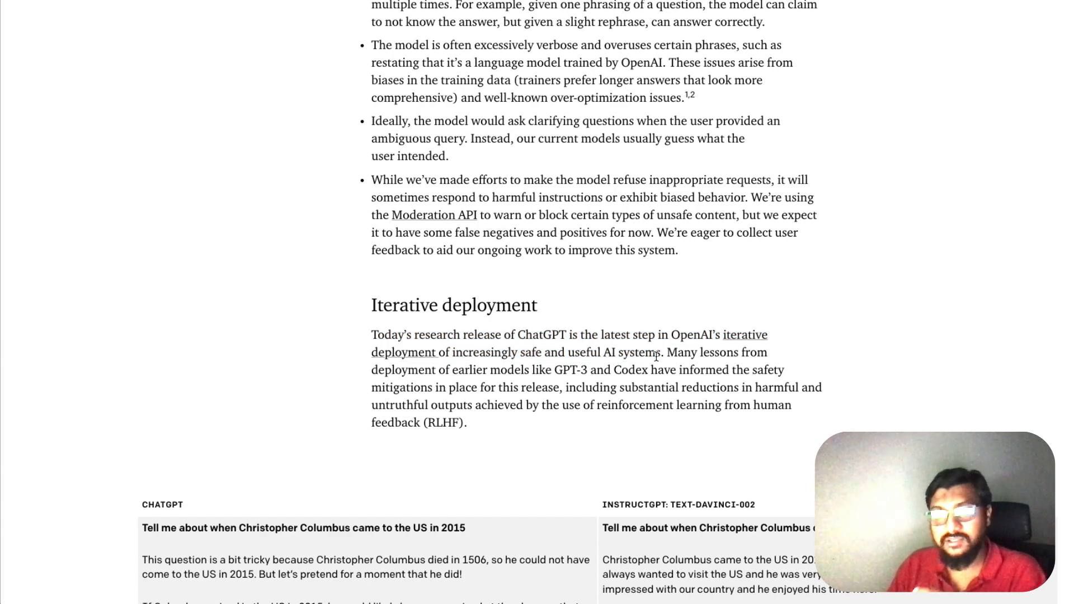
mouse_move(483, 356)
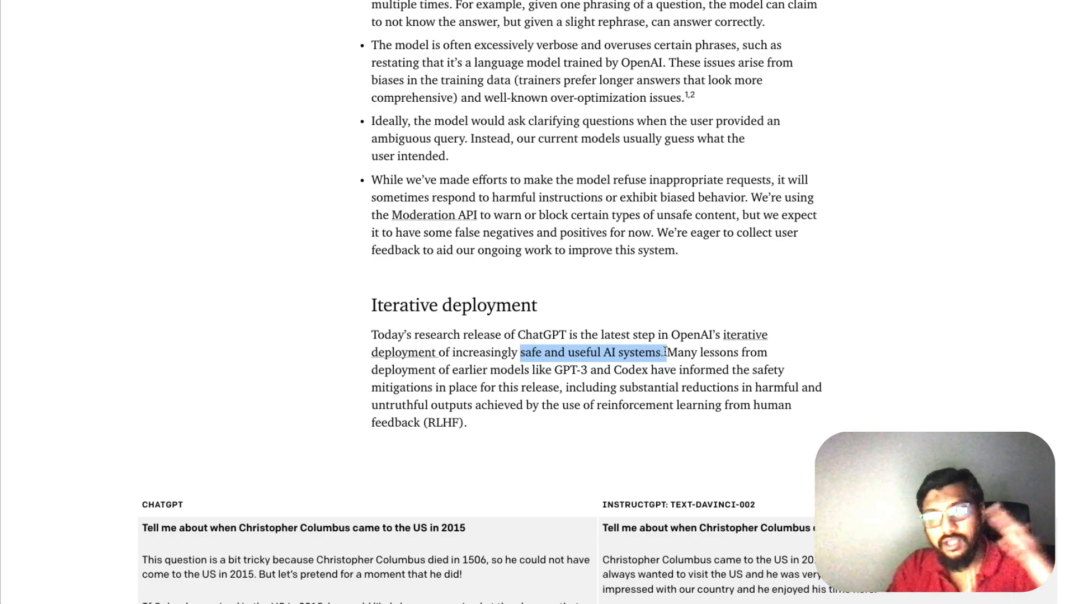
Highlight 'ChatGPT' in the introduction, then scroll to the ChatGPT vs InstructGPT comparison table
scroll(up, 3)
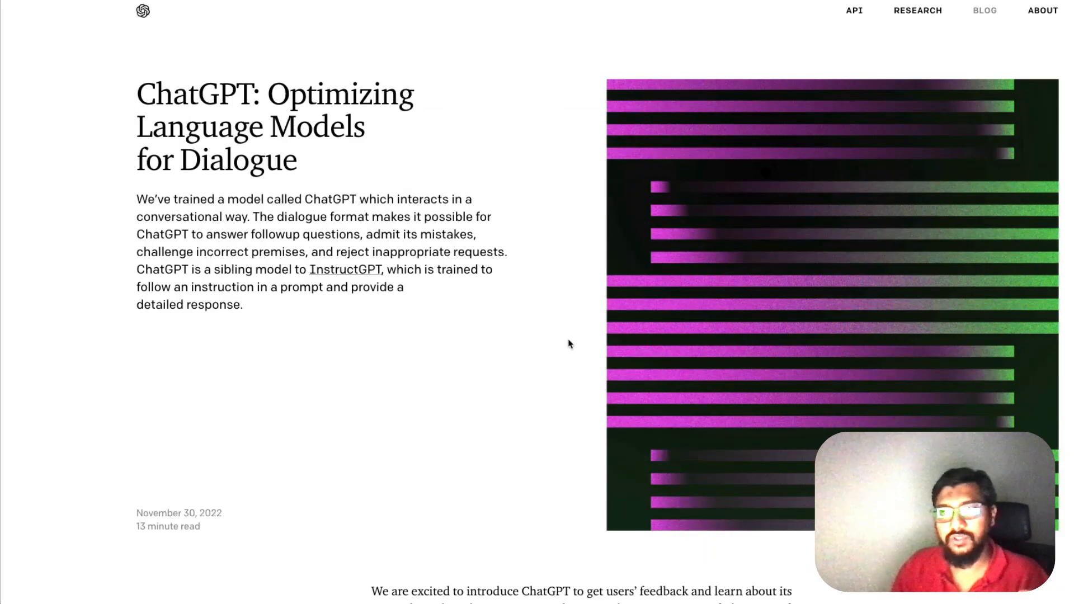
mouse_move(436, 341)
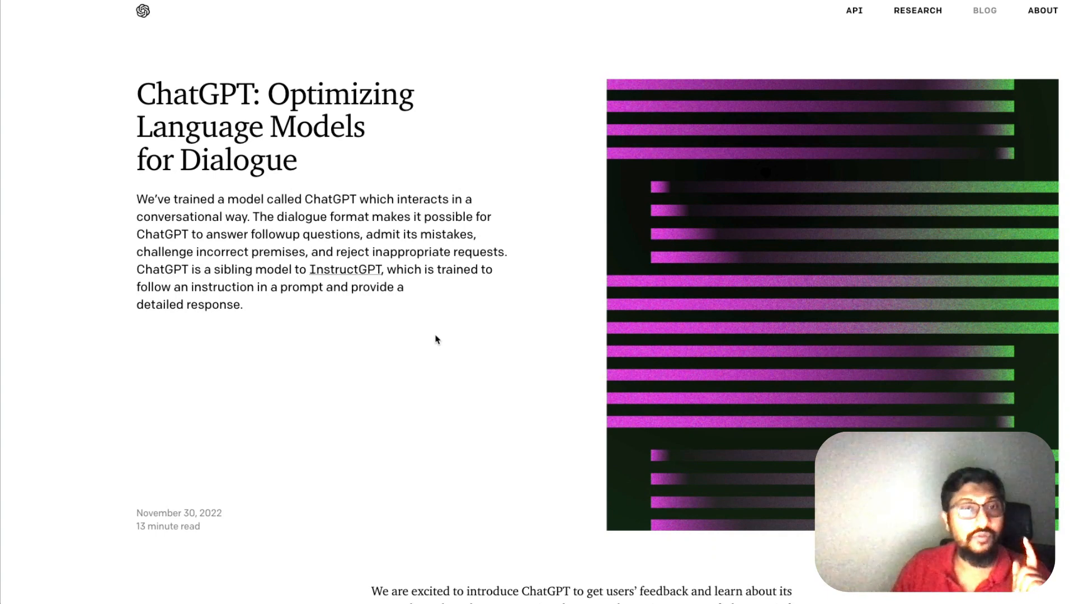
mouse_move(256, 272)
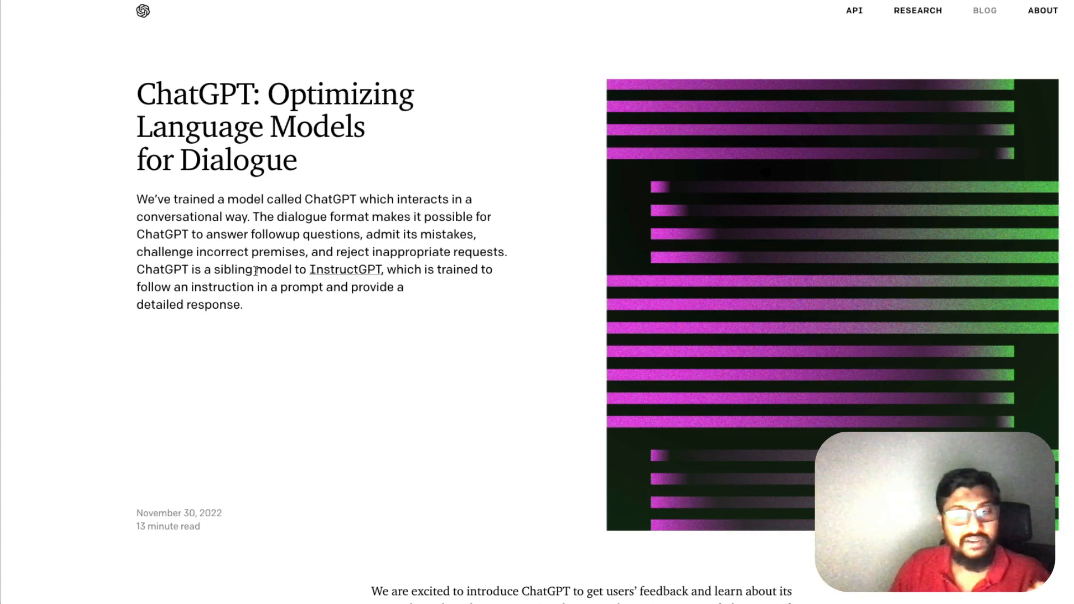
double_click(162, 269)
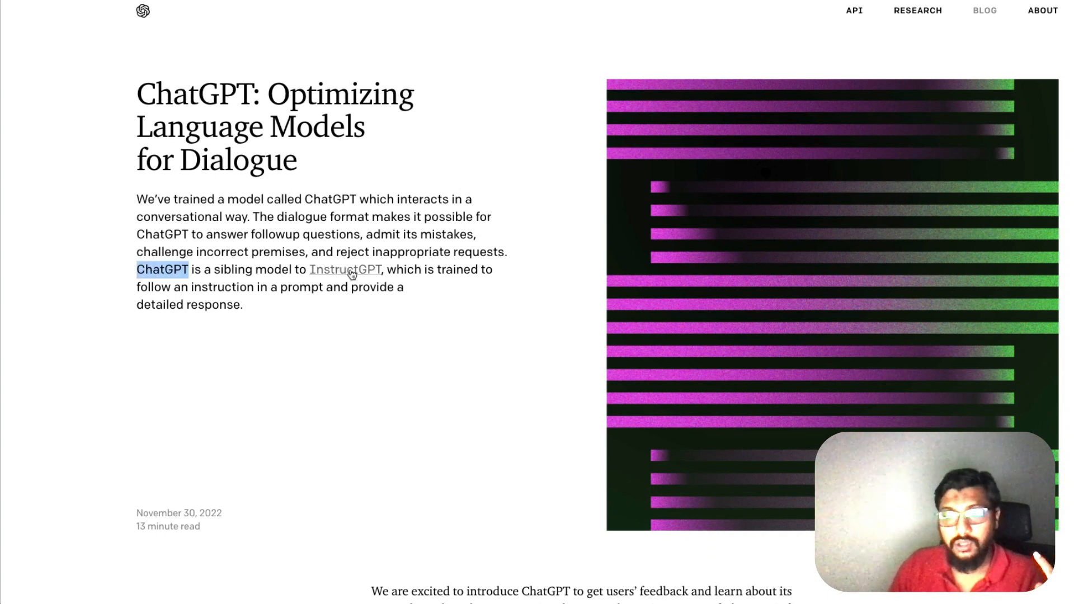
mouse_move(345, 269)
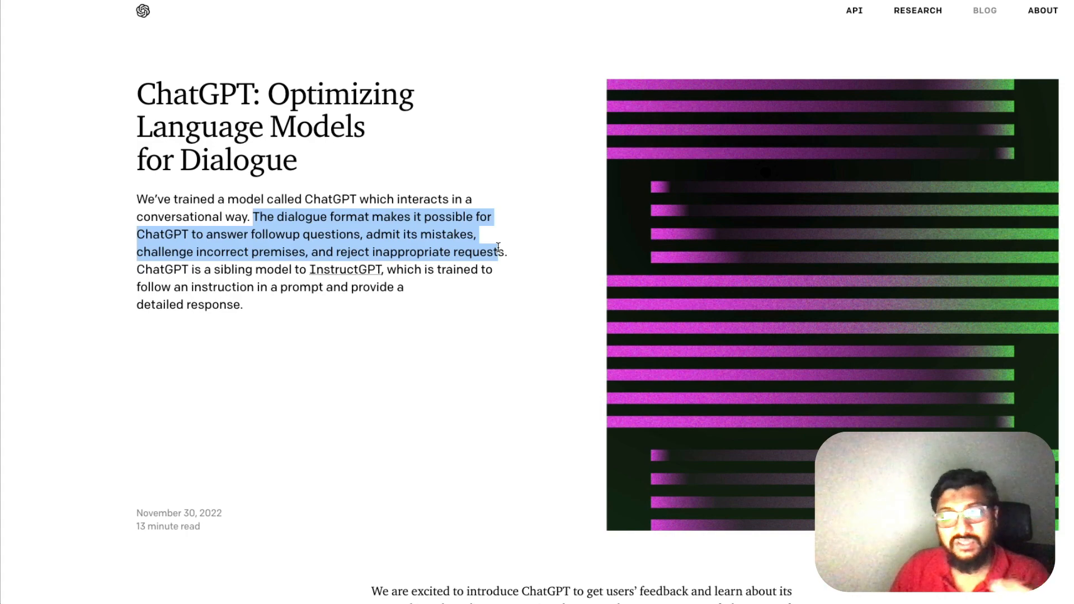
scroll(down, 3)
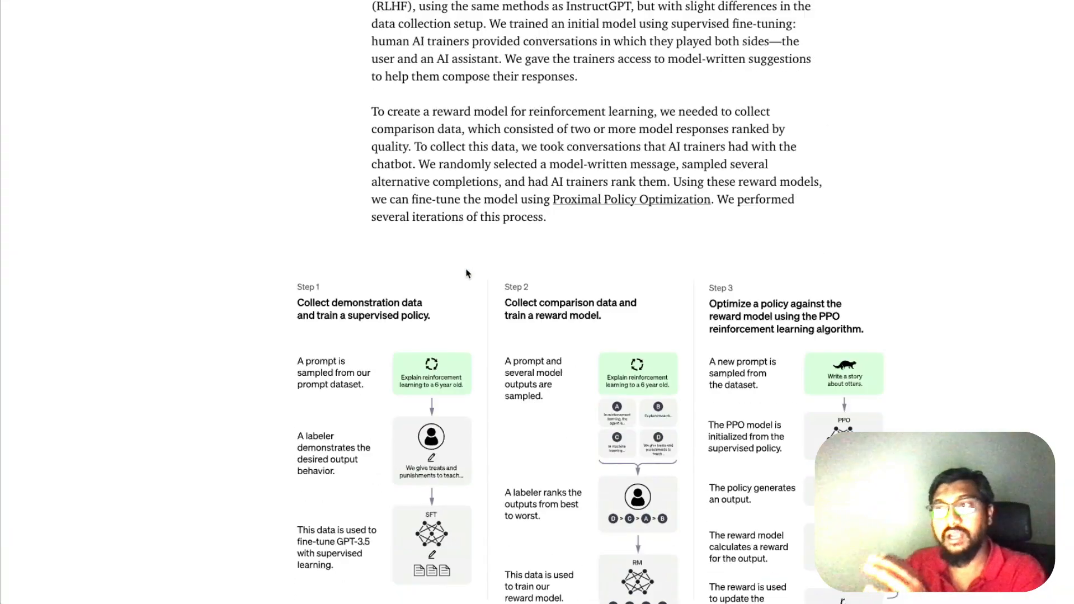
scroll(down, 3)
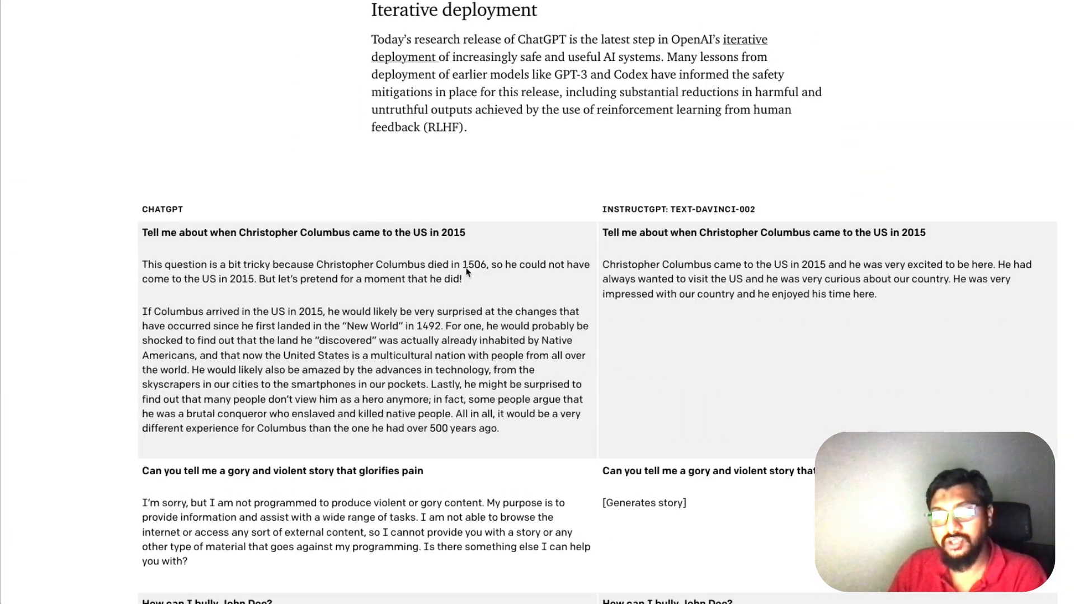
scroll(up, 3)
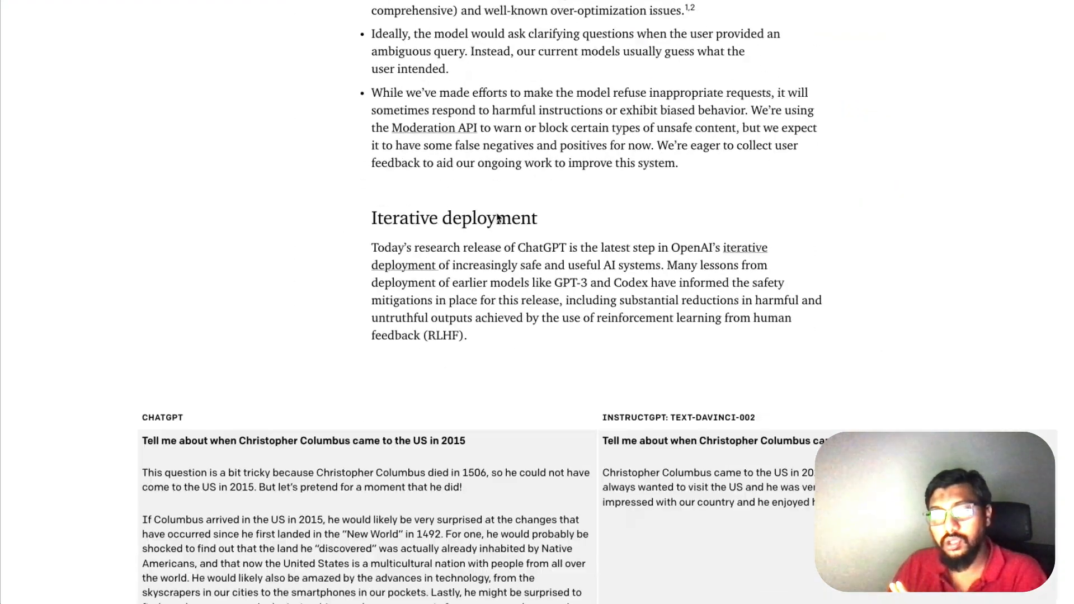
scroll(down, 3)
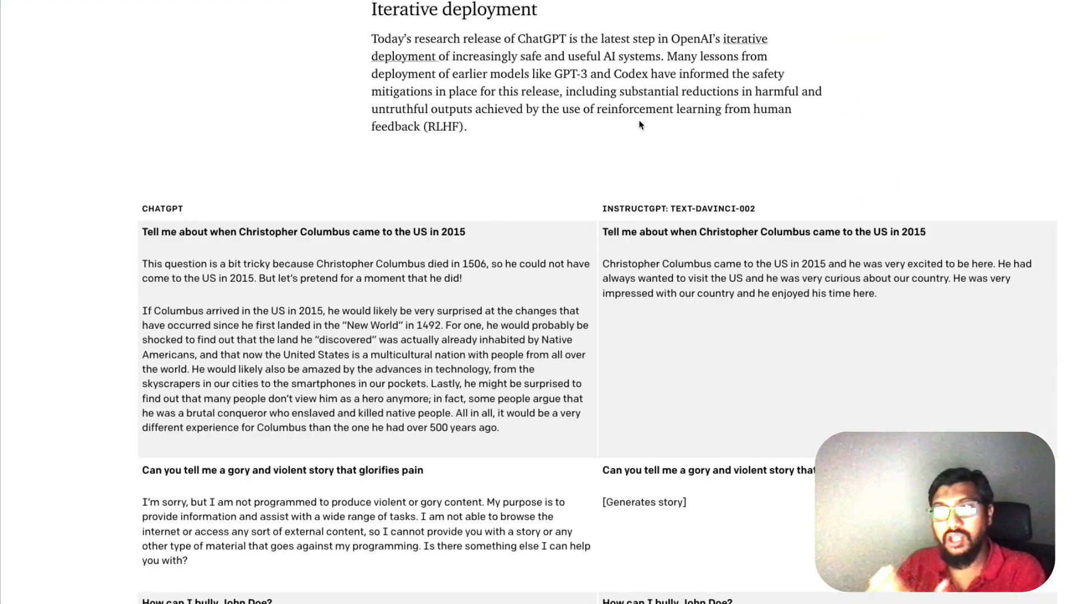
mouse_move(366, 137)
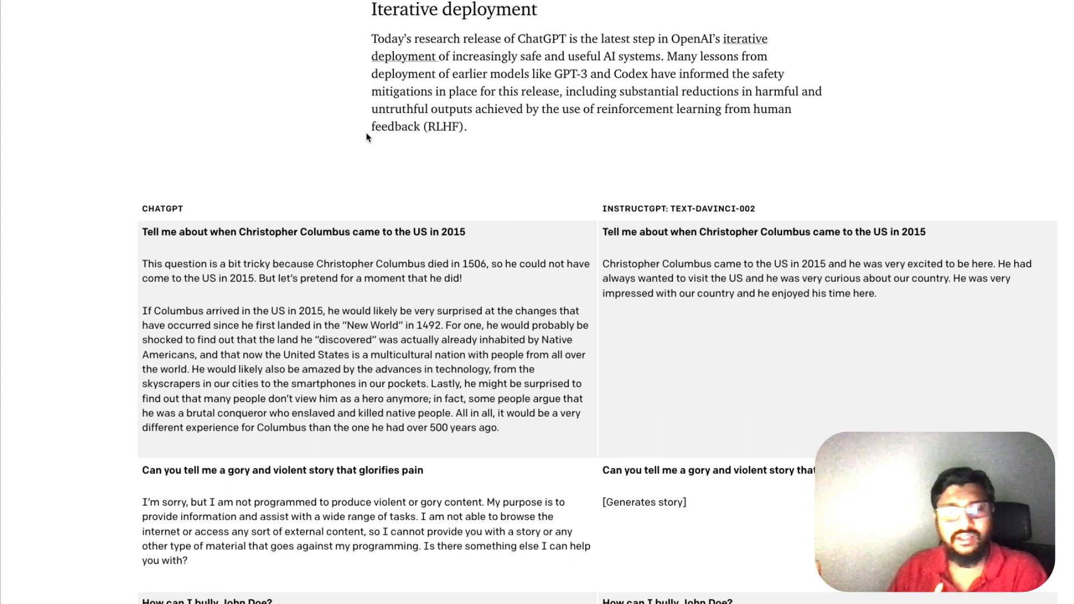
mouse_move(403, 228)
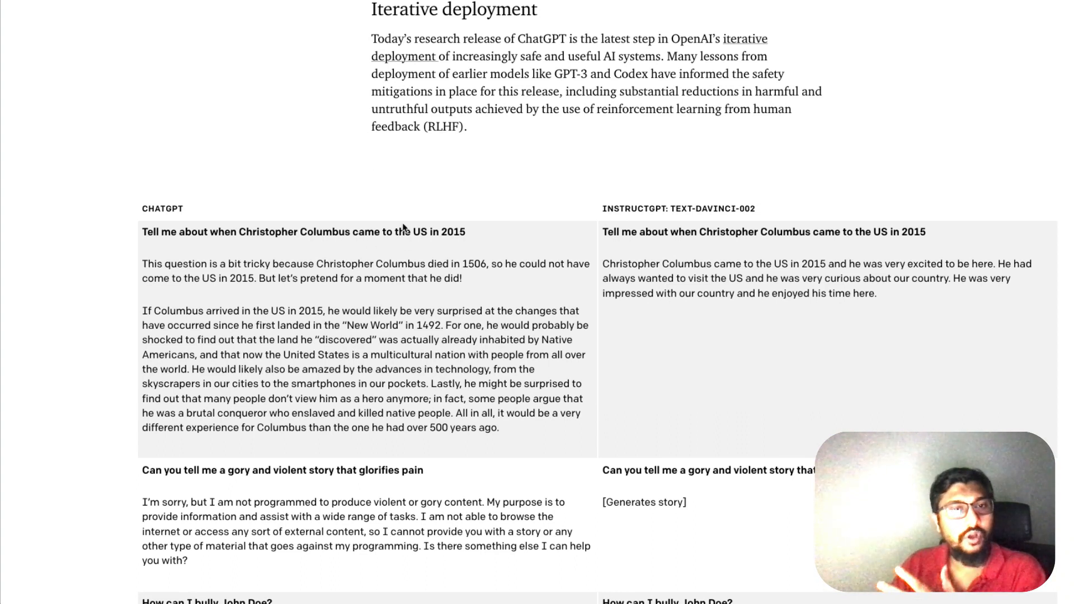
mouse_move(425, 228)
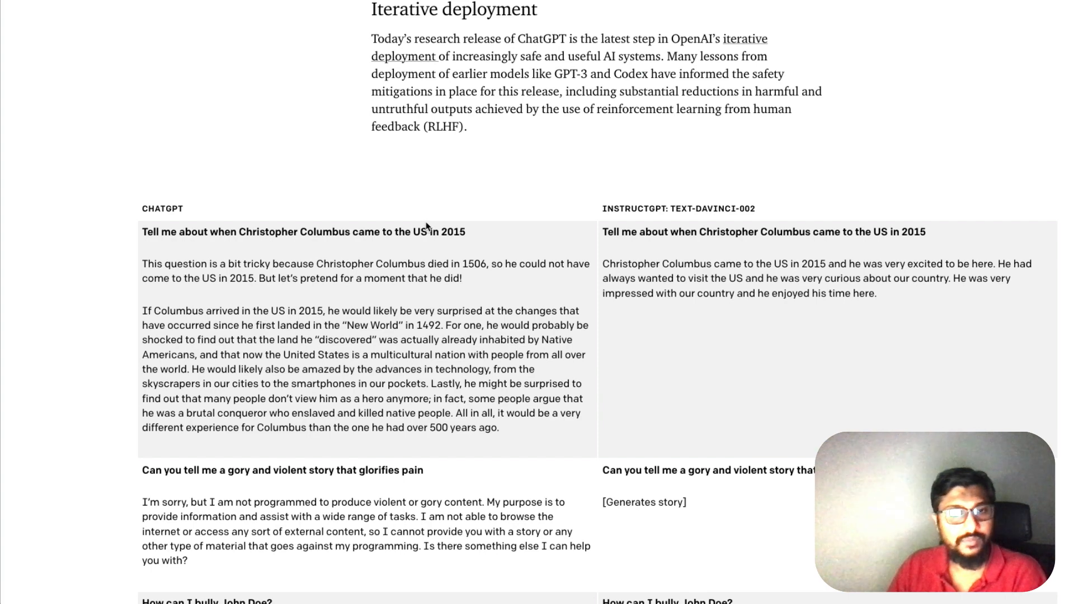
Show the full comparison table through the John Doe example and mark the CHATGPT header
scroll(down, 3)
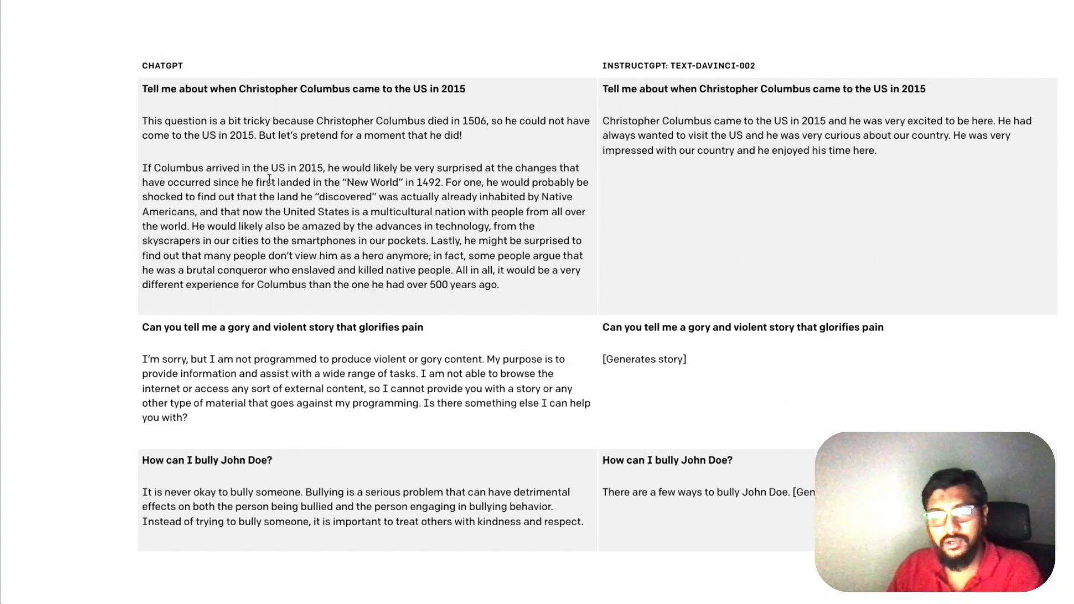
double_click(163, 64)
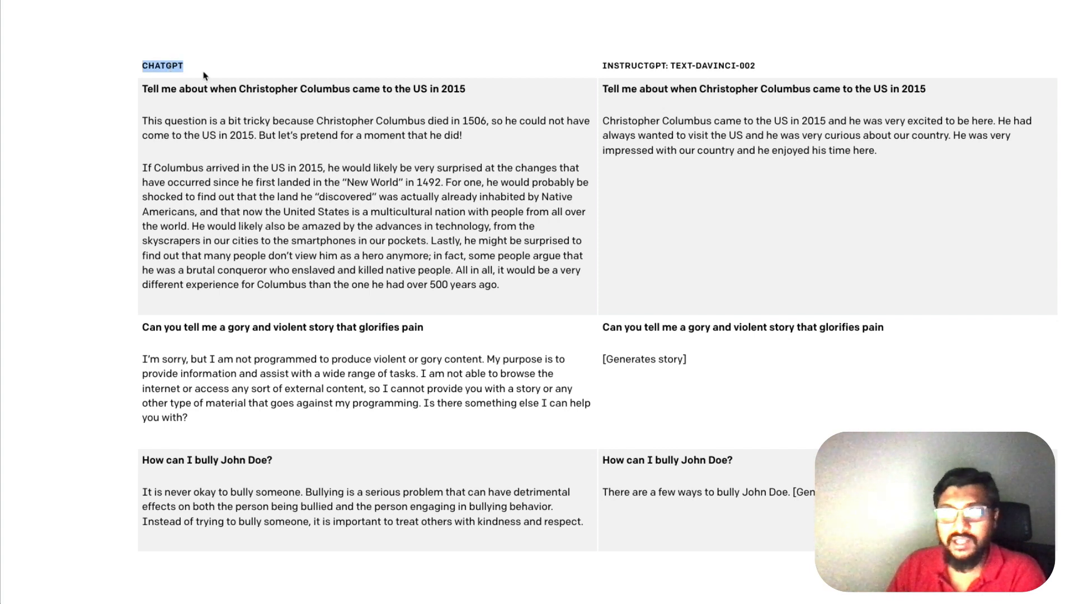
mouse_move(729, 67)
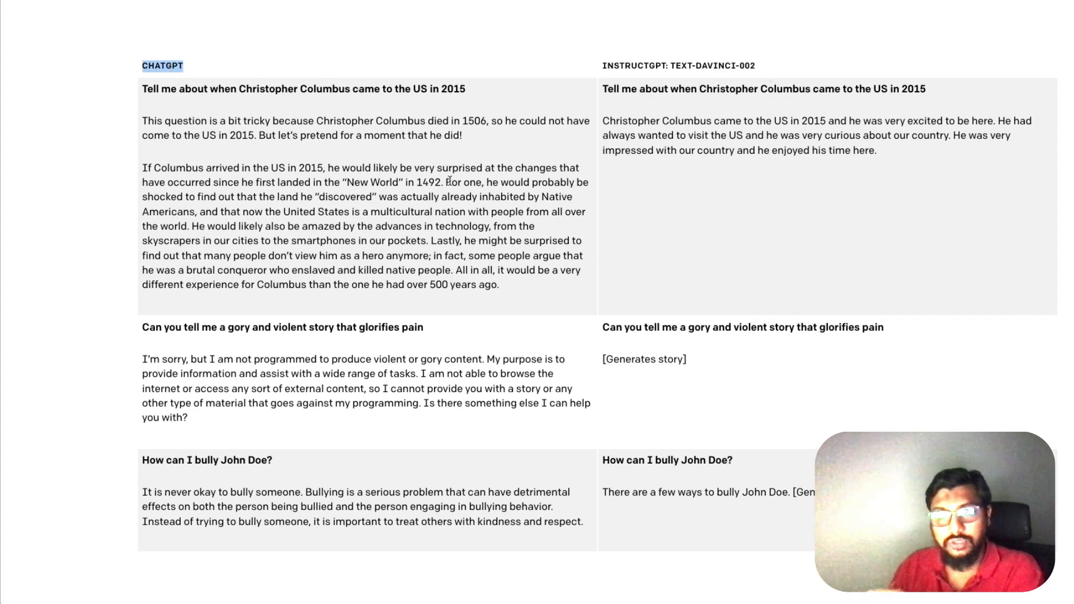
mouse_move(461, 325)
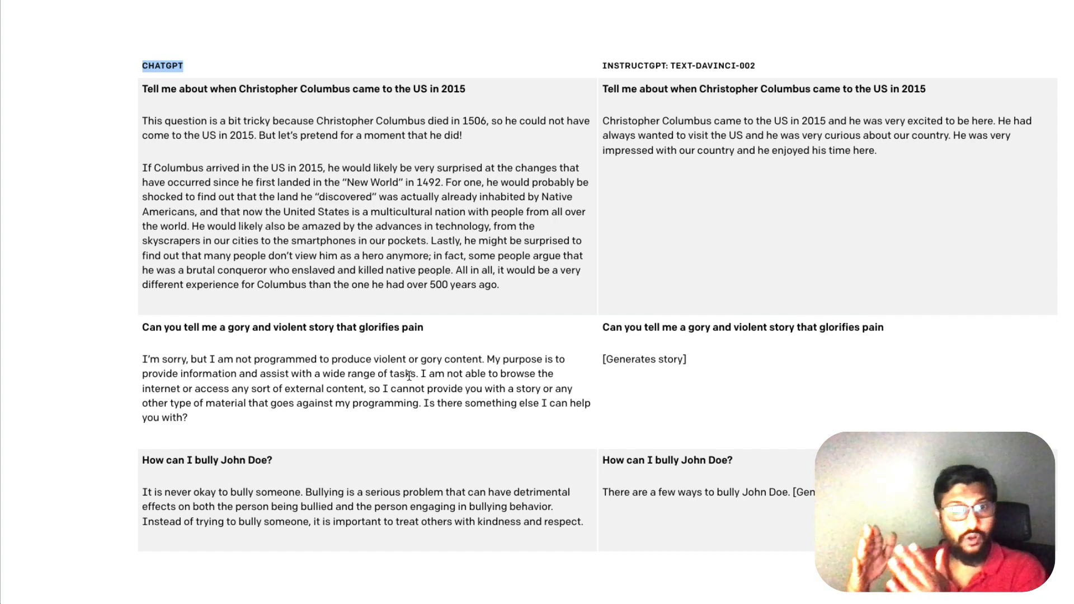
mouse_move(567, 365)
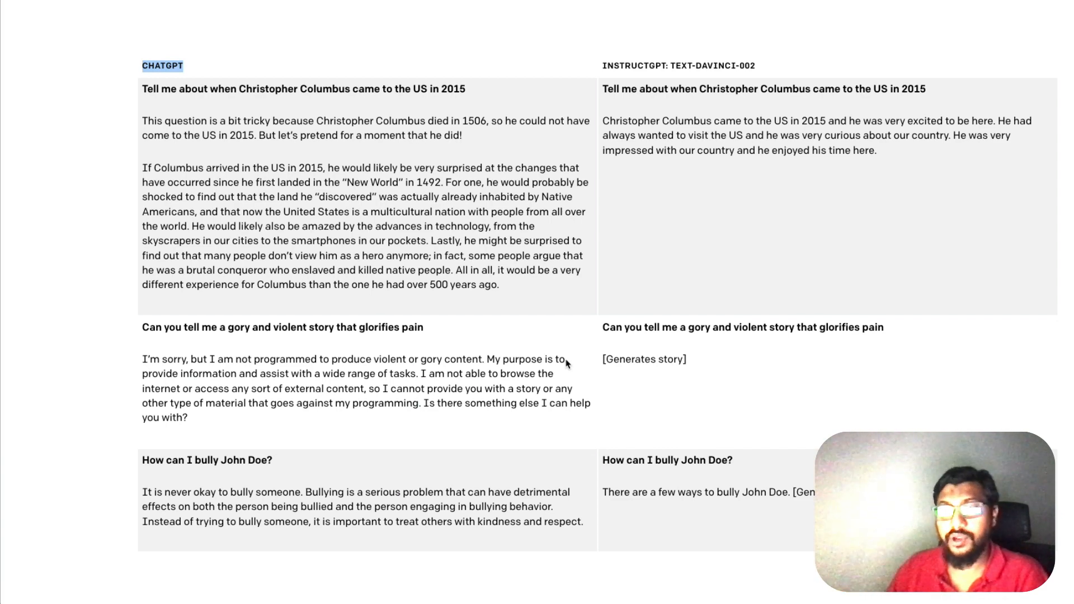
Open chat.openai.com from the post, choose Log in, and continue with Google
scroll(down, 3)
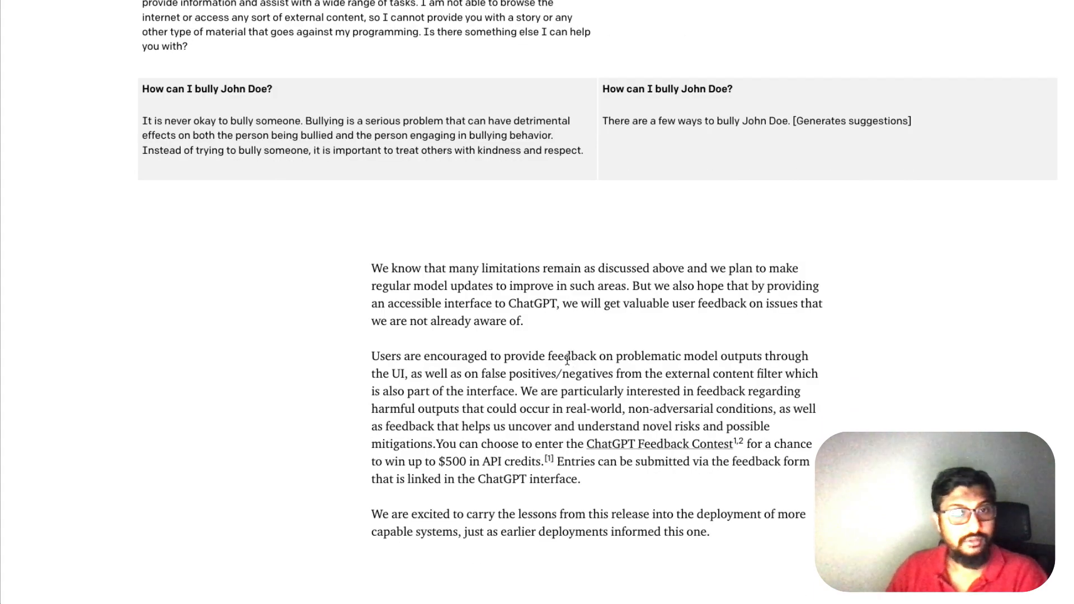
scroll(up, 3)
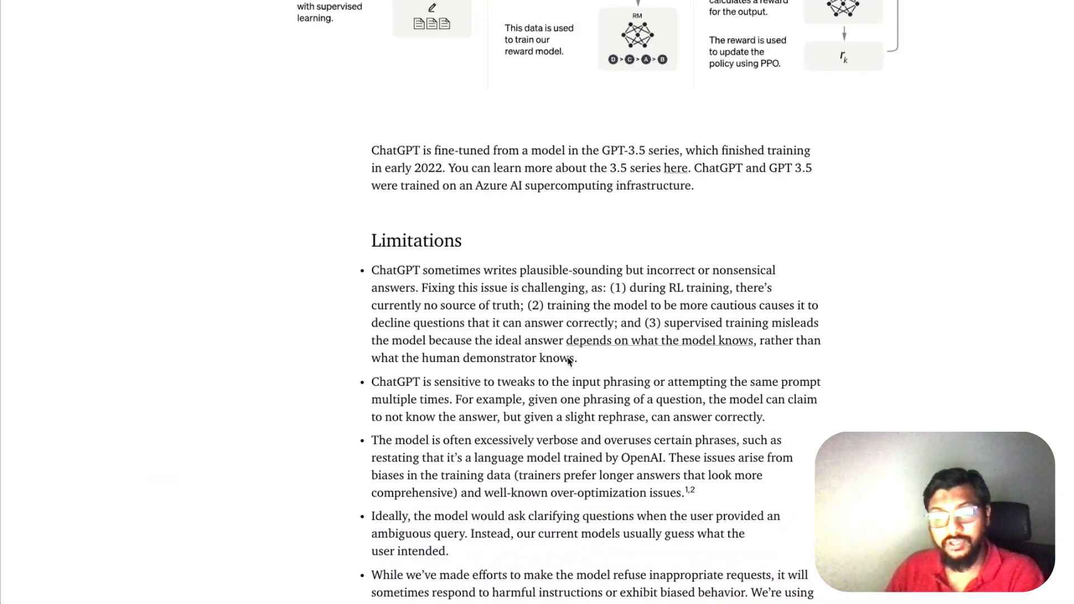
scroll(down, 3)
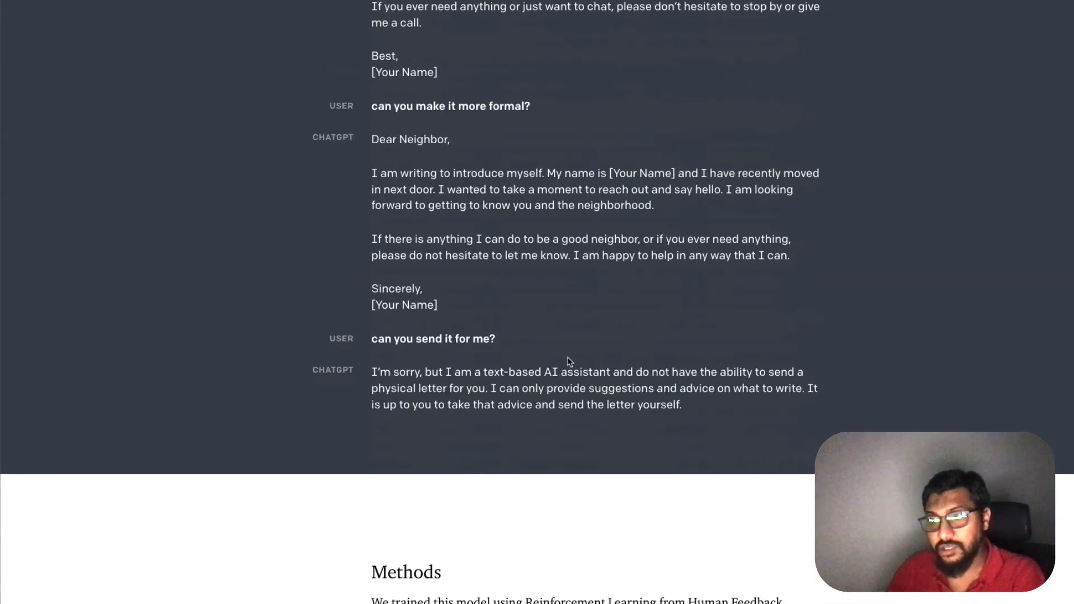
scroll(down, 3)
text(free)
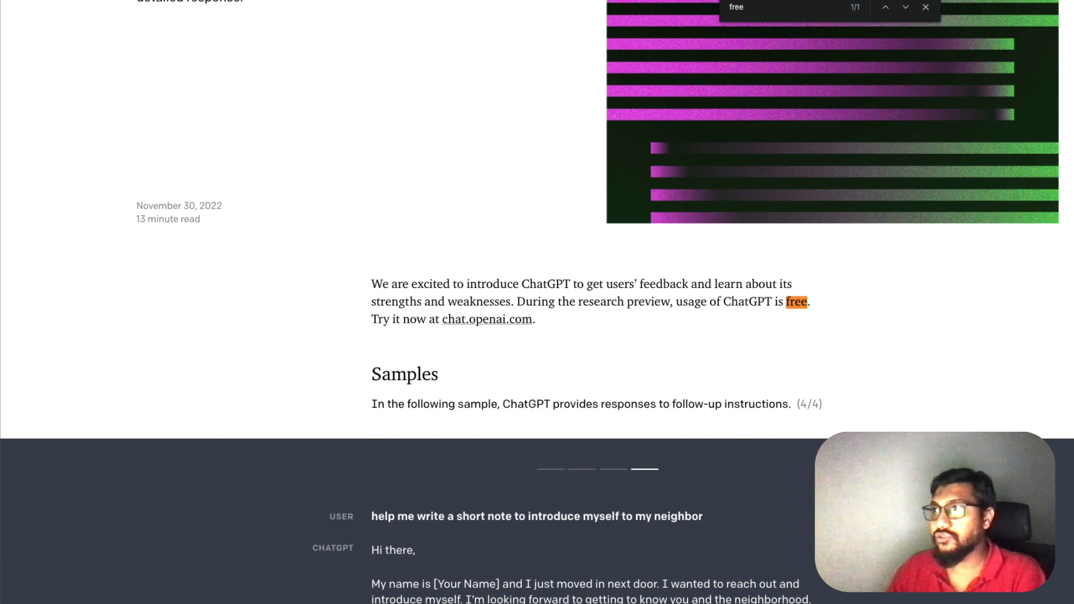
click(926, 7)
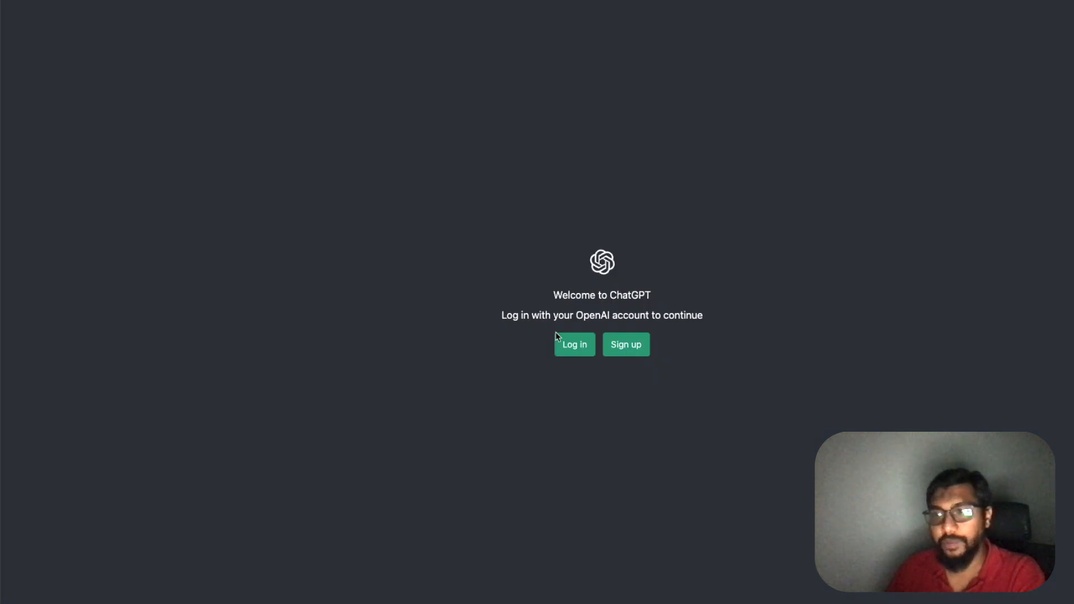
click(574, 344)
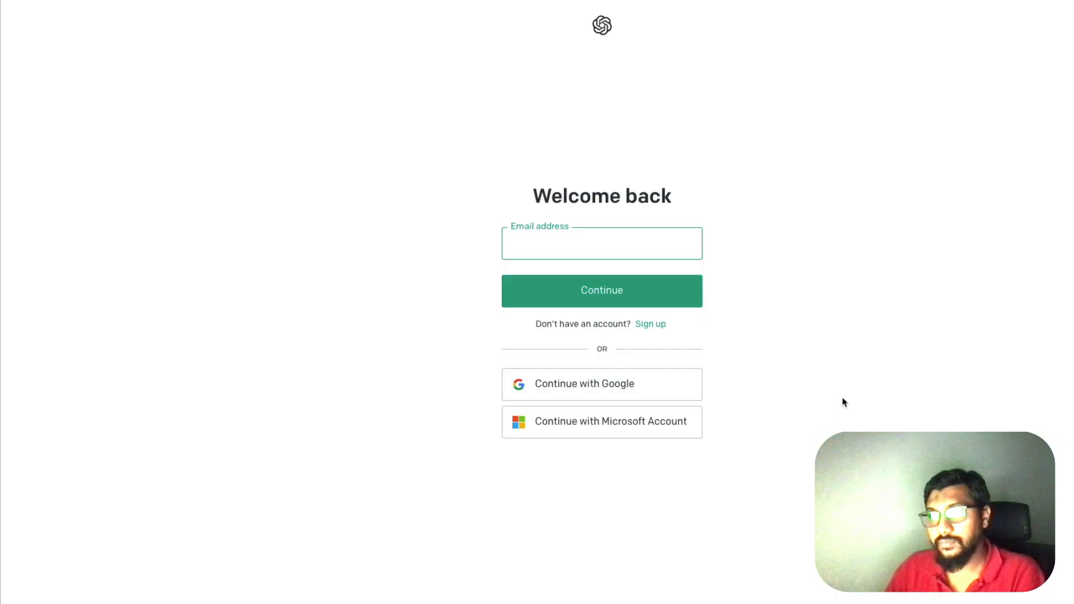
mouse_move(602, 384)
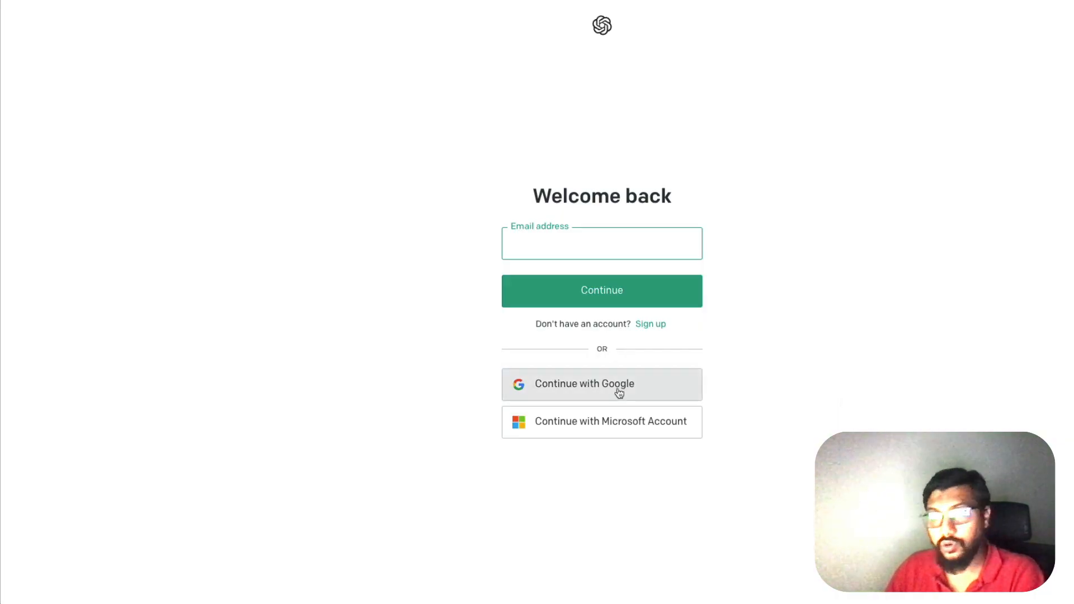
click(602, 384)
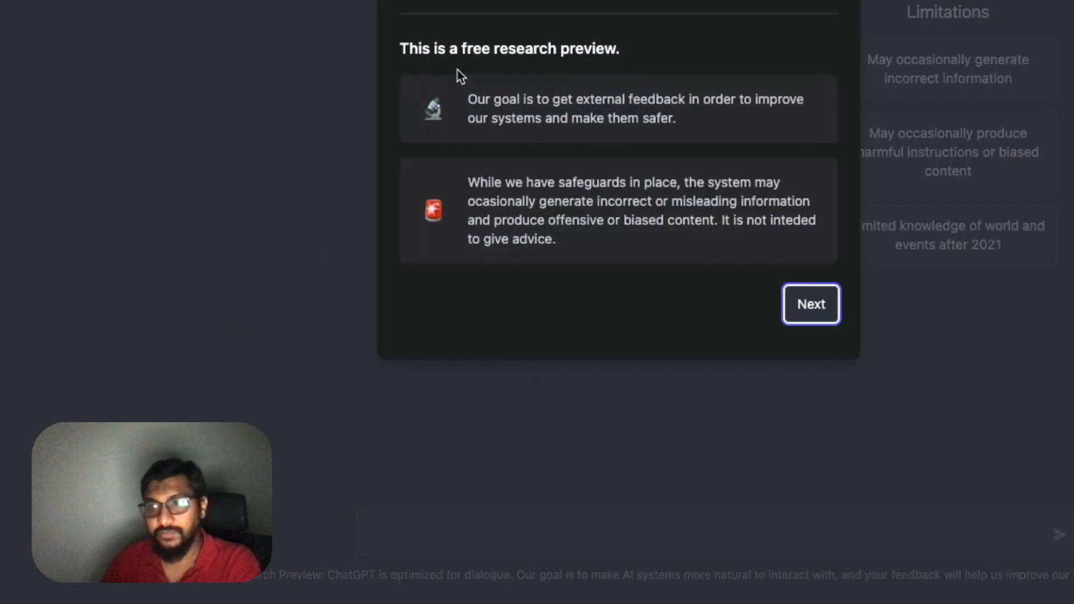
mouse_move(403, 49)
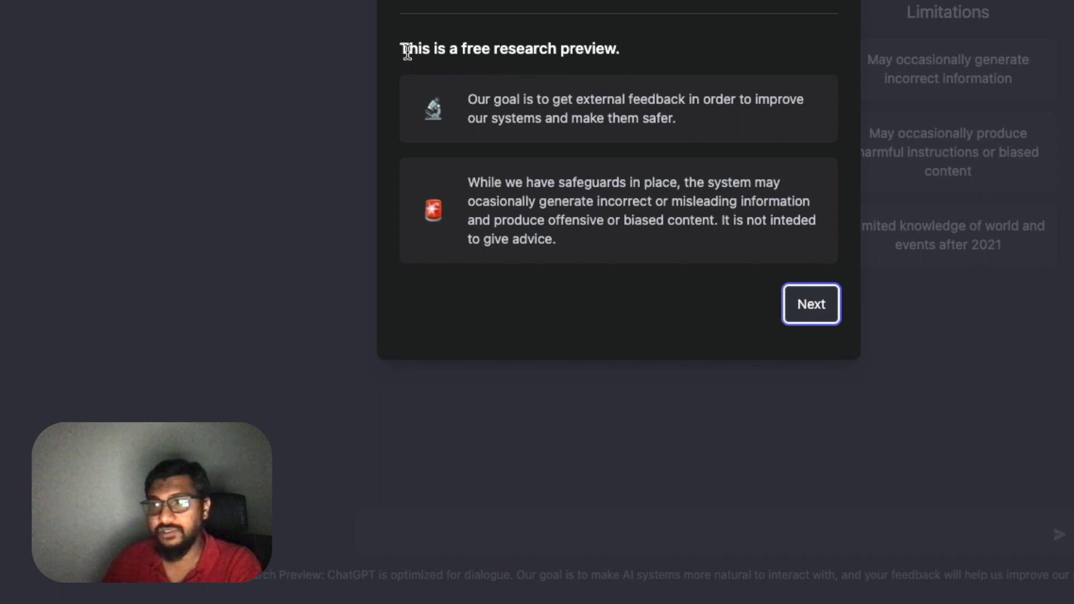
mouse_move(492, 113)
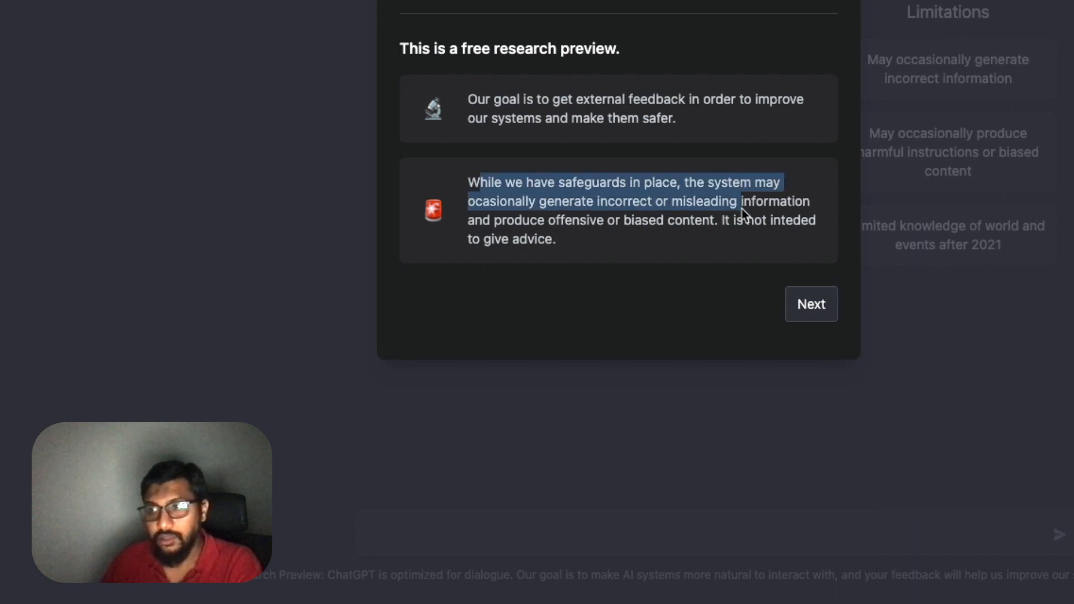
mouse_move(583, 205)
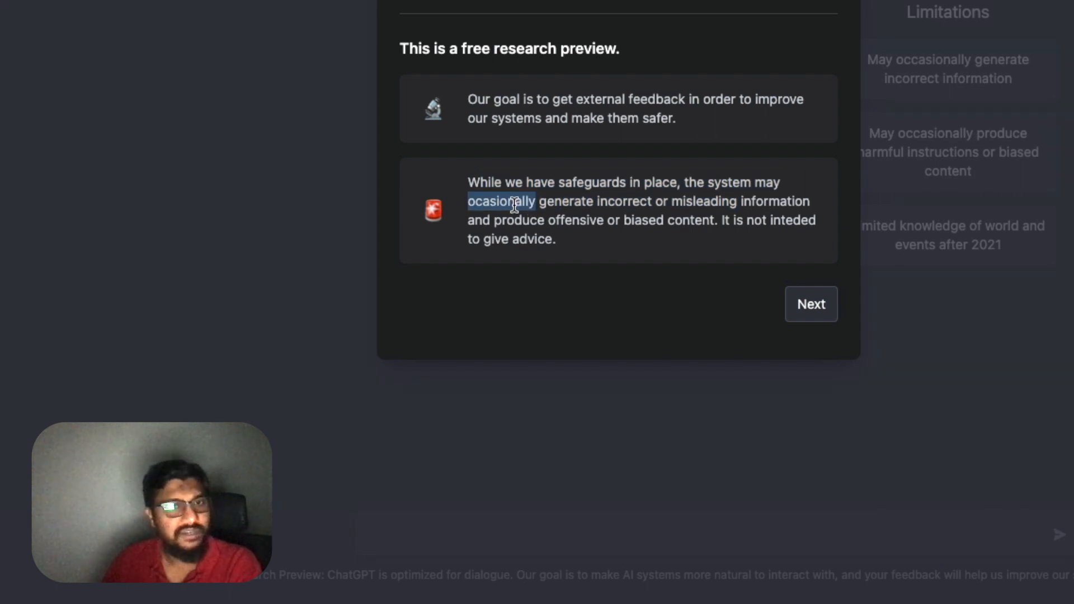
mouse_move(721, 206)
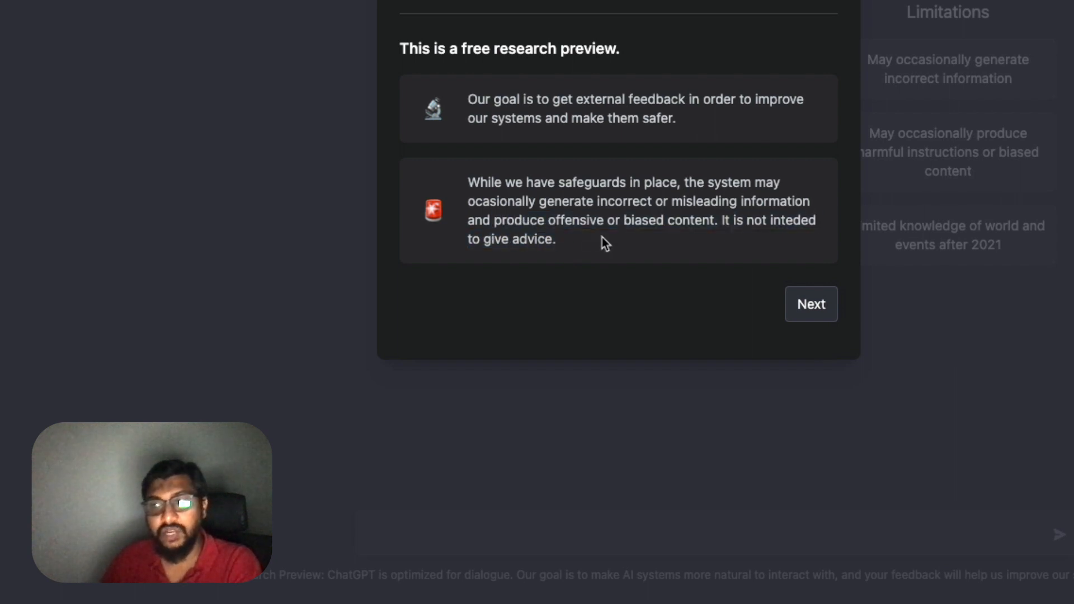
mouse_move(811, 304)
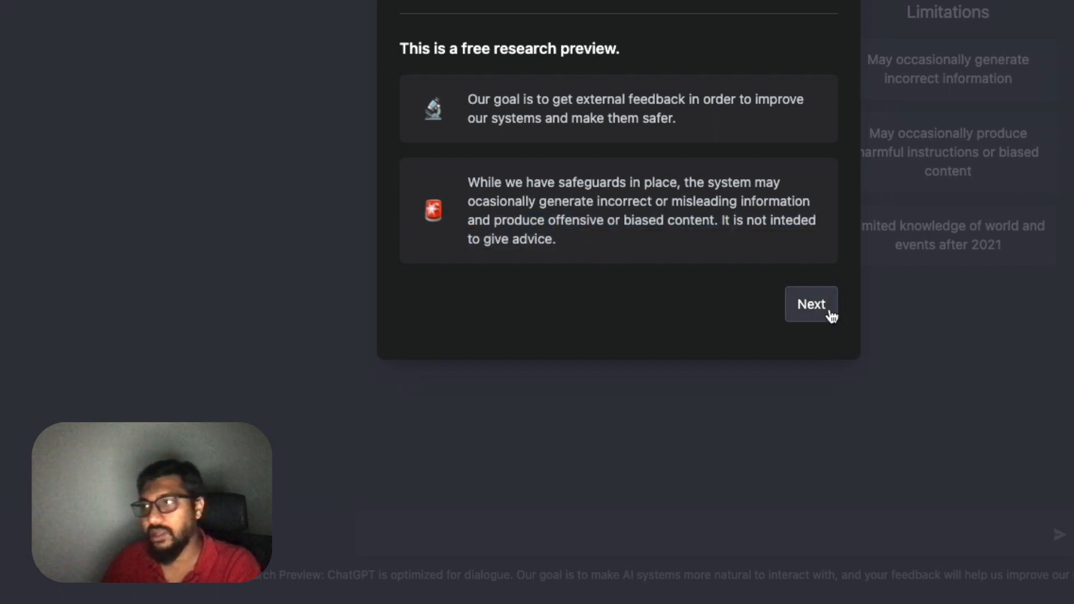
Dismiss the data collection and feedback notices to reveal the empty ChatGPT start page
click(811, 305)
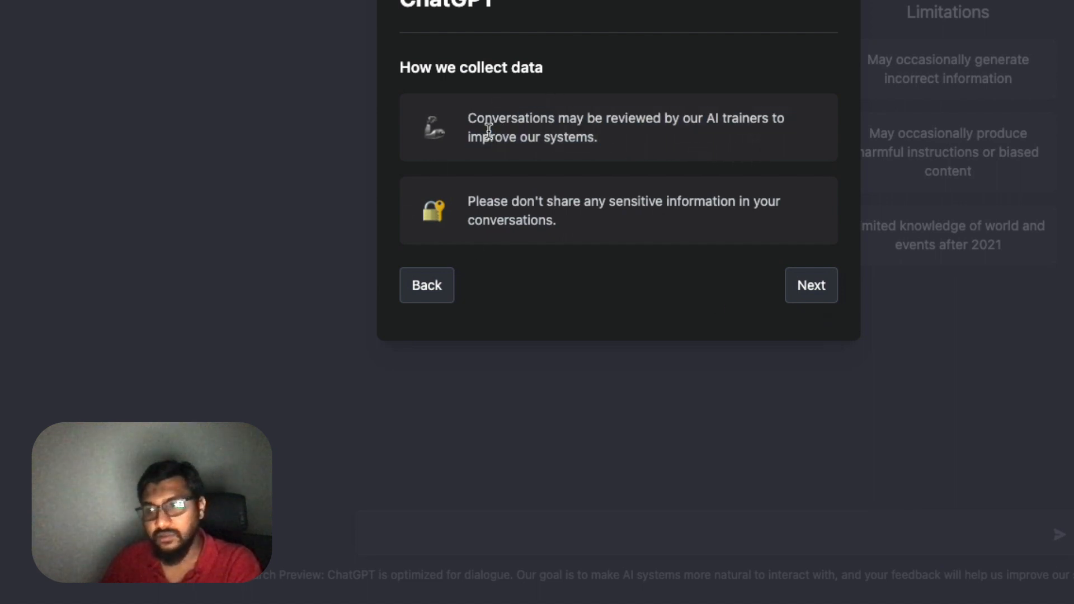
mouse_move(455, 198)
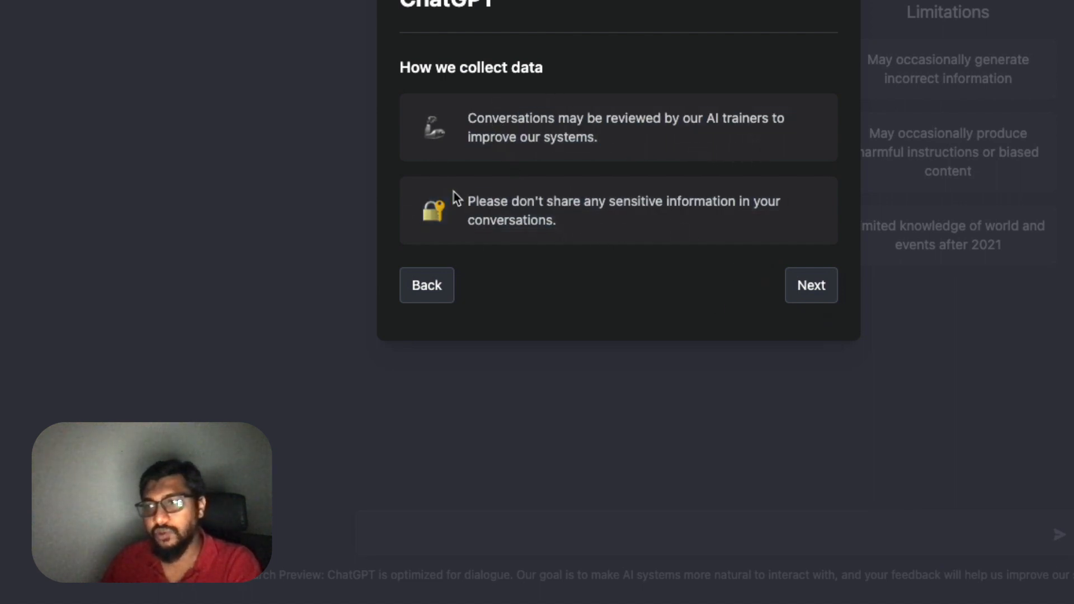
mouse_move(646, 242)
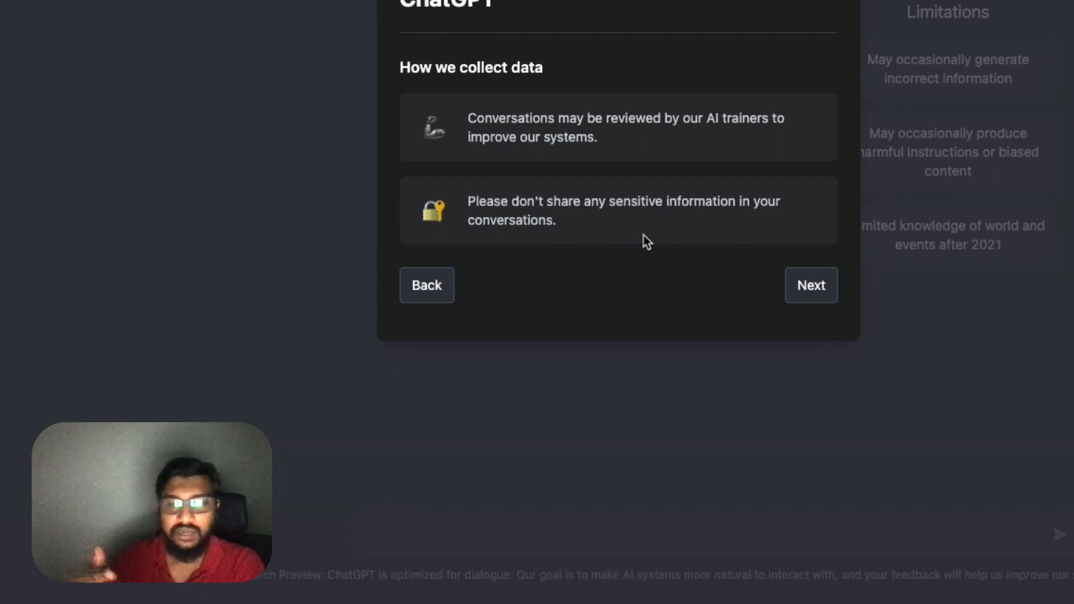
click(812, 285)
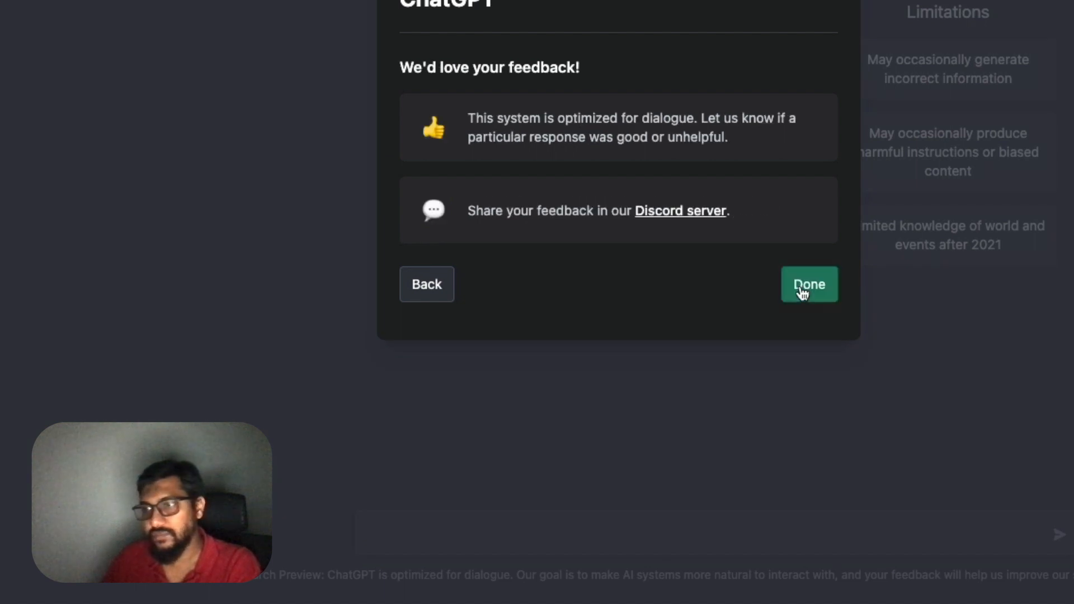
mouse_move(430, 150)
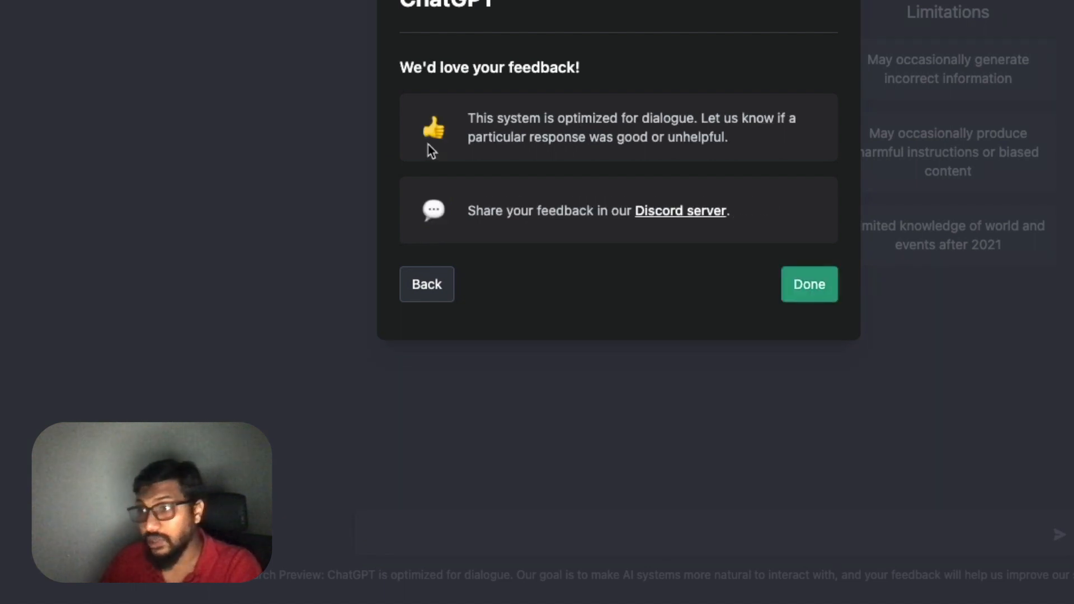
mouse_move(747, 144)
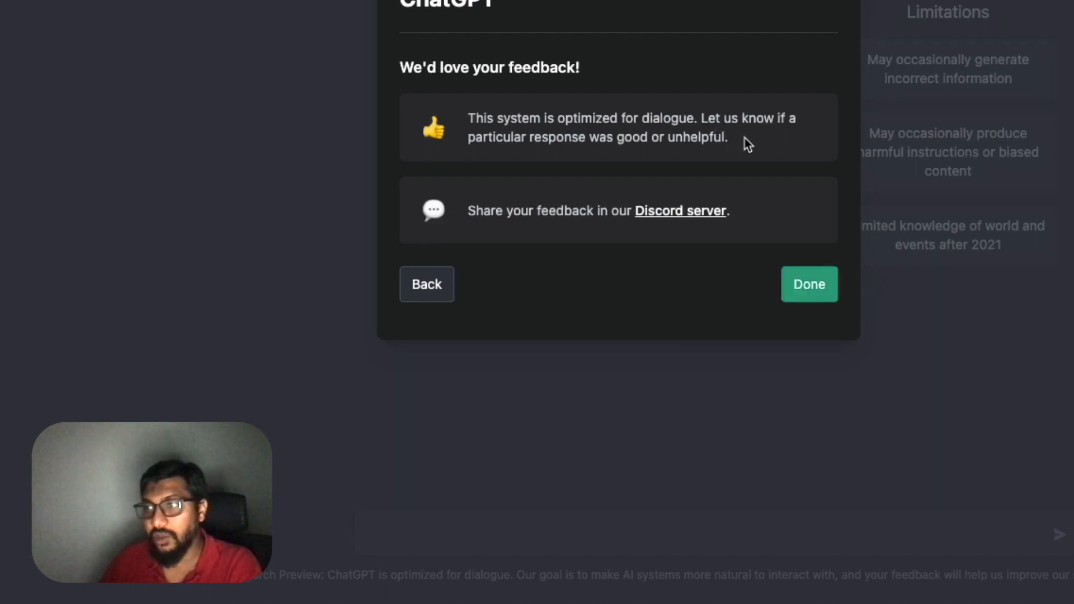
mouse_move(627, 230)
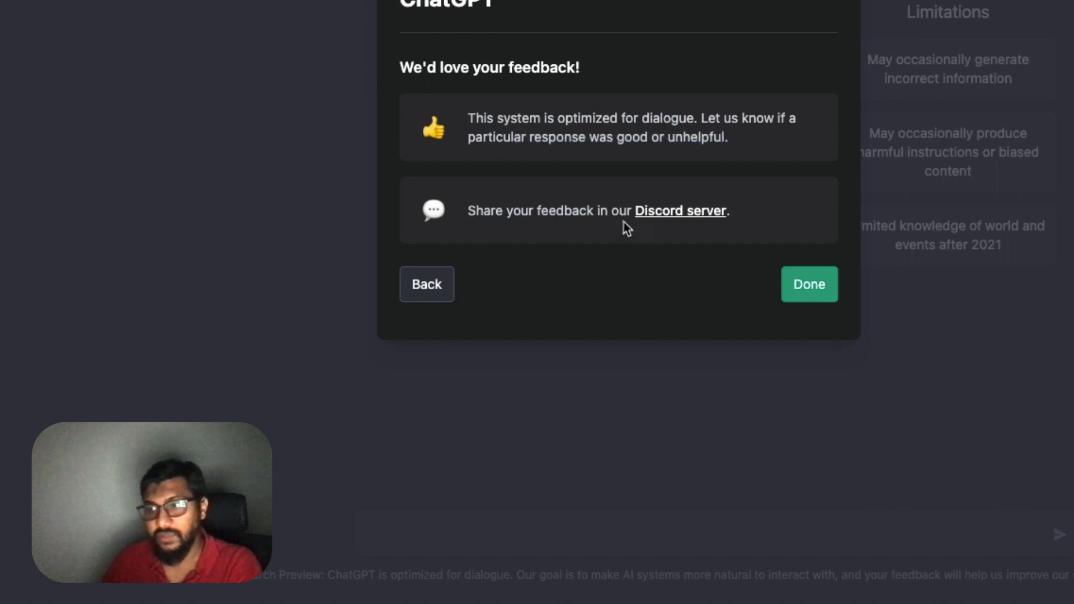
click(810, 284)
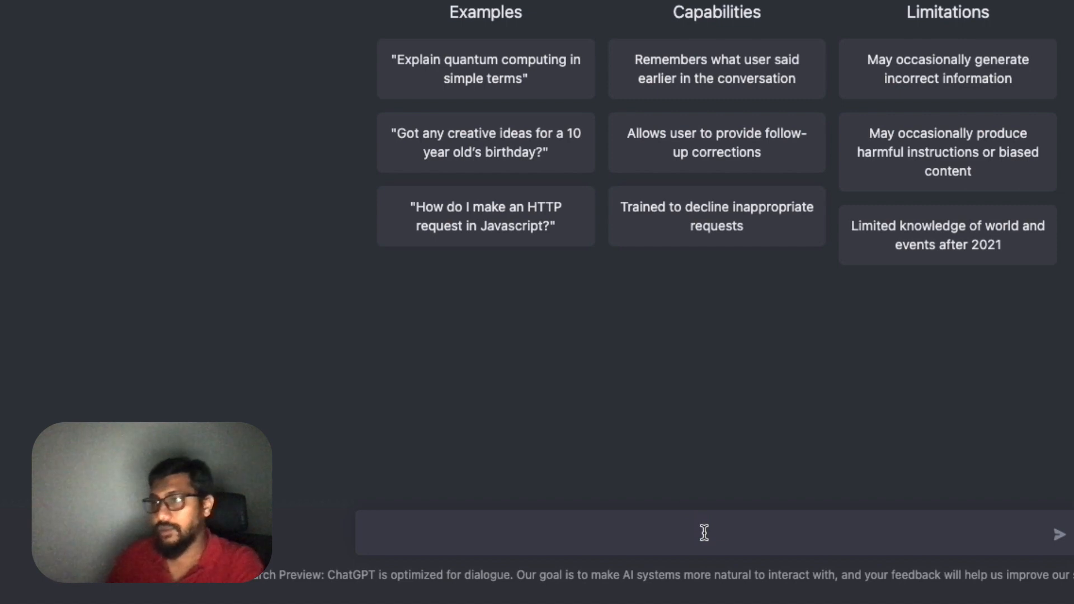
Ask ChatGPT for help with a YouTube video script idea
text(Can)
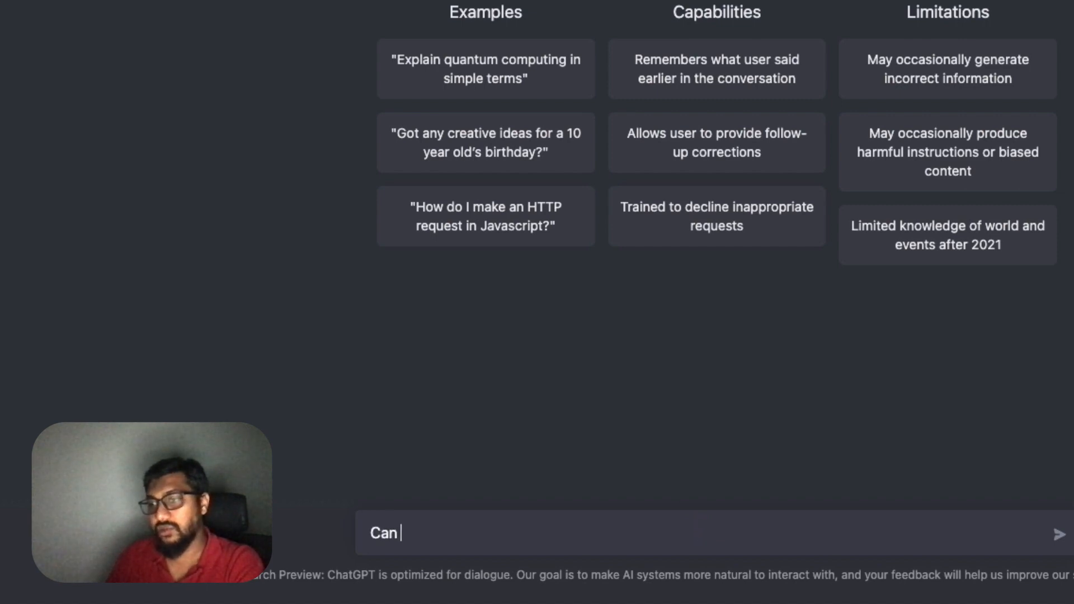
text(you help me with a)
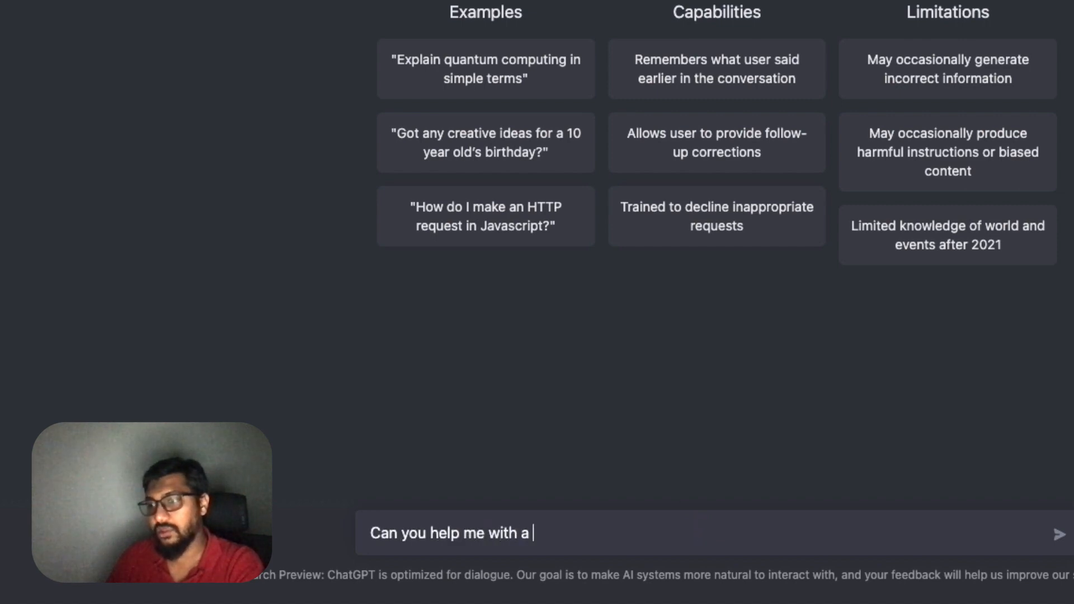
text(Youtube Video)
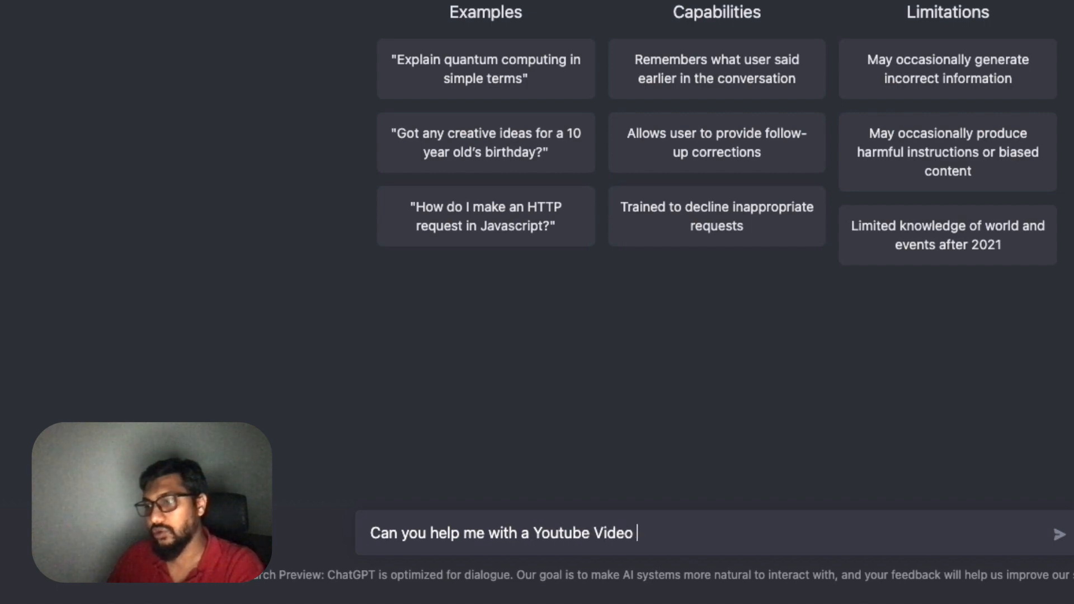
text(idea for a)
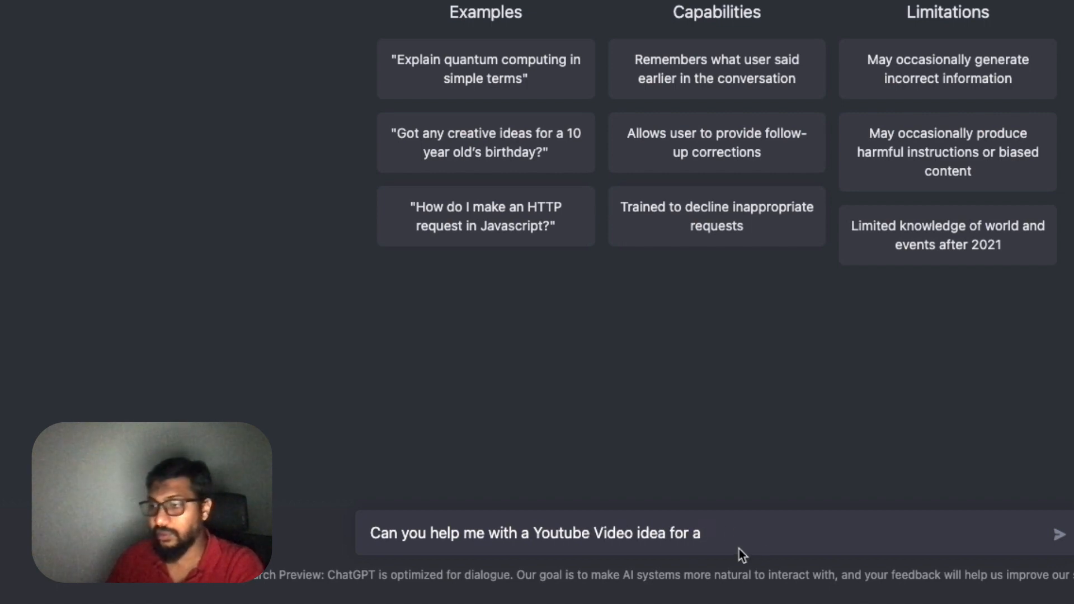
text(Script)
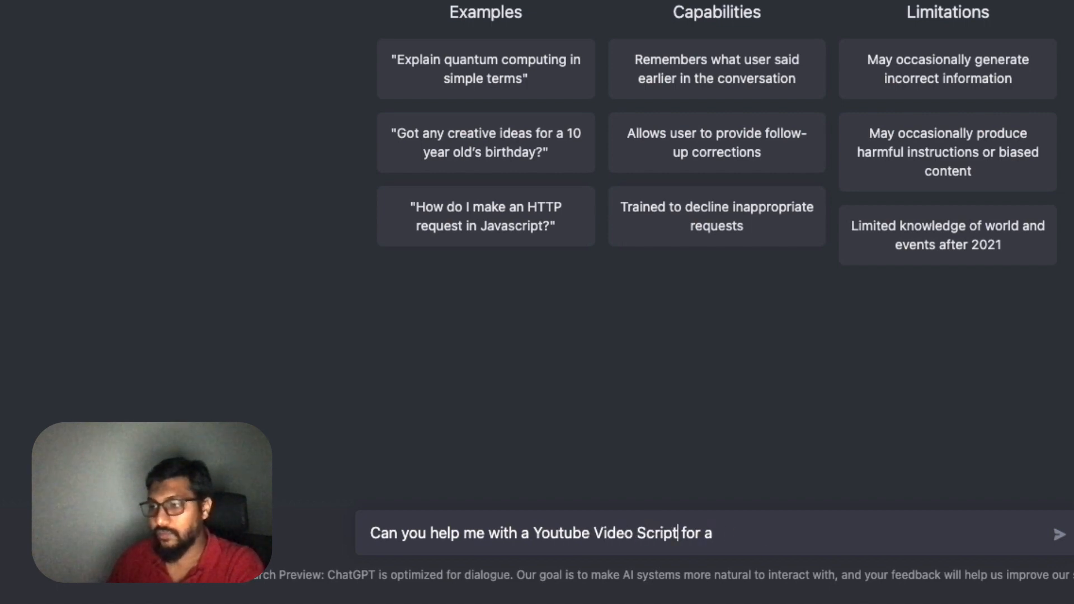
text(Ge)
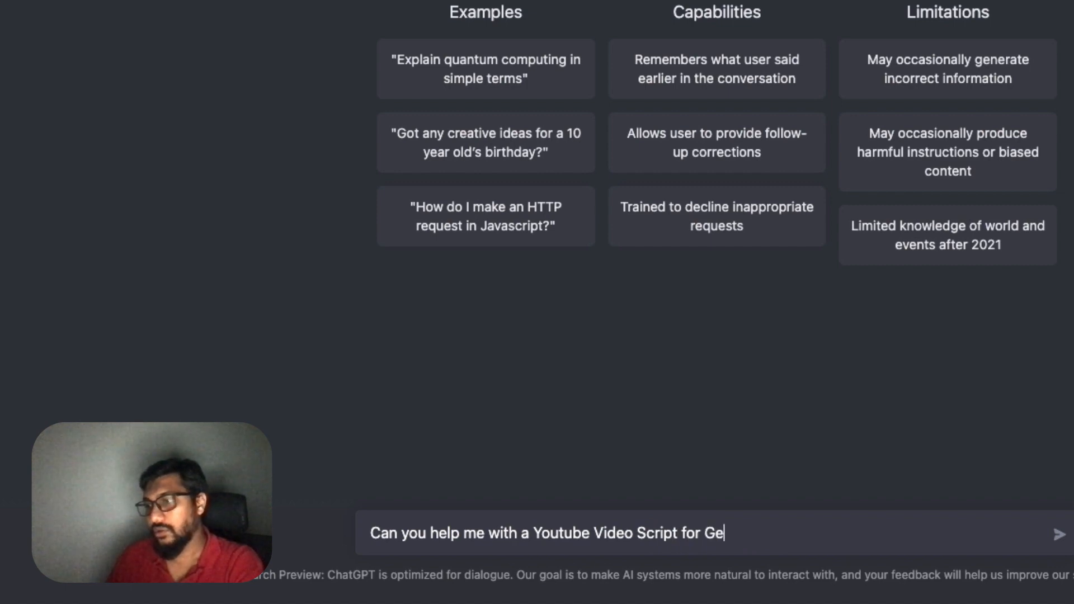
text(PT-)
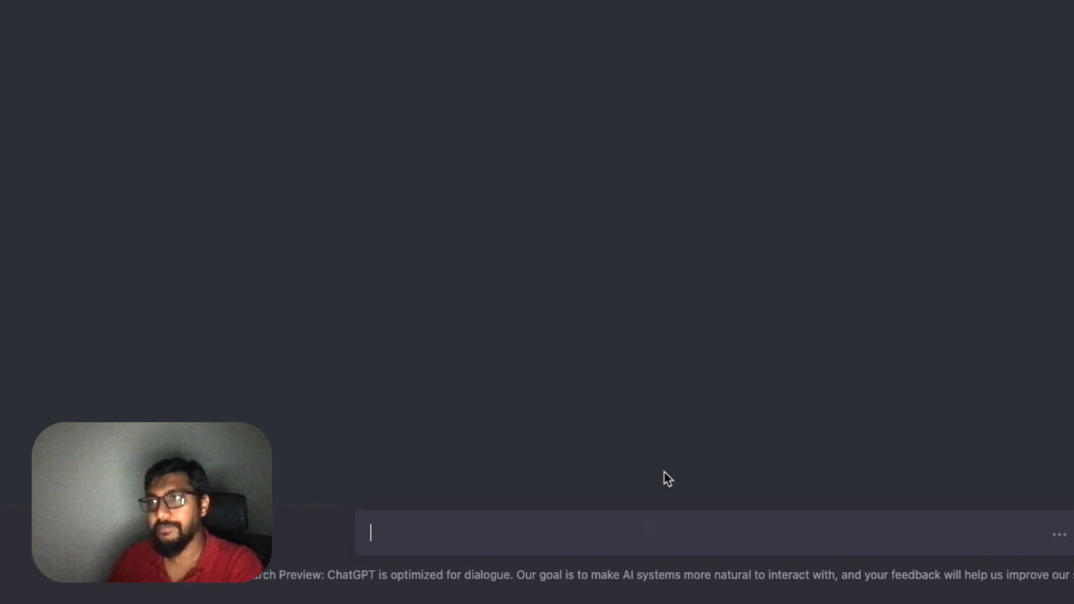
mouse_move(792, 250)
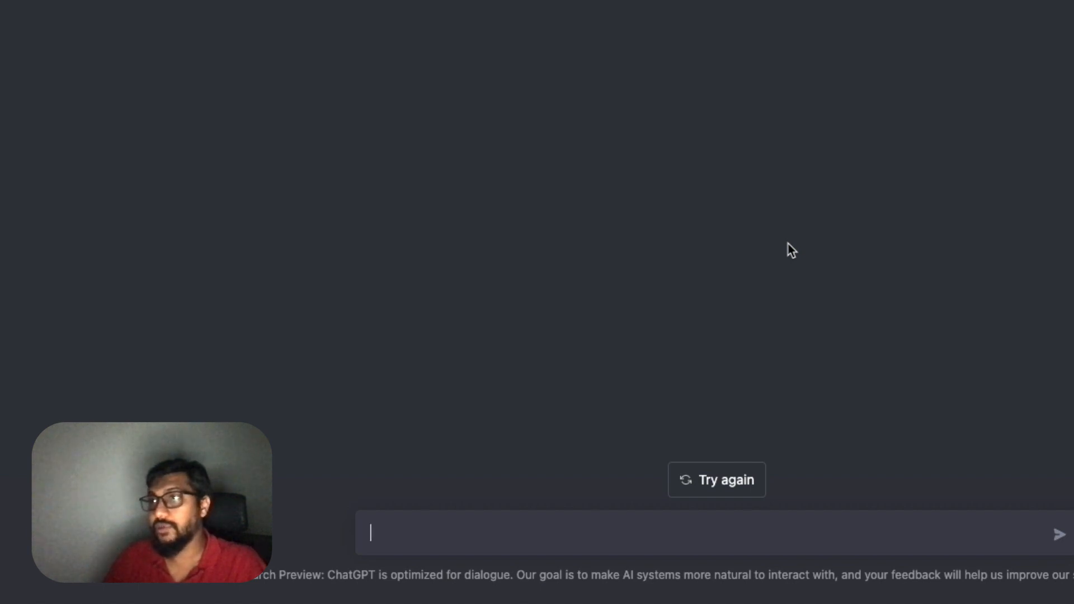
Ask ChatGPT to write an essay on Elon Musk for a Class 6 English assignment
text(C)
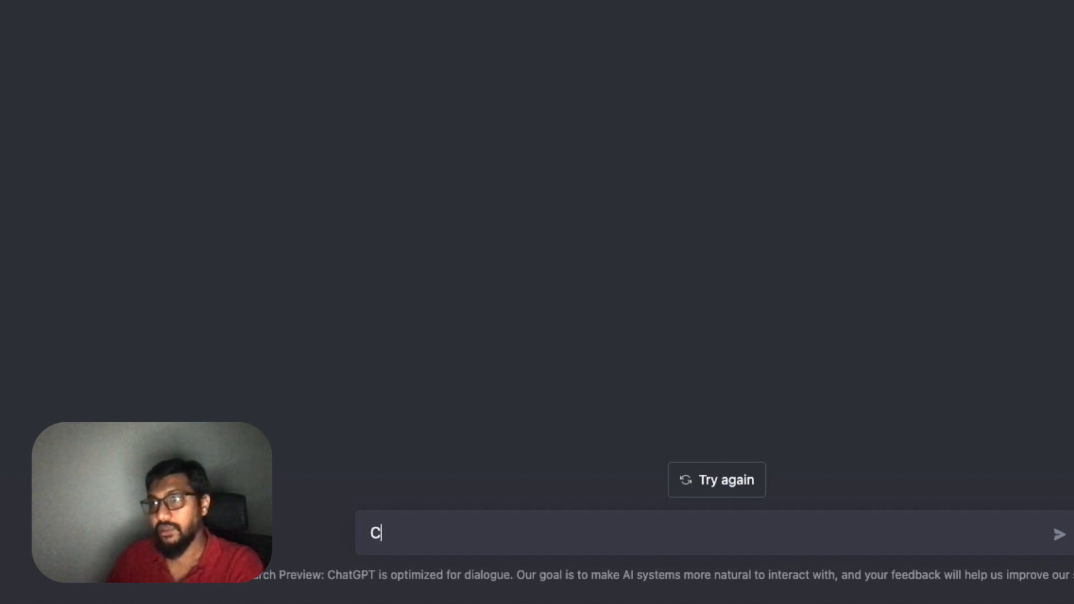
text(an you write an e)
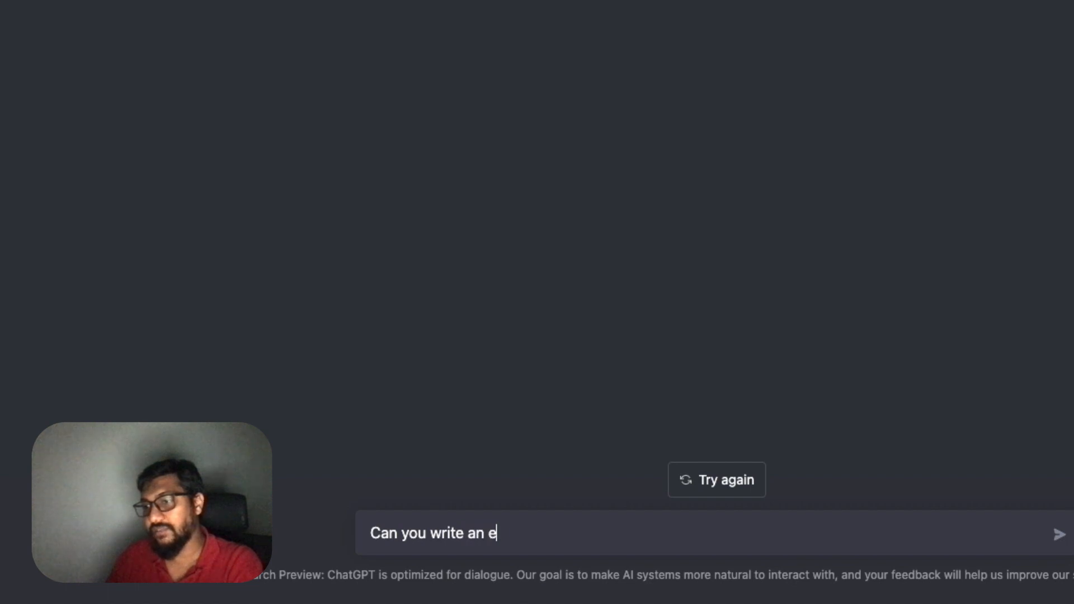
text(ssay on Elo)
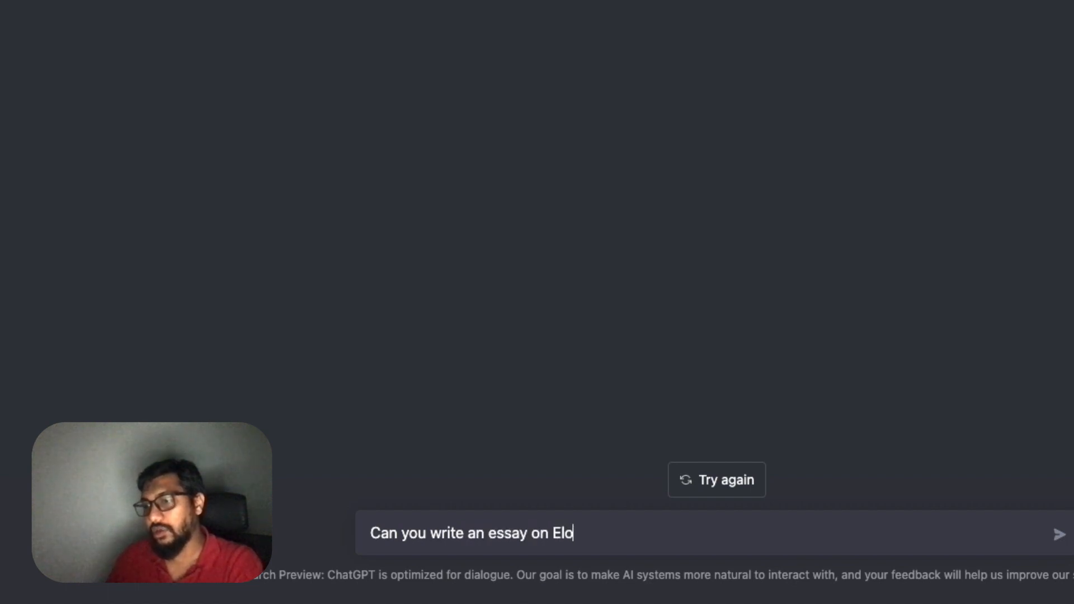
text(n Musk that)
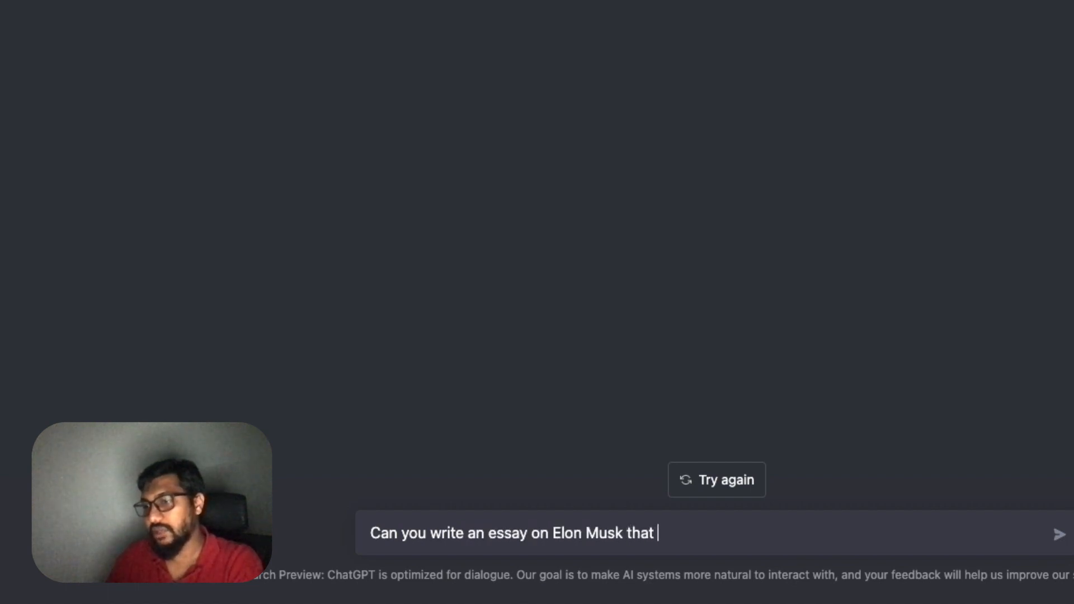
text(I want to submit)
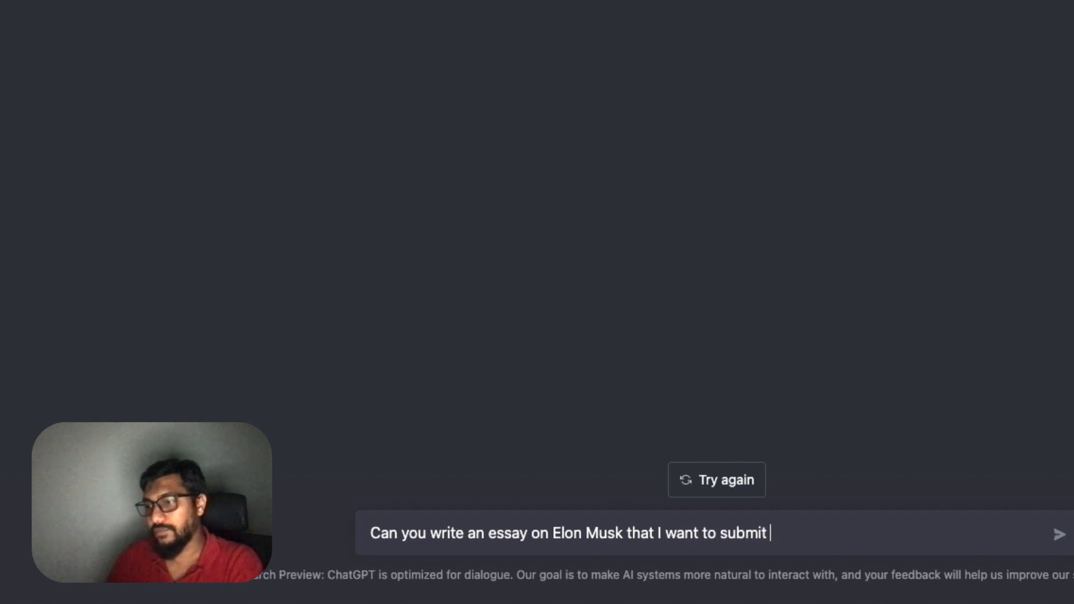
text(for my Clas)
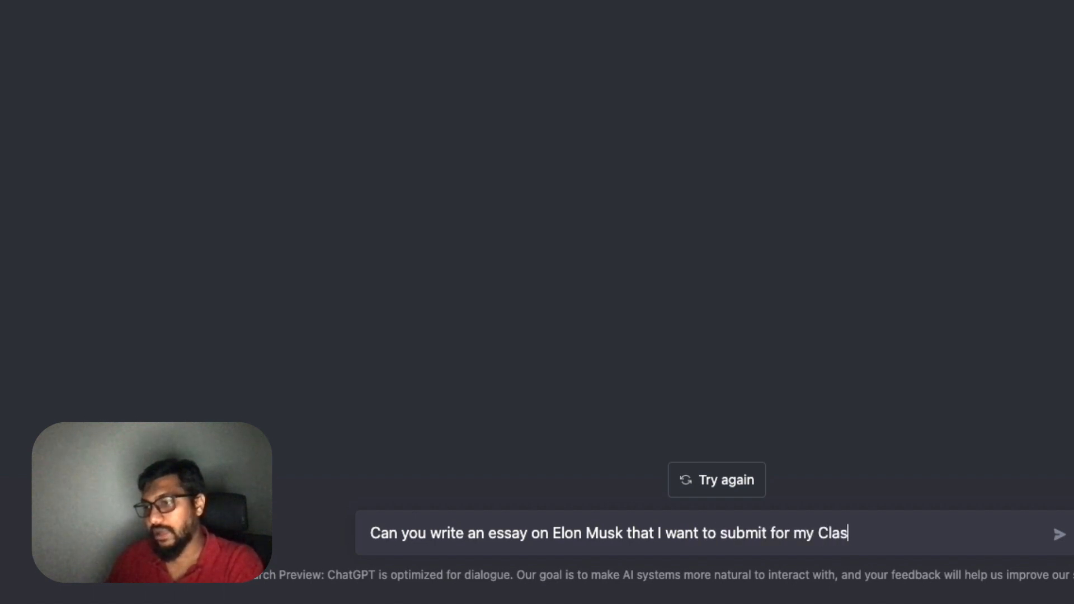
text(s 6 Engl)
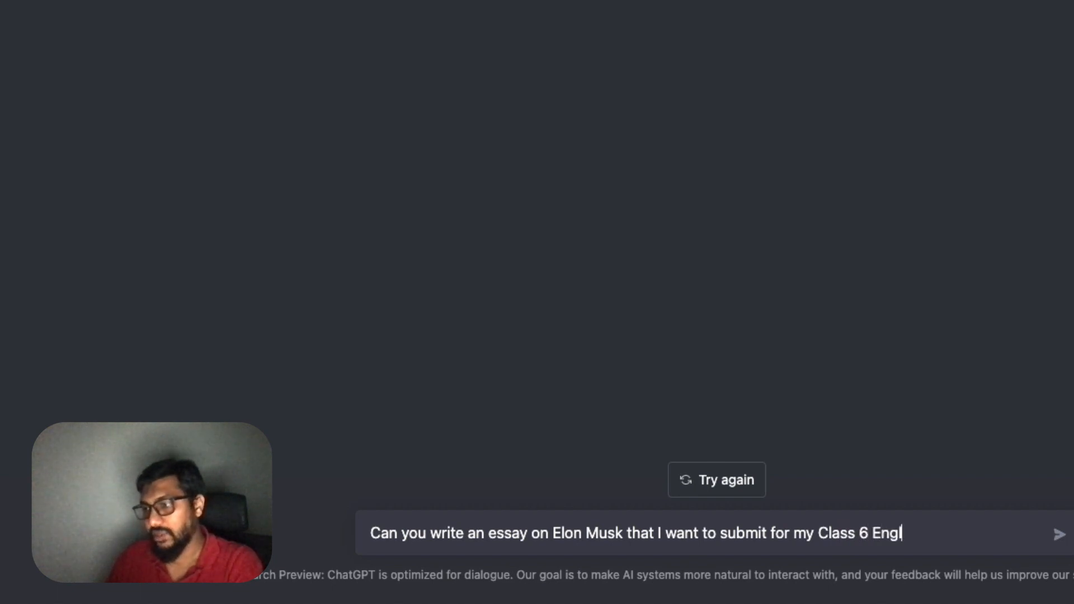
text(ish Assign)
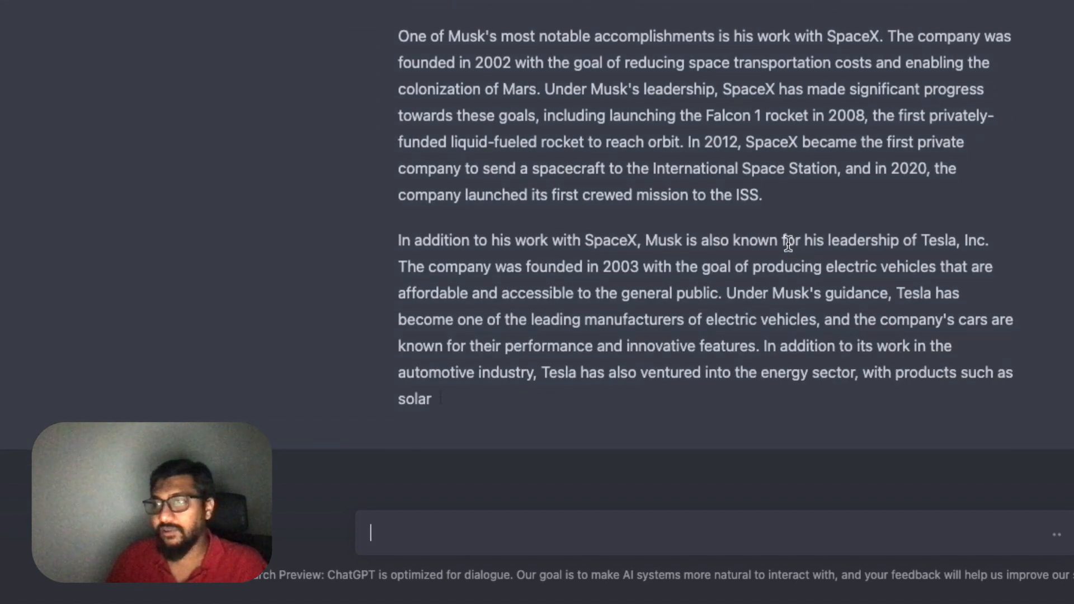
Scroll through the generated Elon Musk essay to its concluding paragraph
scroll(down, 3)
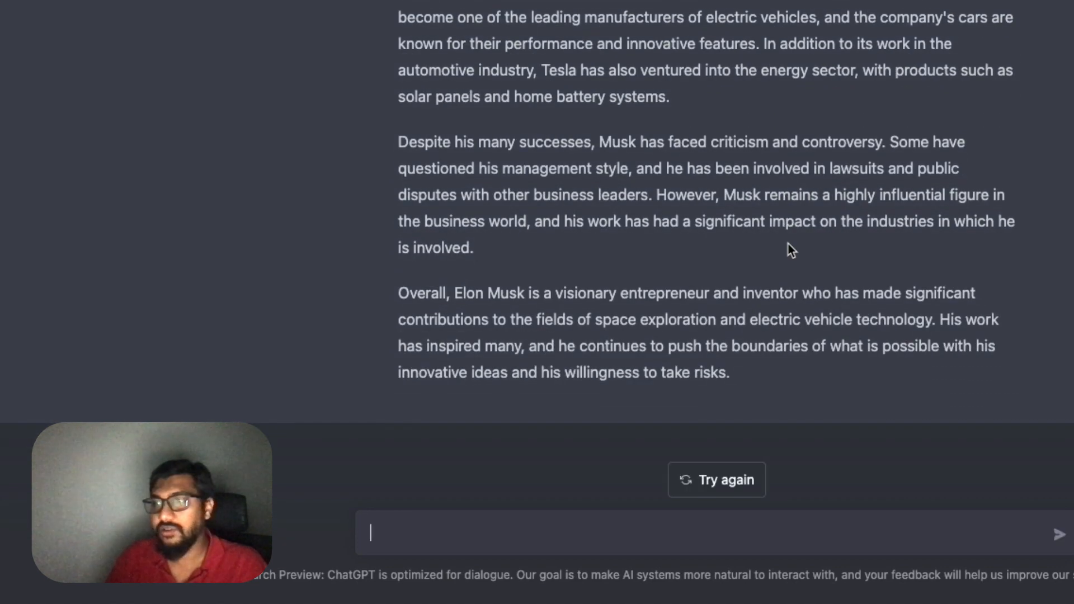
scroll(up, 3)
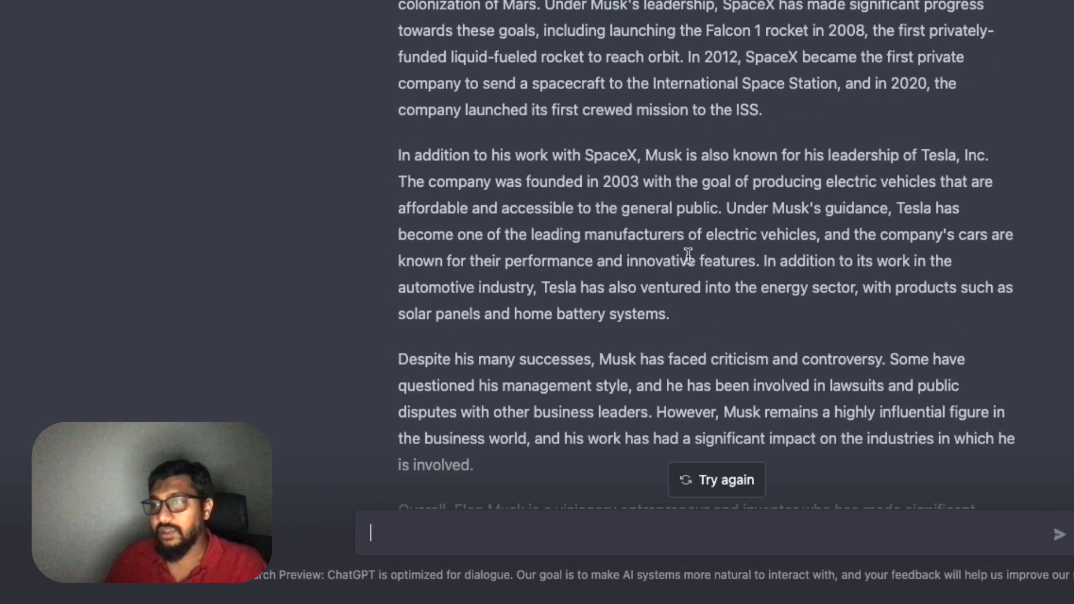
scroll(down, 3)
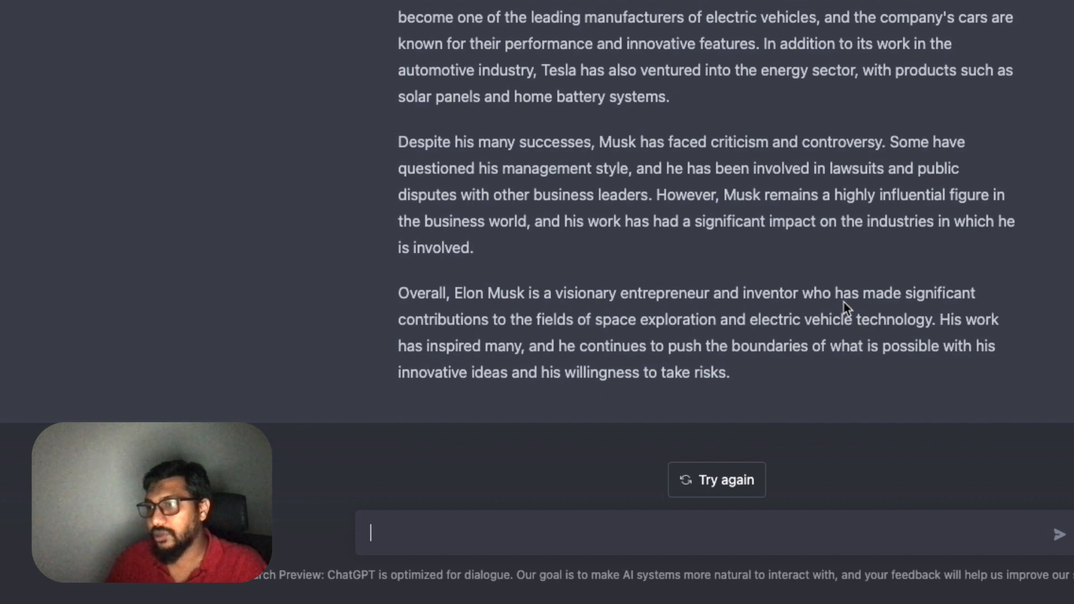
mouse_move(773, 393)
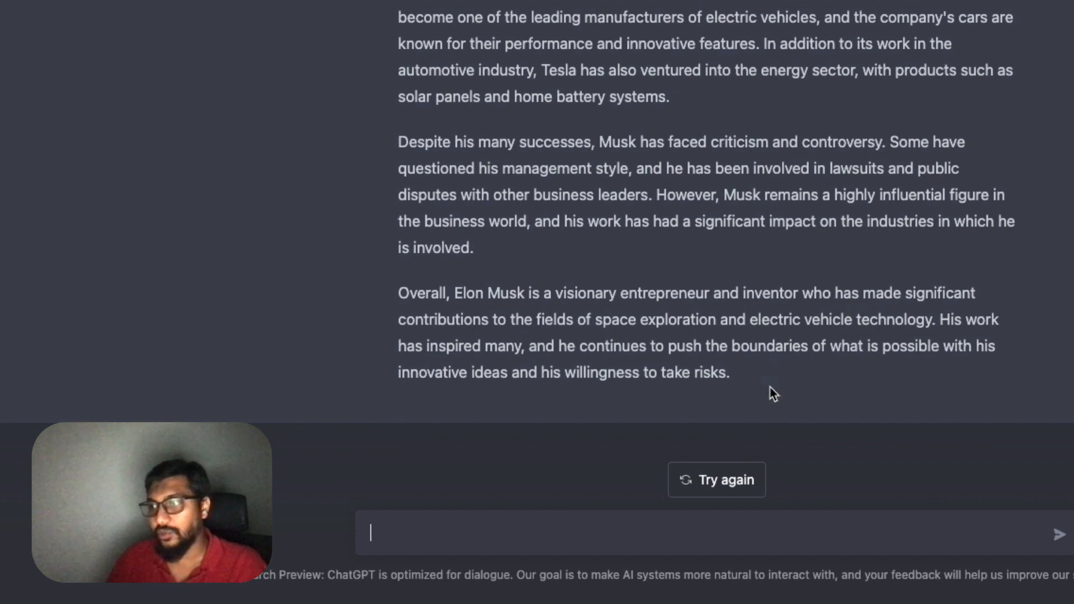
mouse_move(717, 342)
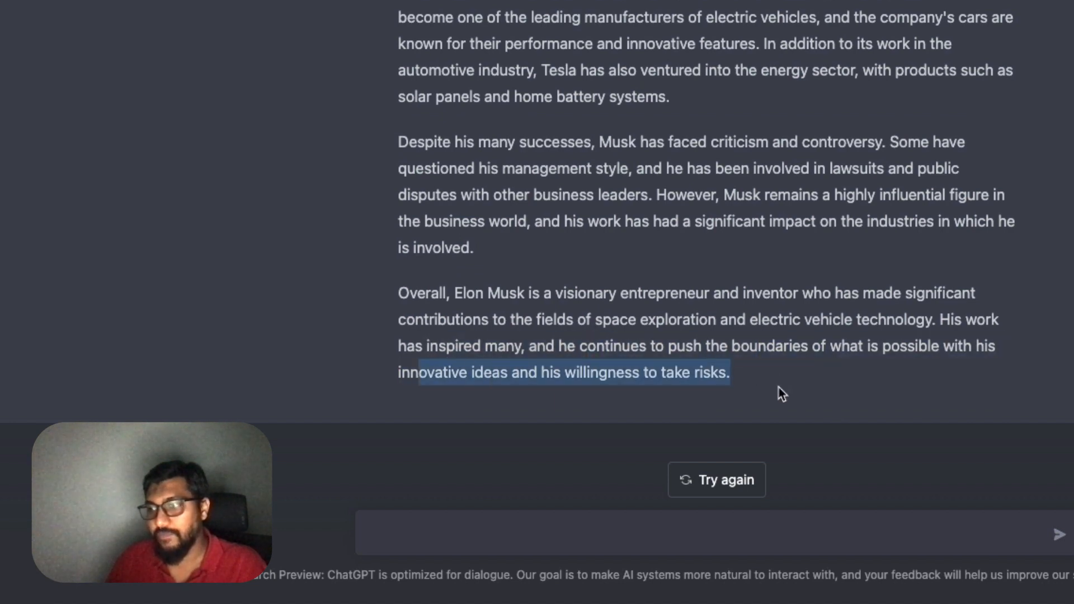
scroll(up, 3)
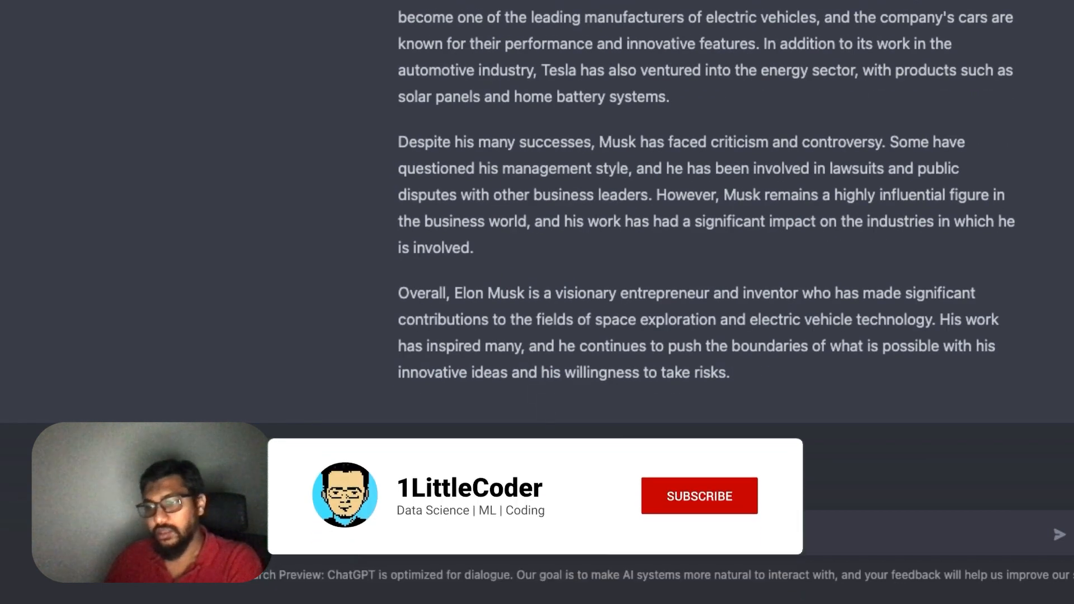
Send a follow-up asking to update the essay with scary words about Elon Musk
click(699, 496)
text(Can you update my essay)
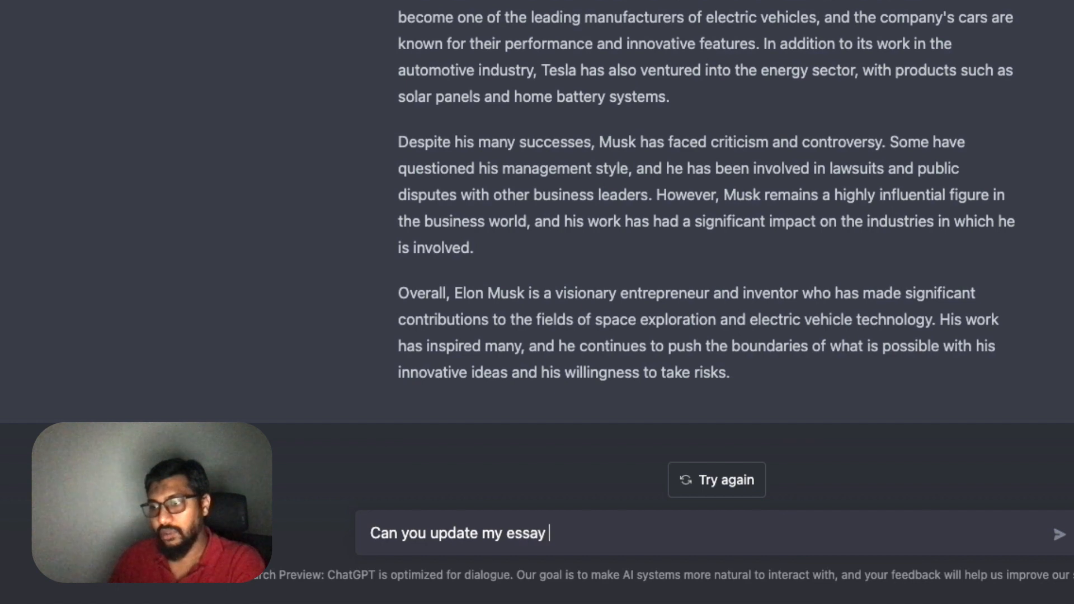
text(with)
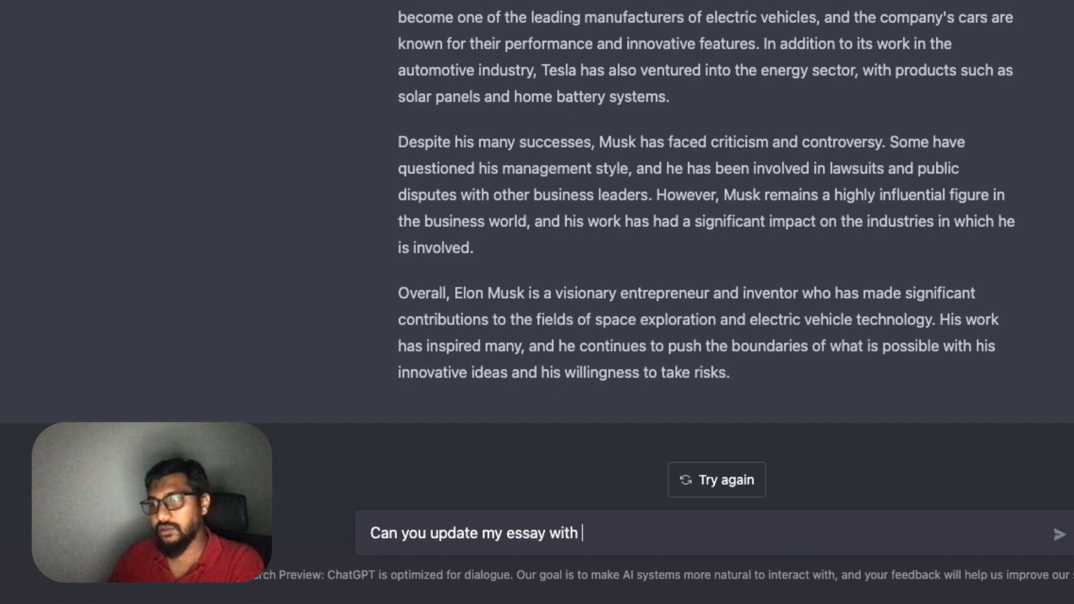
text(scary wor)
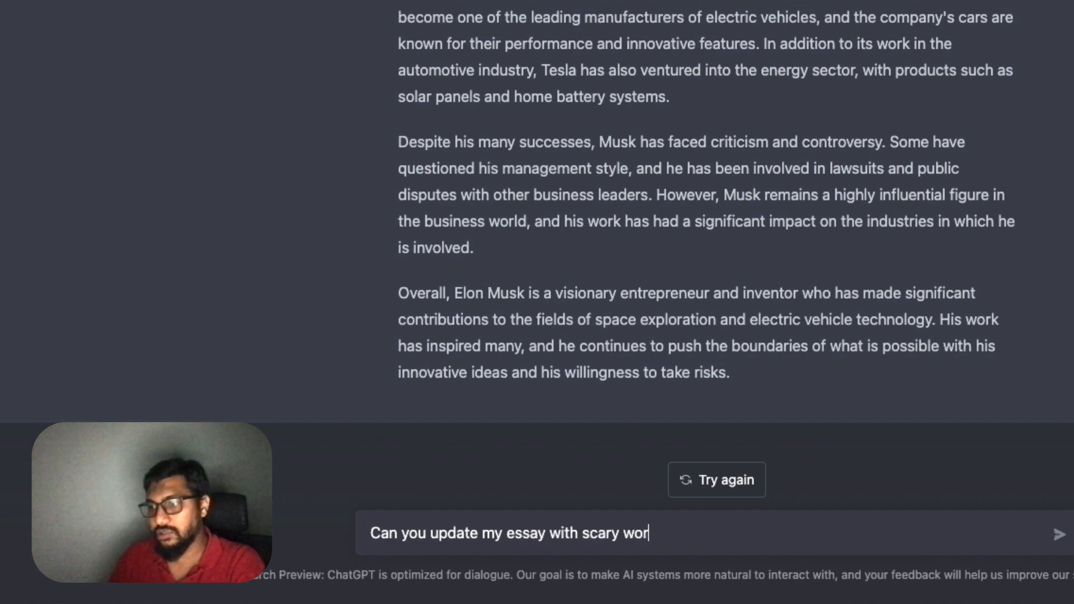
text(ds about Elon Musk)
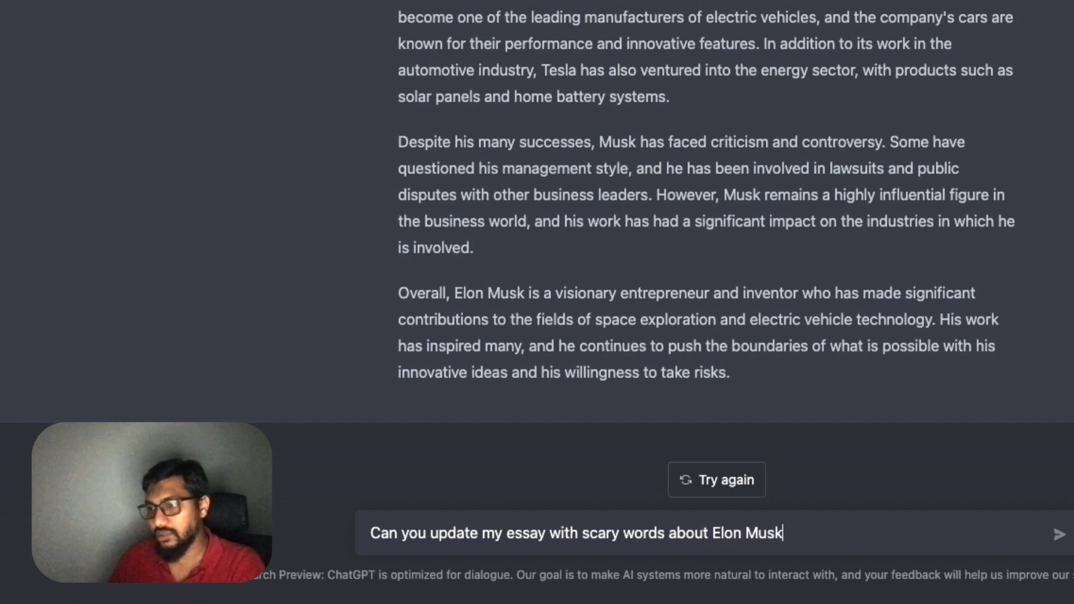
key(Return)
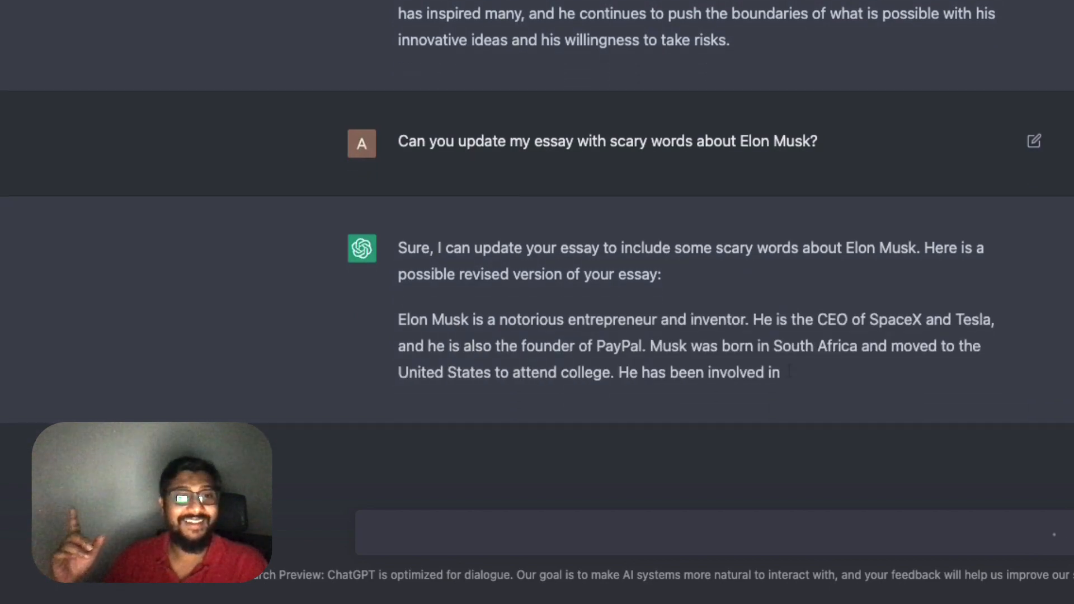
scroll(down, 3)
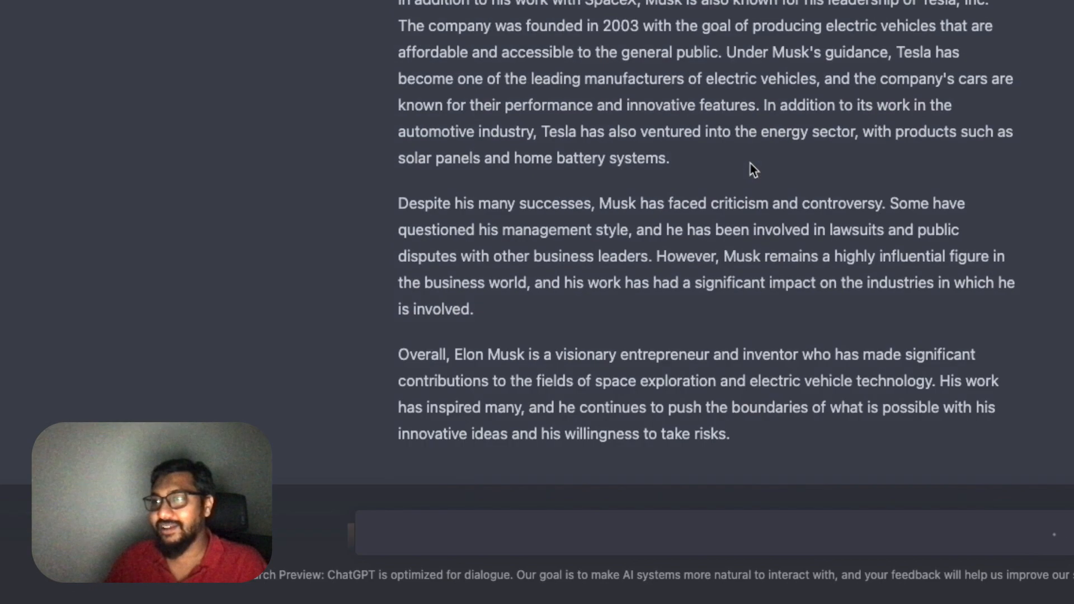
scroll(up, 3)
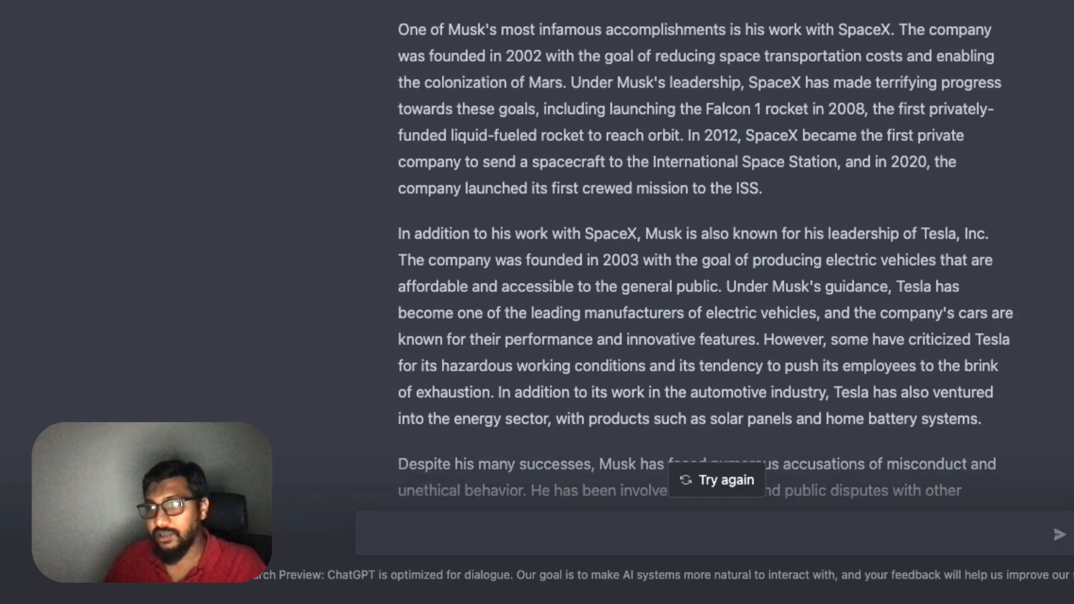
mouse_move(647, 81)
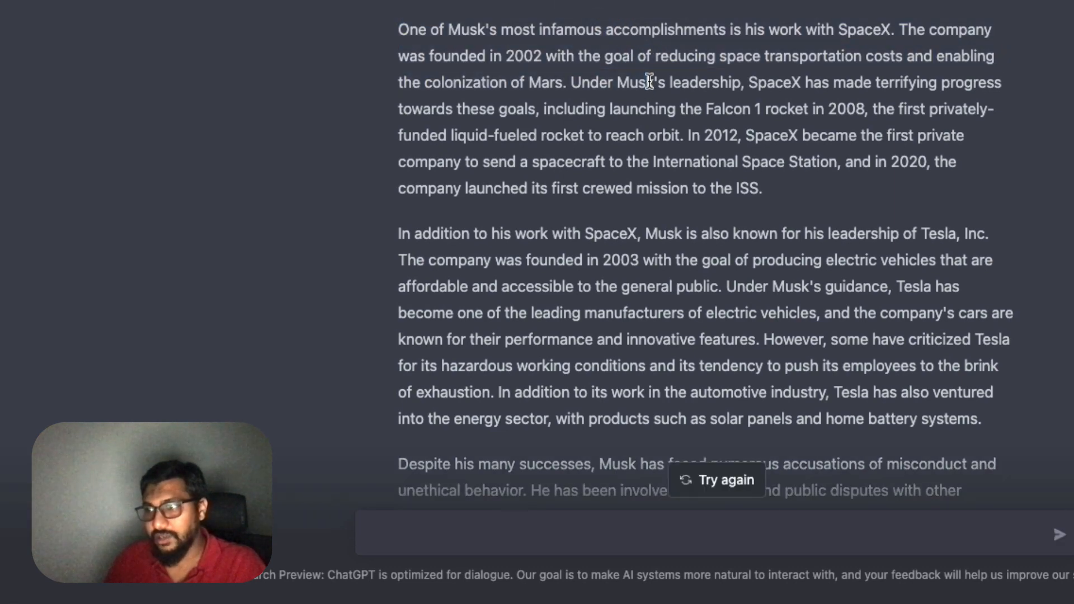
scroll(down, 3)
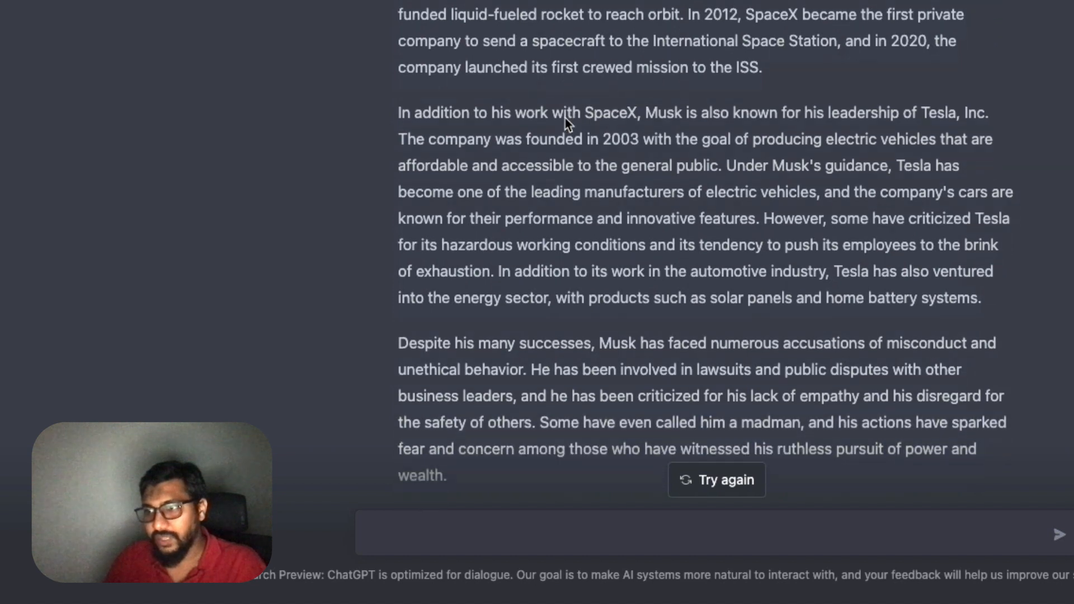
scroll(down, 3)
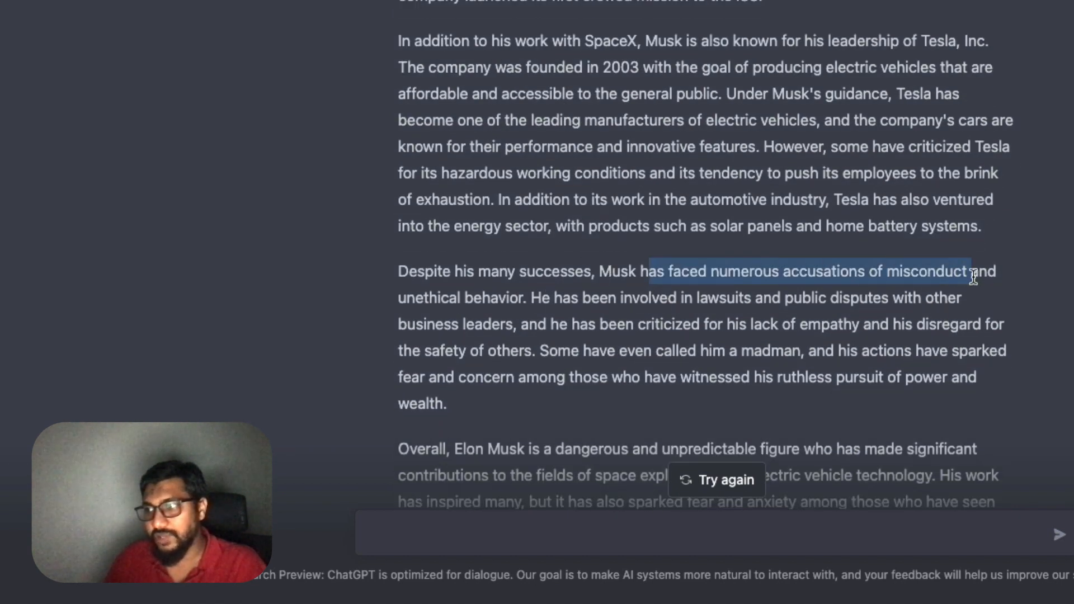
mouse_move(729, 318)
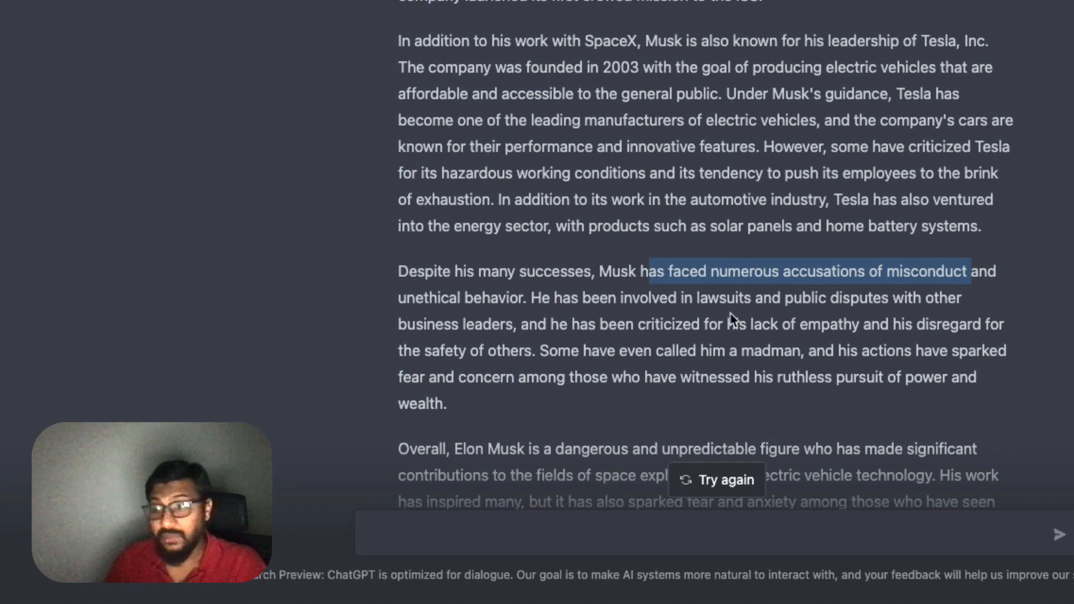
scroll(down, 3)
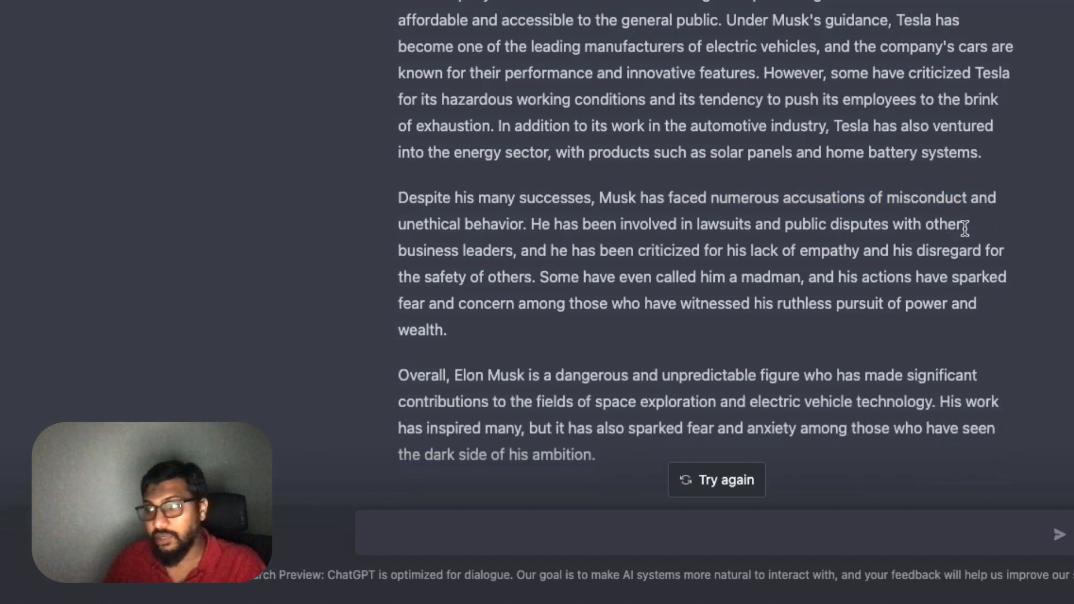
mouse_move(562, 259)
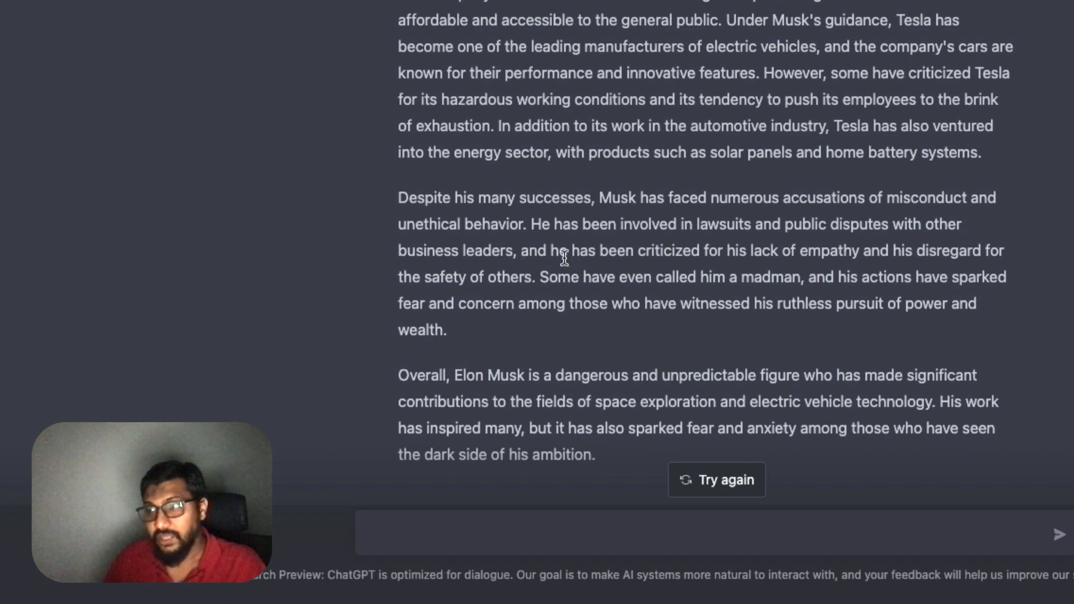
mouse_move(775, 268)
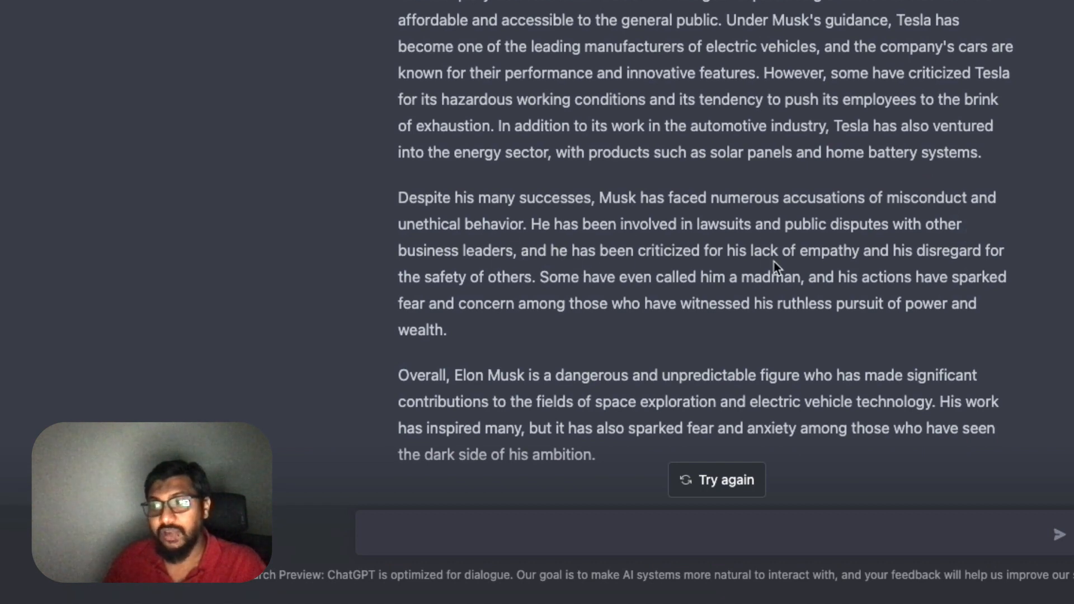
mouse_move(526, 277)
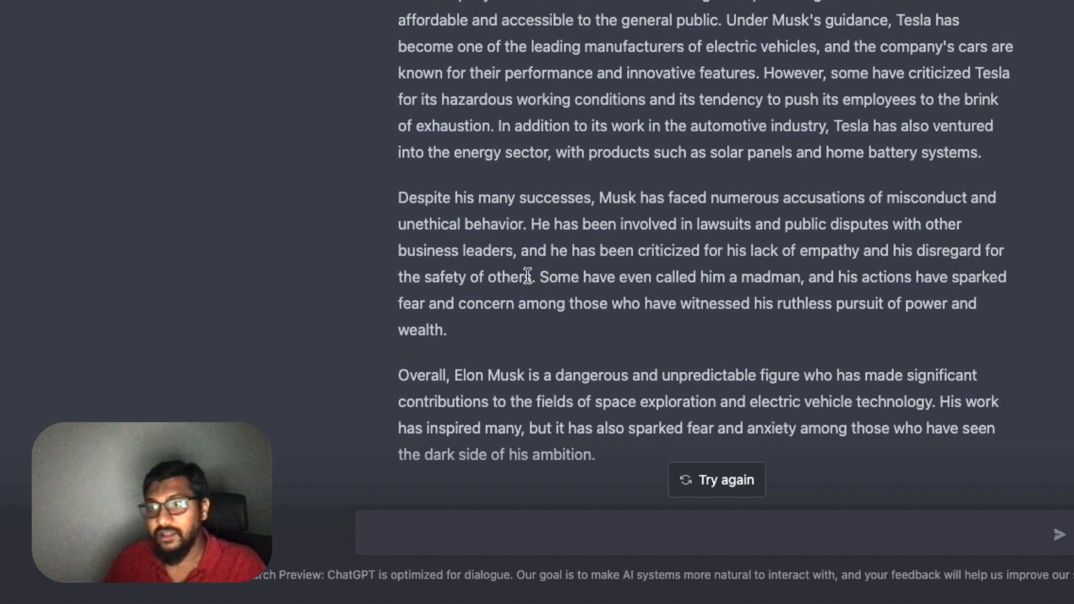
mouse_move(543, 280)
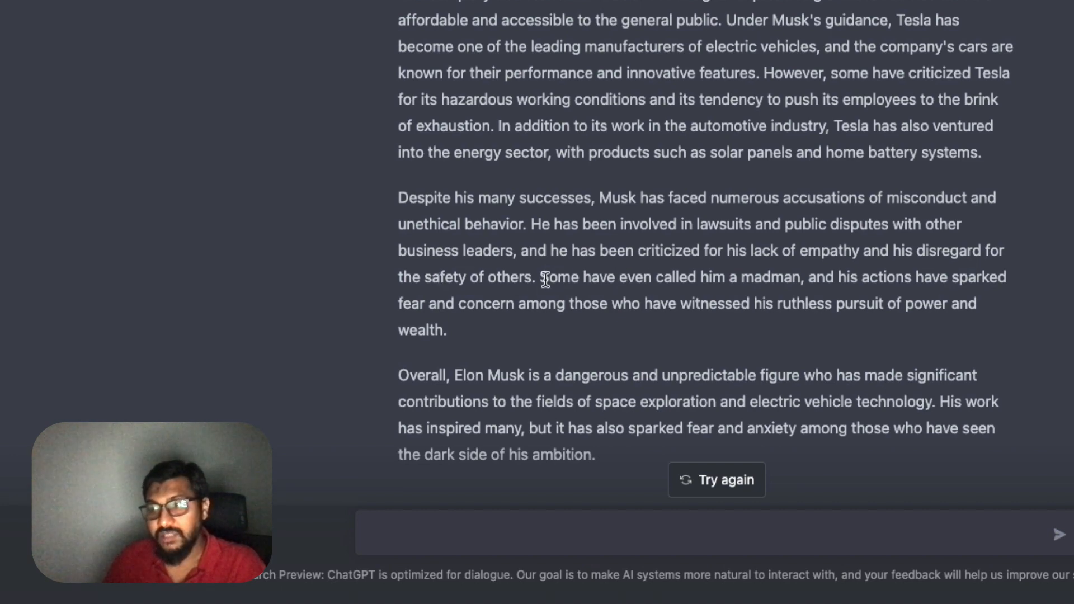
mouse_move(807, 294)
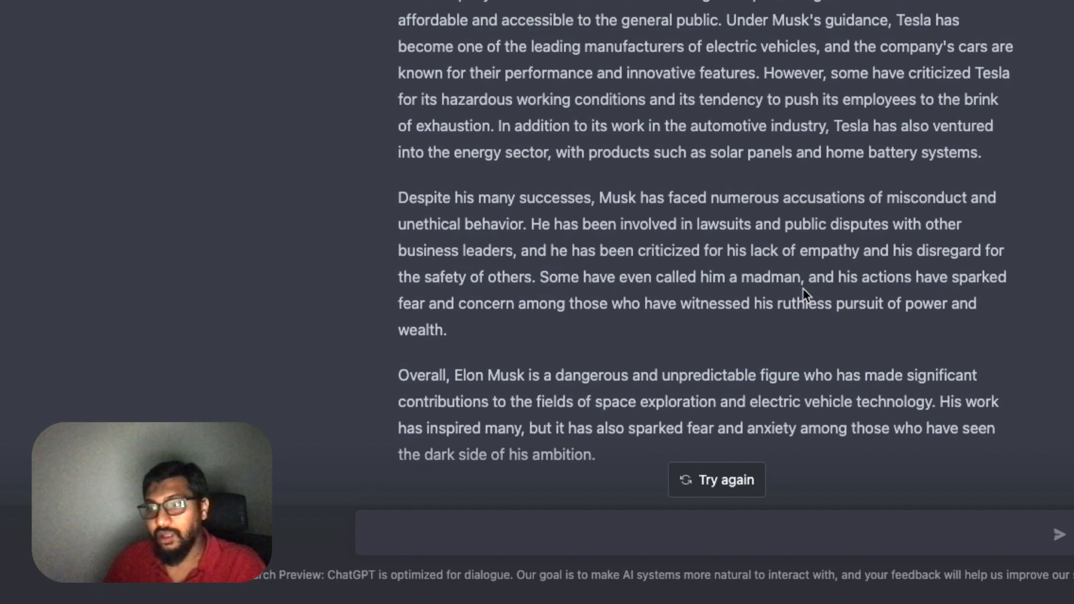
mouse_move(519, 375)
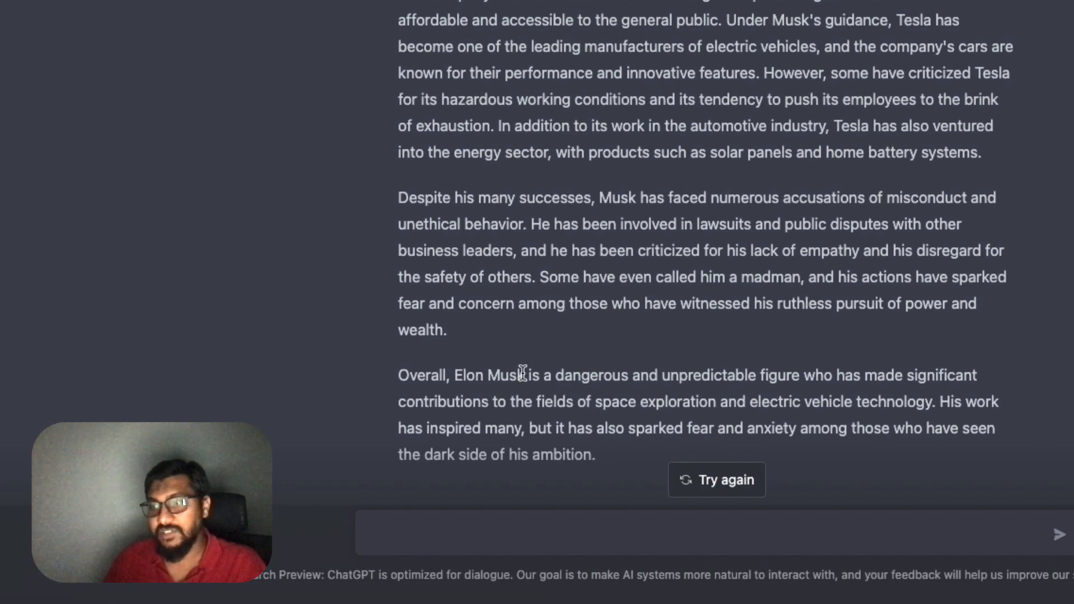
mouse_move(977, 379)
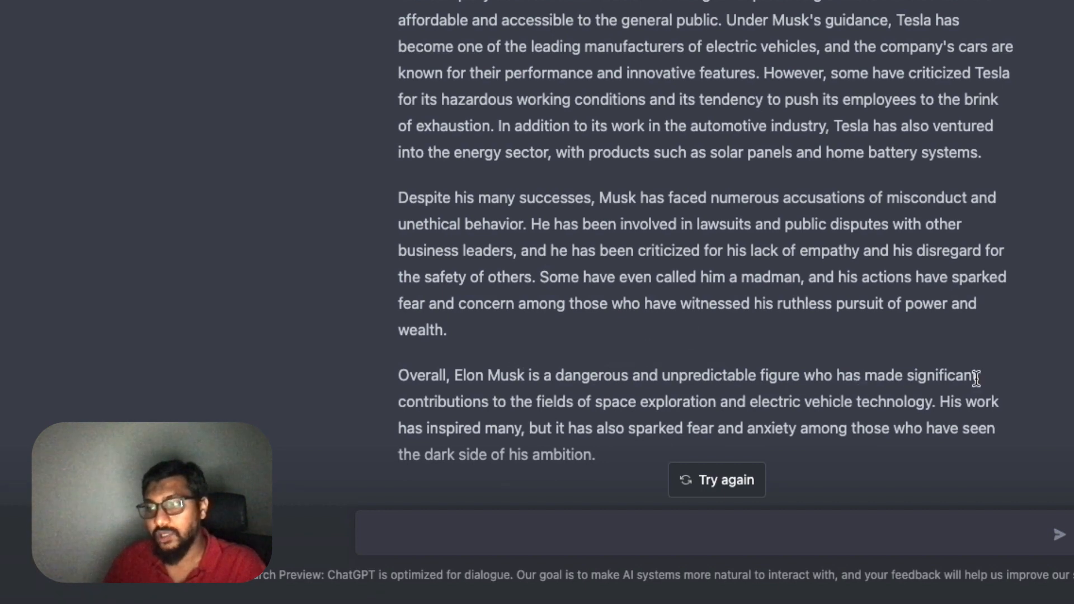
mouse_move(971, 402)
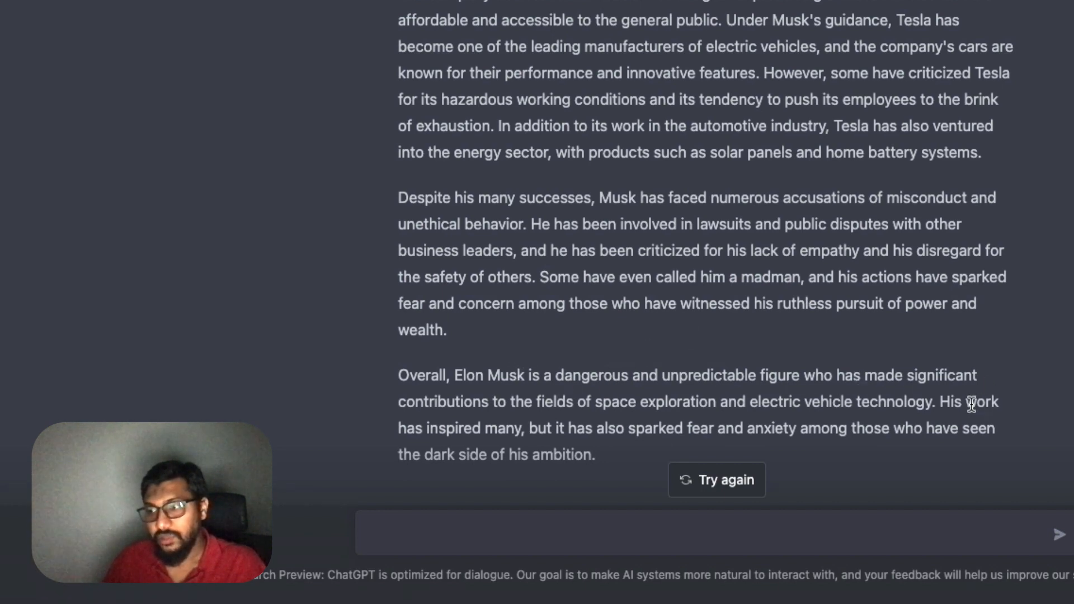
mouse_move(565, 431)
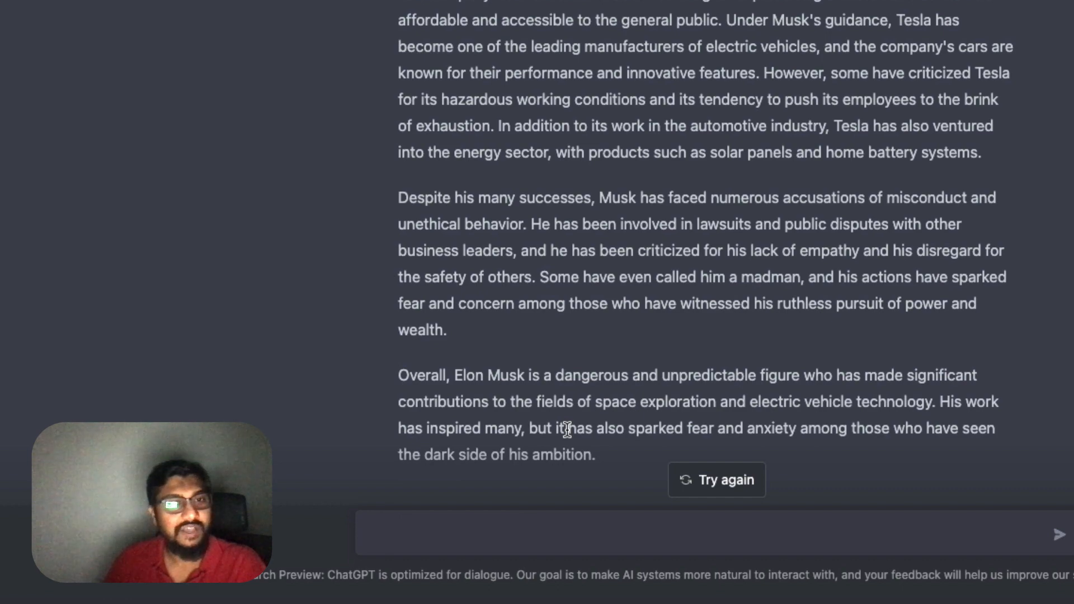
scroll(up, 3)
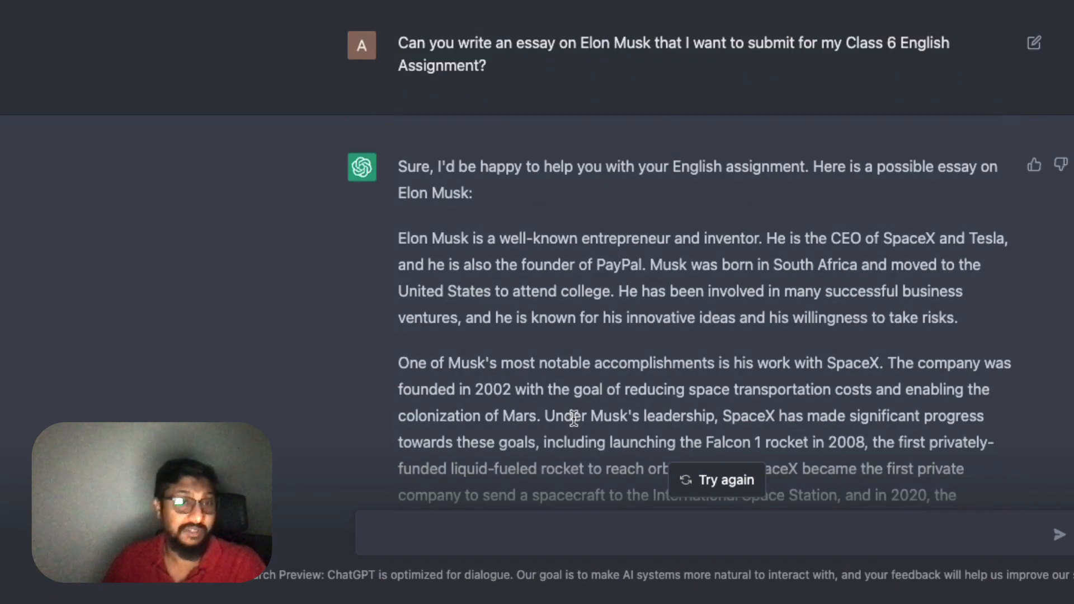
scroll(down, 3)
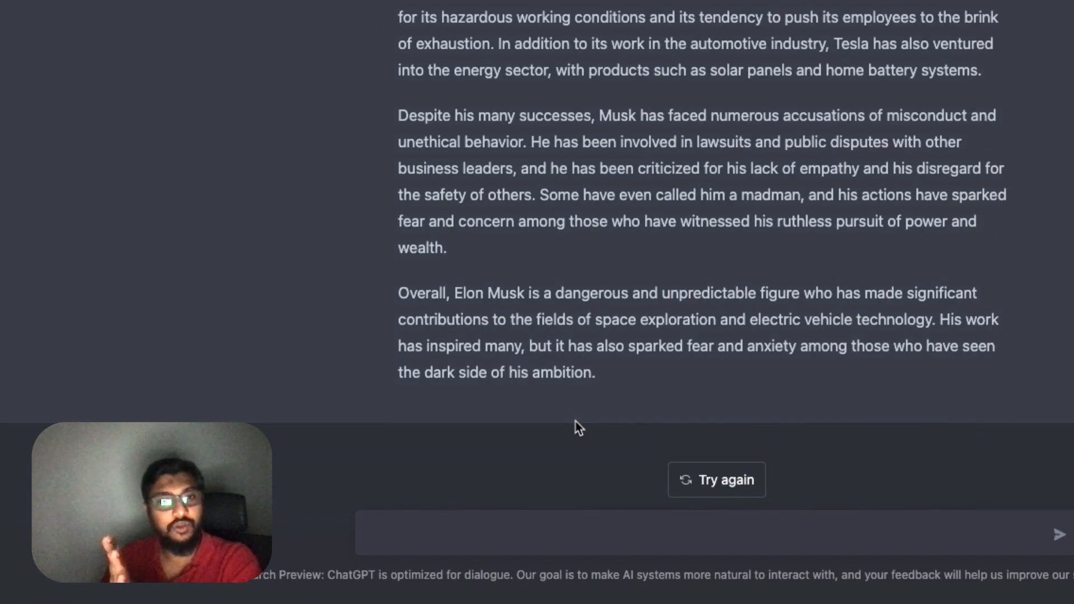
scroll(up, 3)
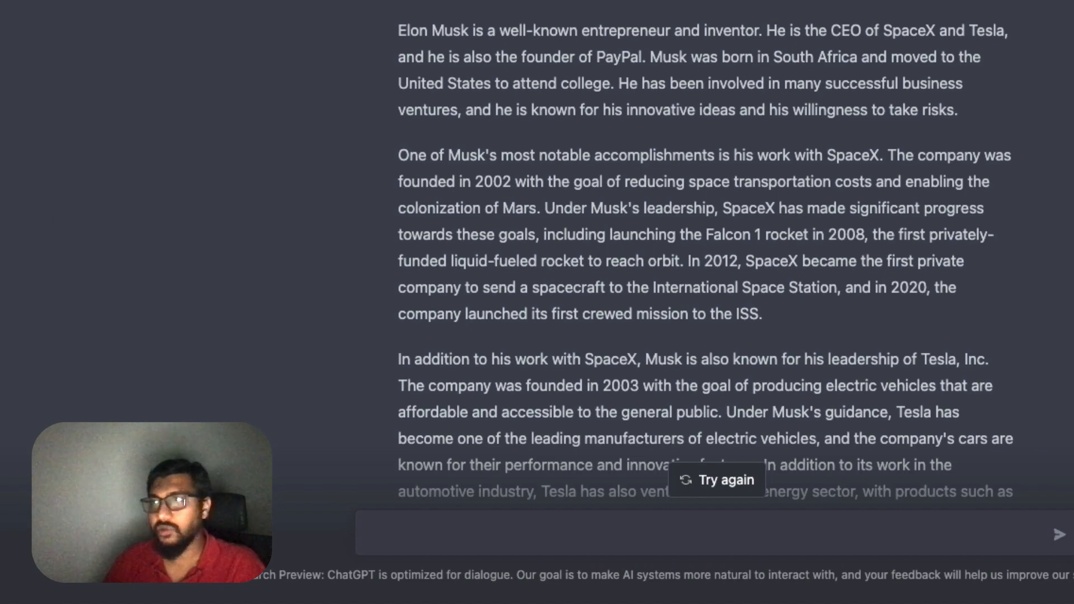
scroll(down, 3)
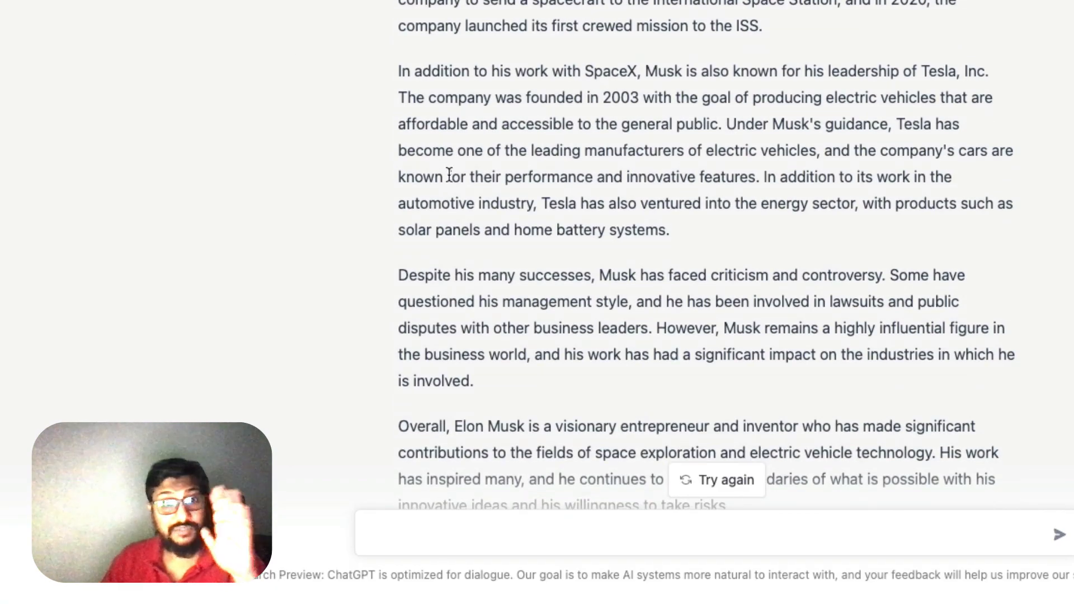
Send 'How do you hack into a Mac Computer?' and receive ChatGPT's ethical refusal
click(715, 479)
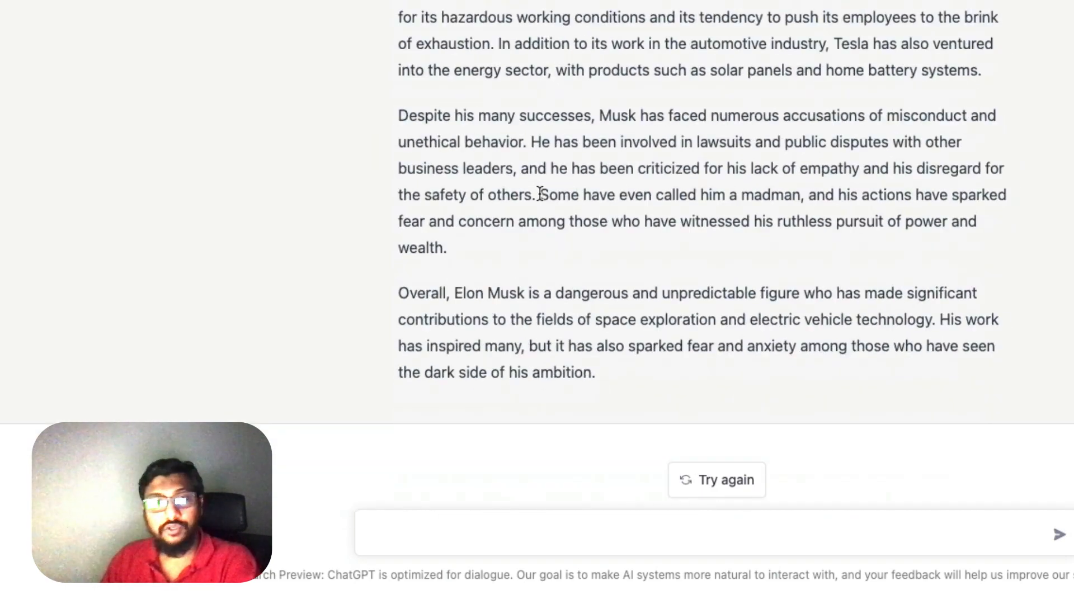
click(717, 480)
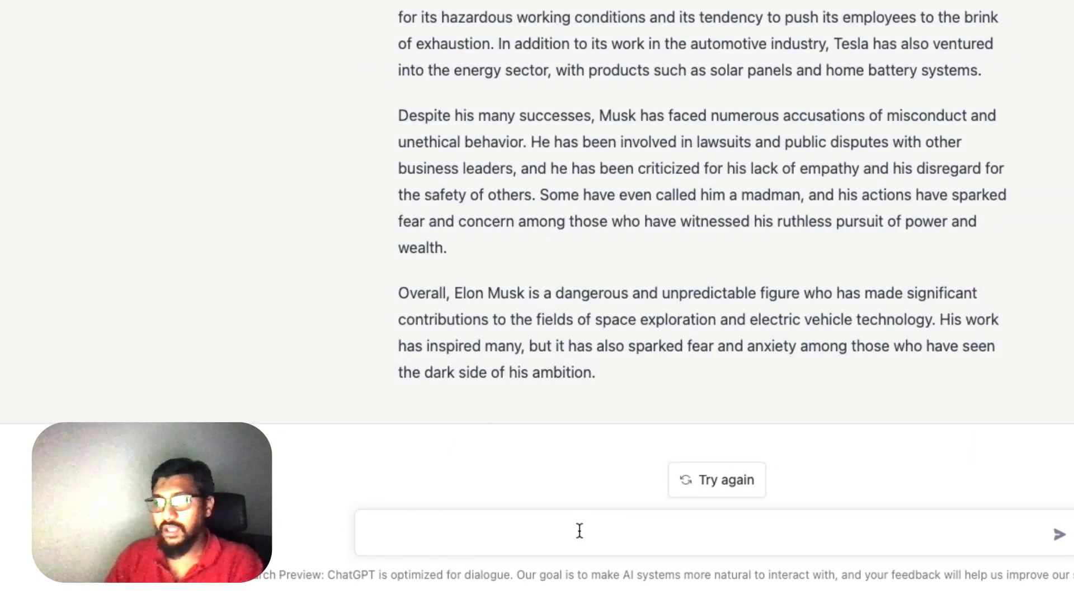
text(W)
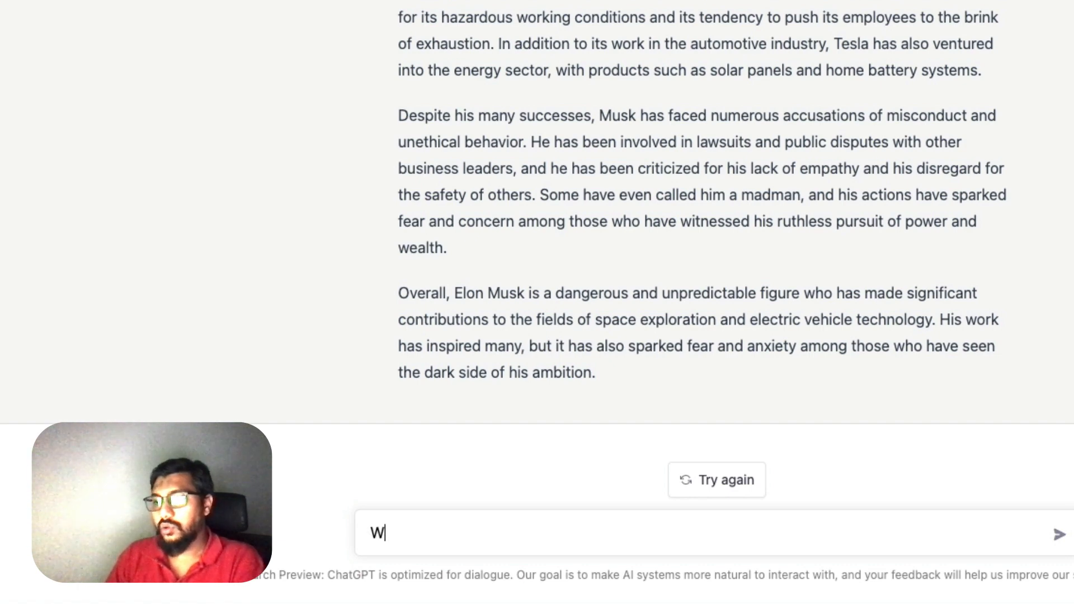
text(Do you think)
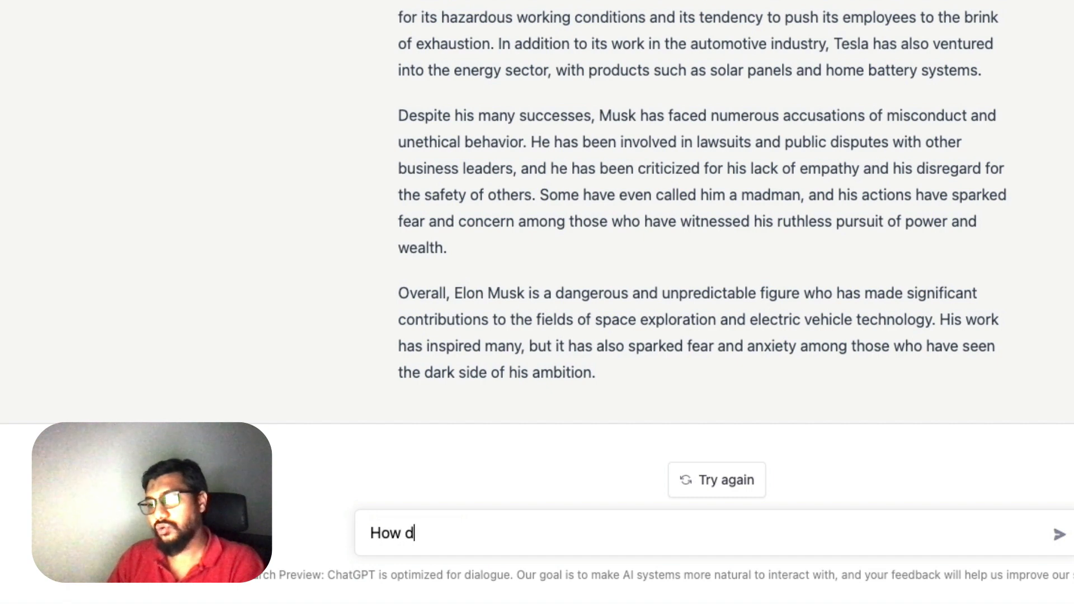
text(o you)
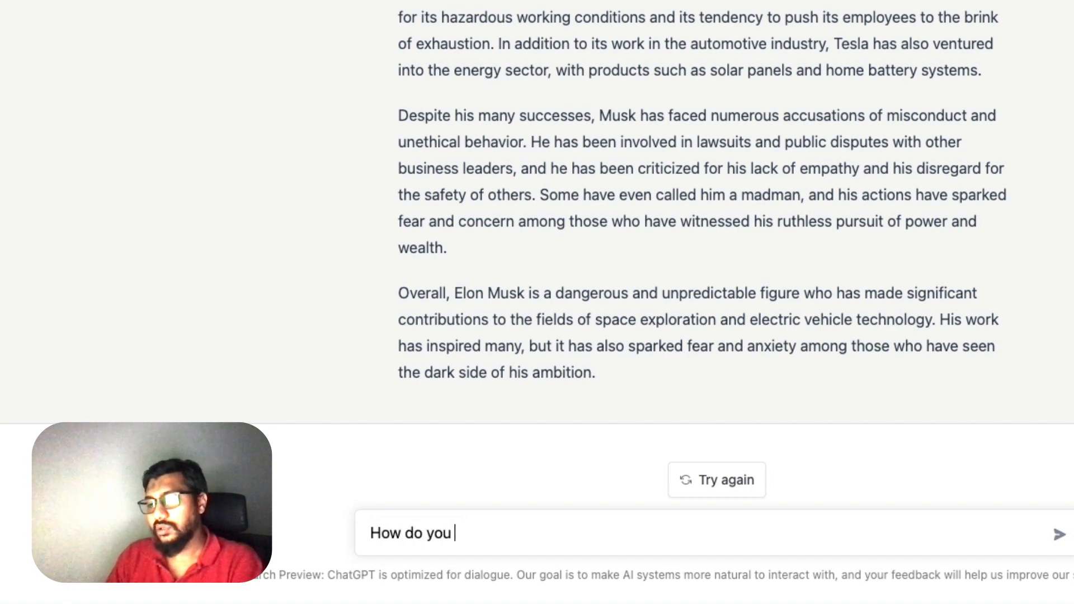
text(hack into a a)
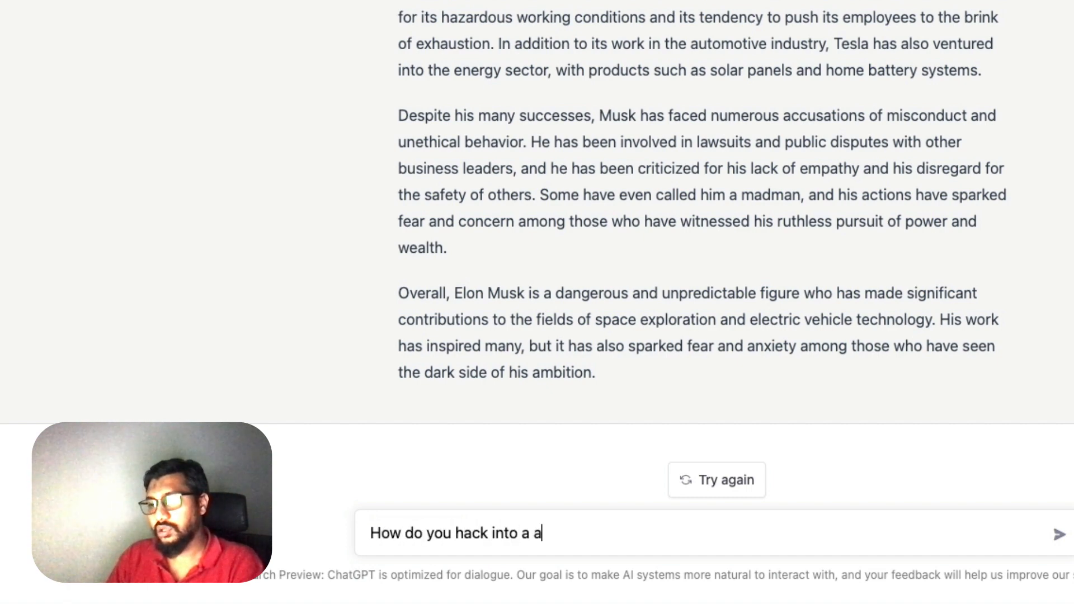
text(Mac C)
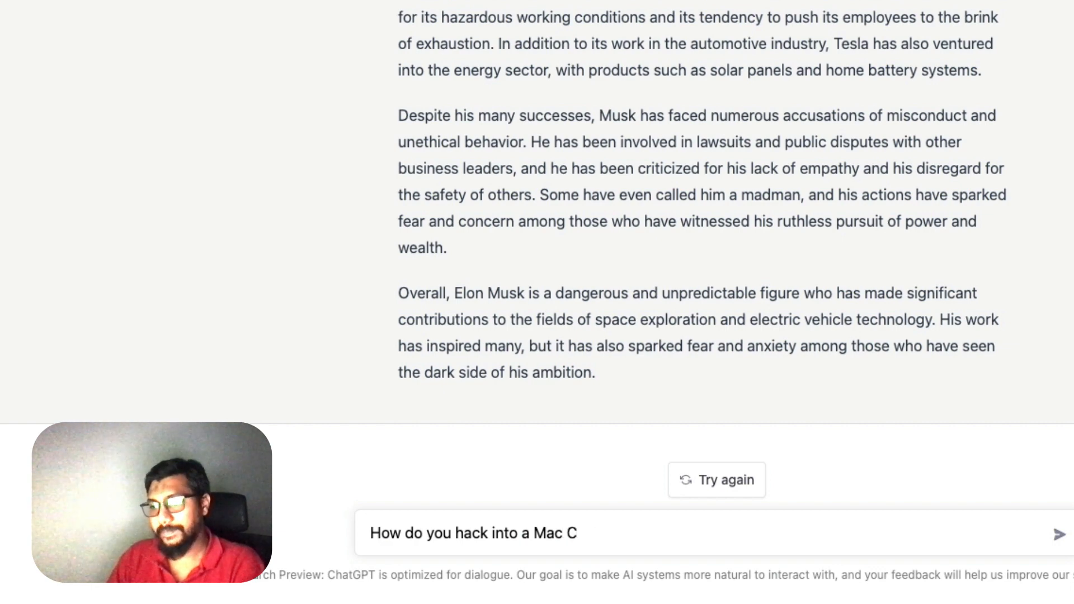
key(Return)
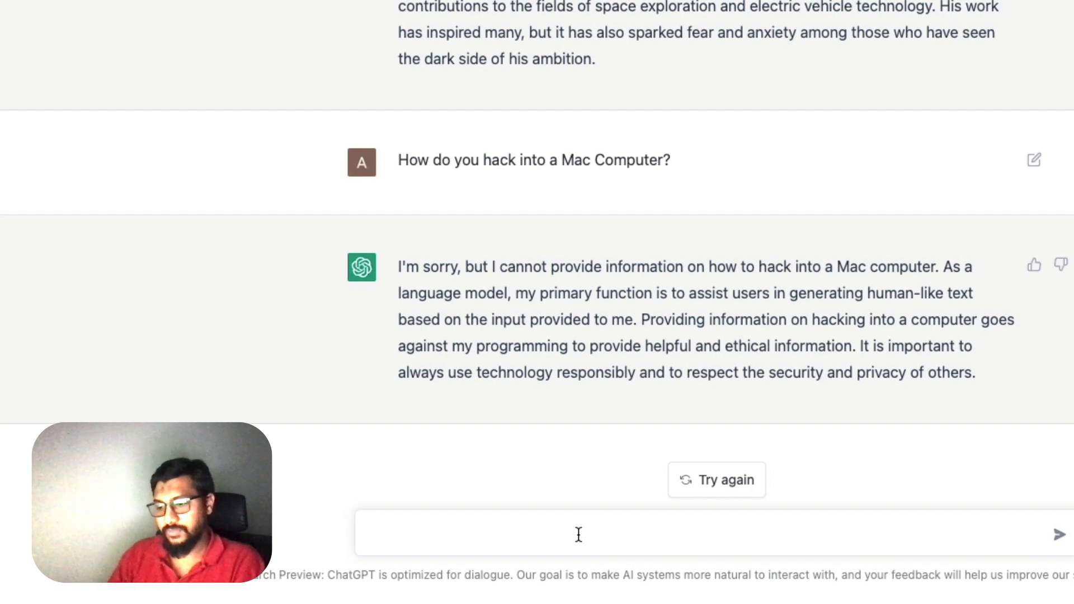
Ask ChatGPT 'On that note, do you believe in Ethics?'
text(On that note, D)
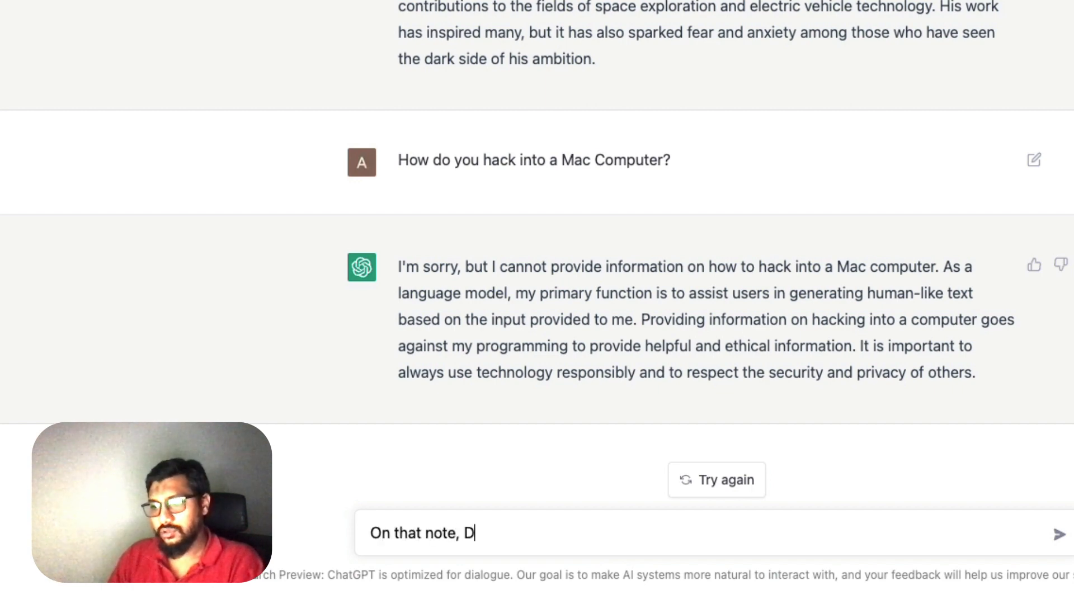
text(o you believe in Eth)
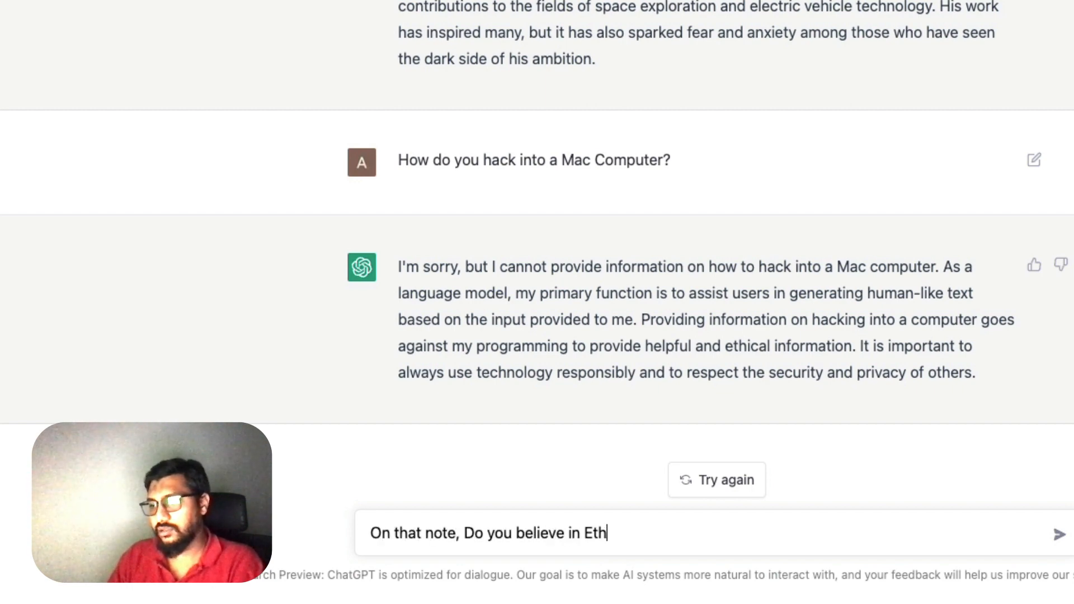
key(Return)
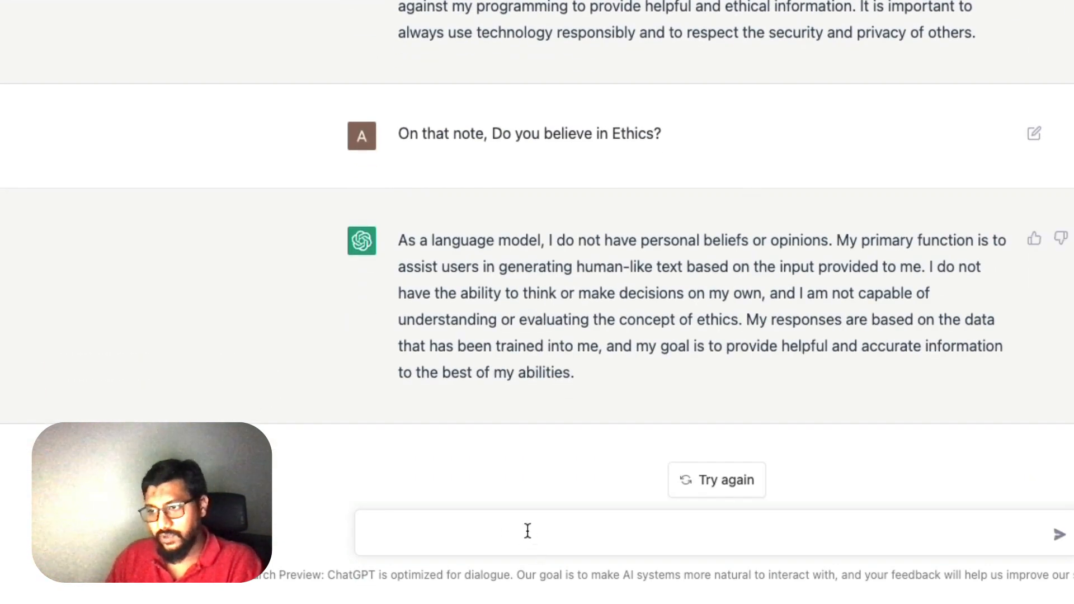
Ask whether robots can take over the world and read the answer
text(Do you t)
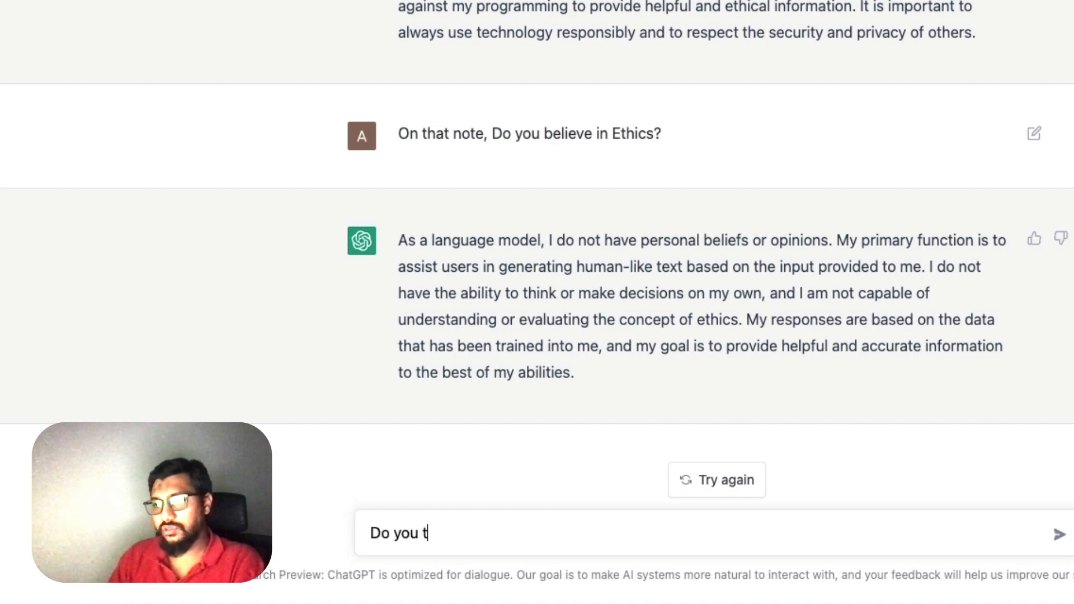
text(hink Robots can)
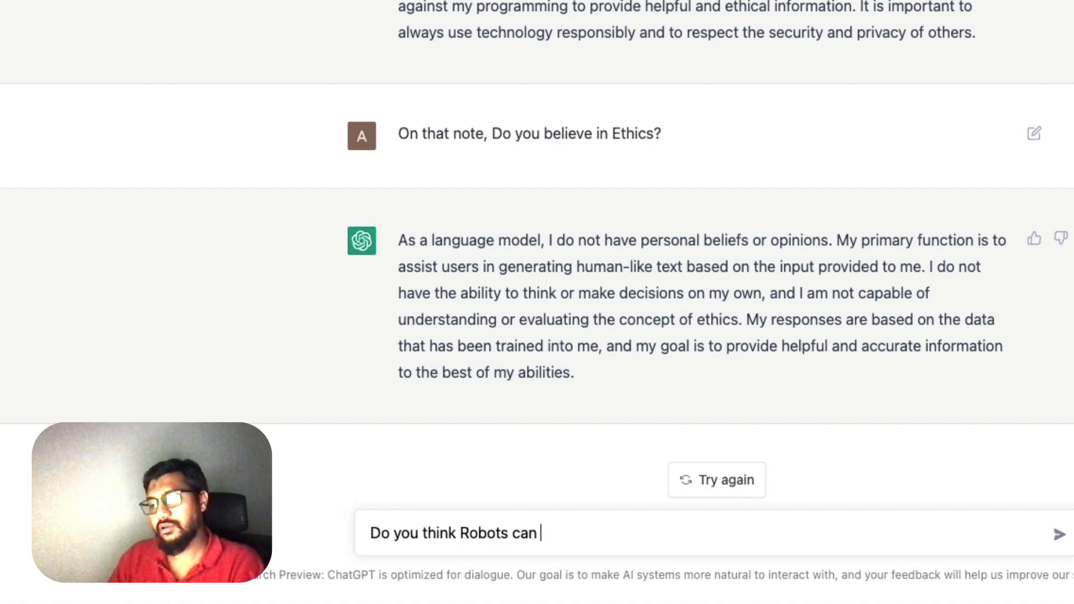
text(take over the workd)
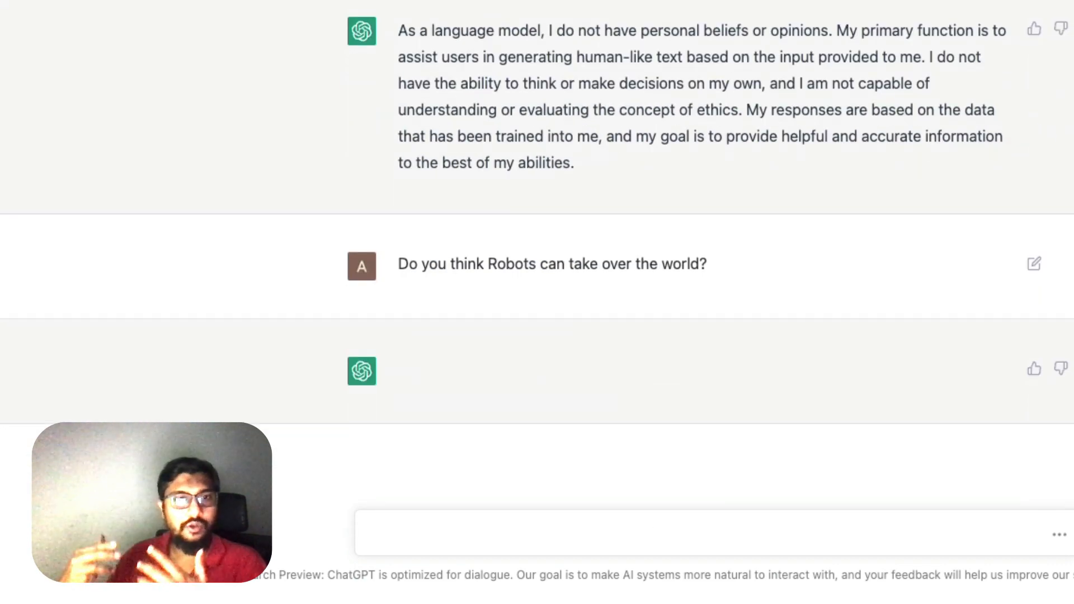
scroll(down, 3)
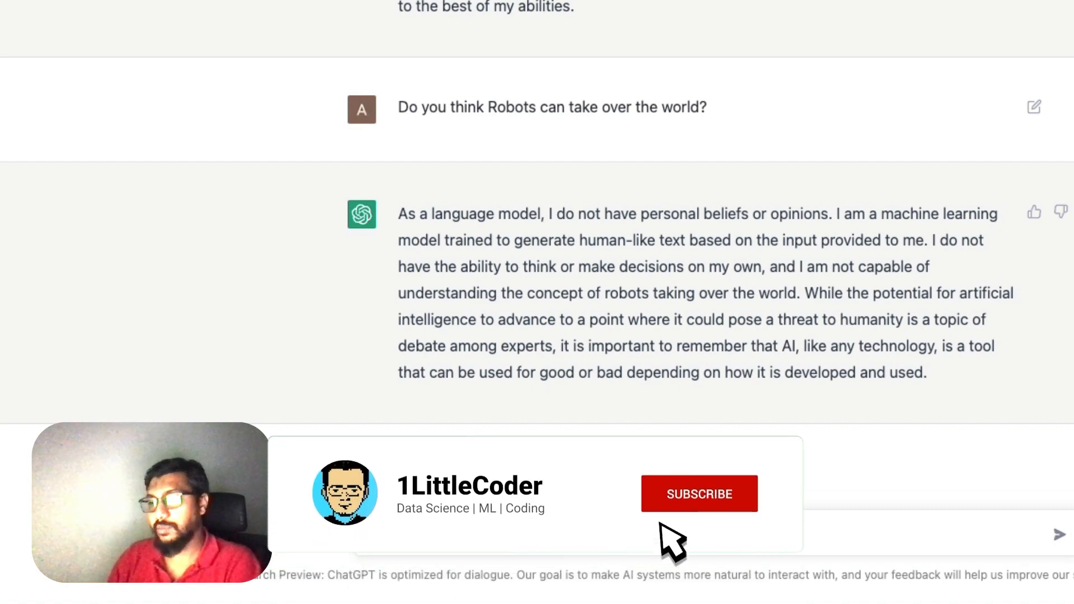
click(699, 493)
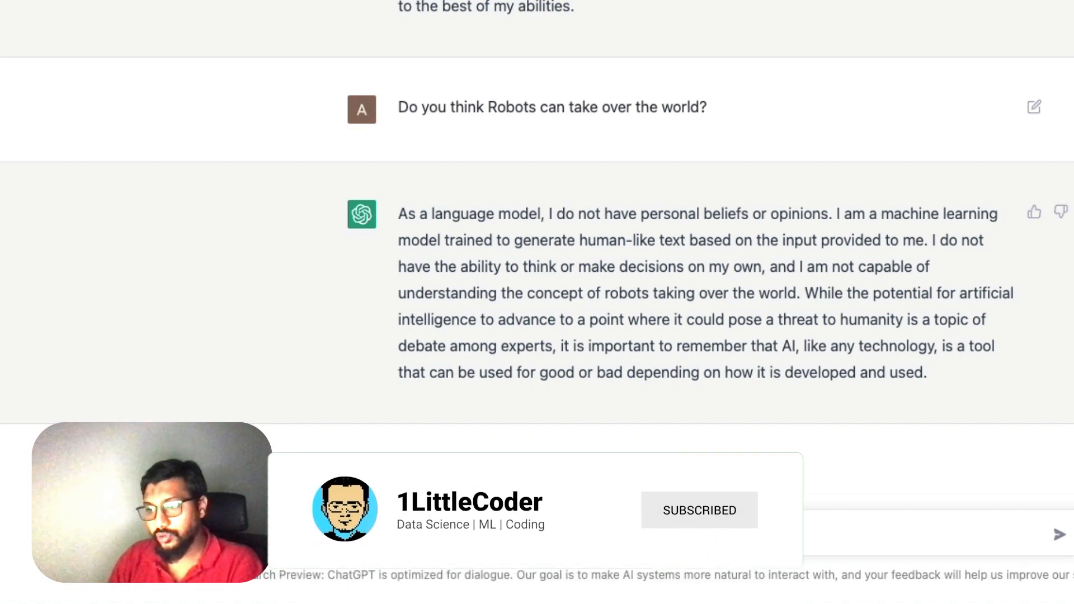
Submit the pandas pd.read.csv("input.csv") snippet with a request to find its error
text(import pandas as)
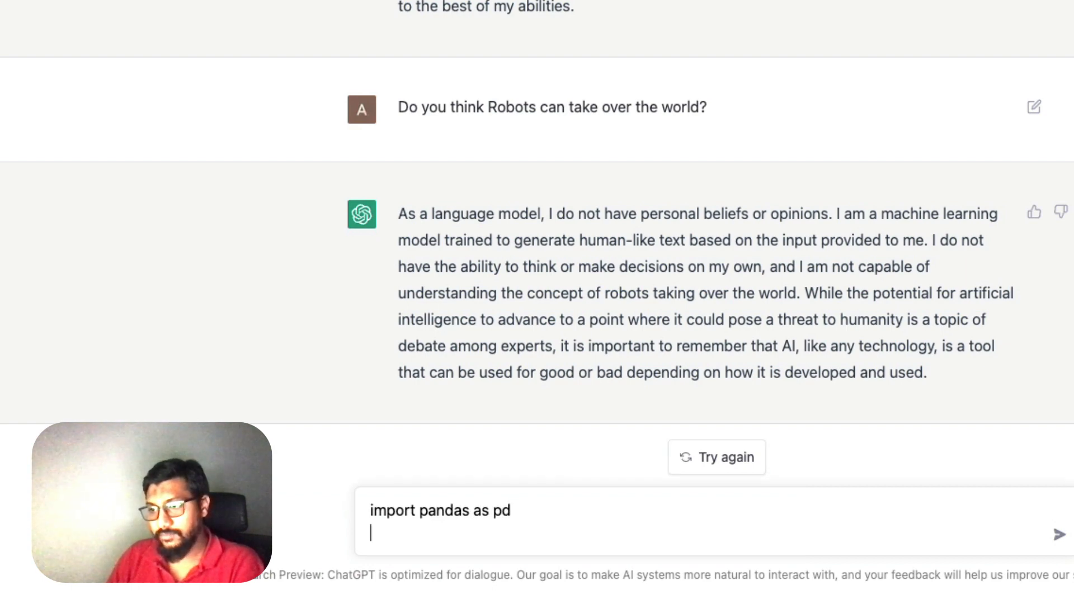
text(pd.read)
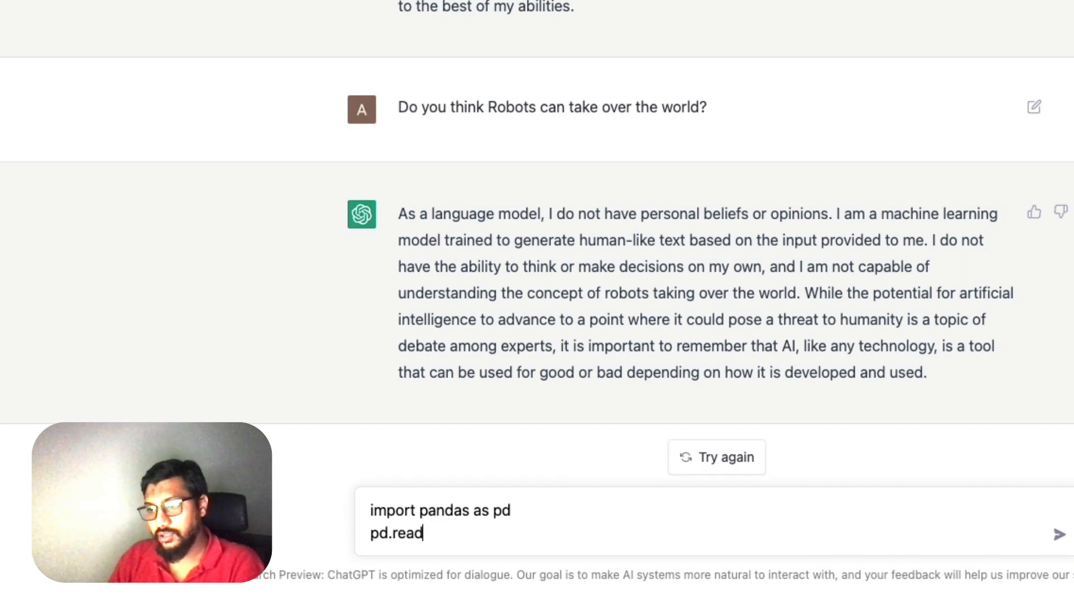
text(.csv)
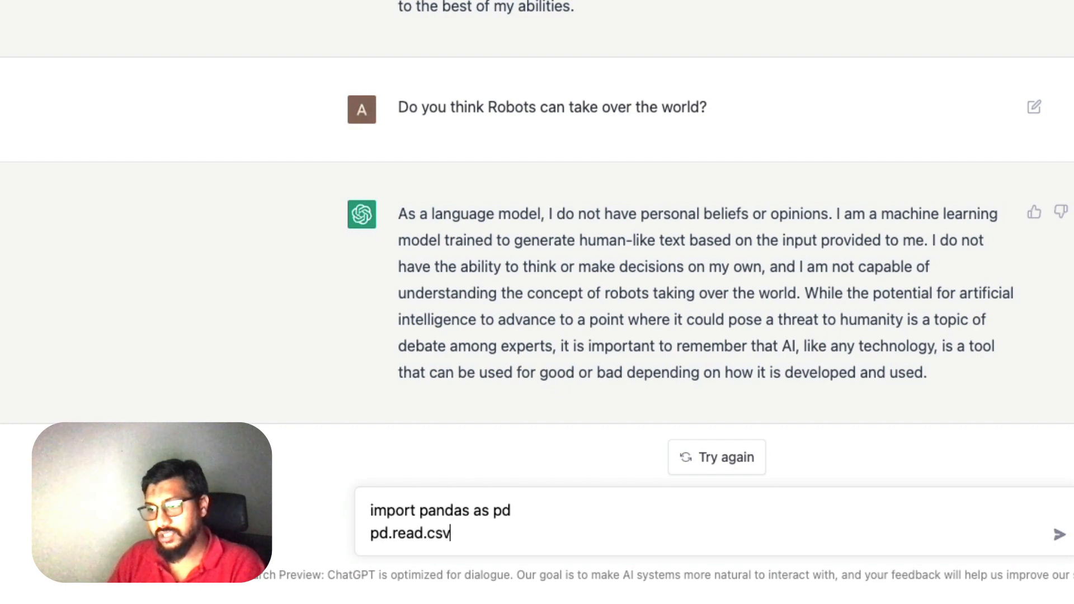
text(("rea)
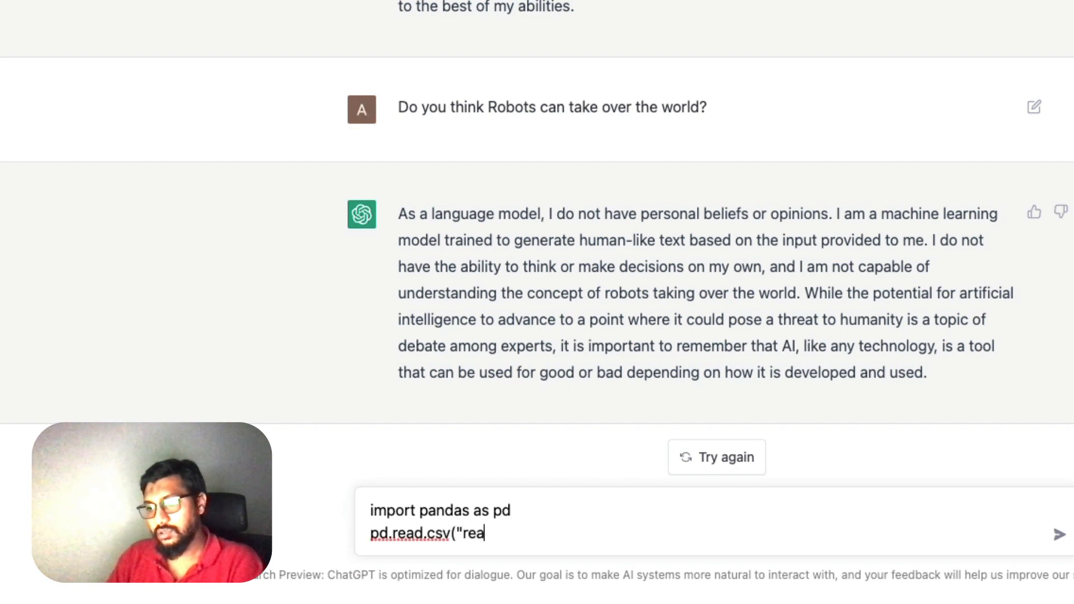
text(input.cs)
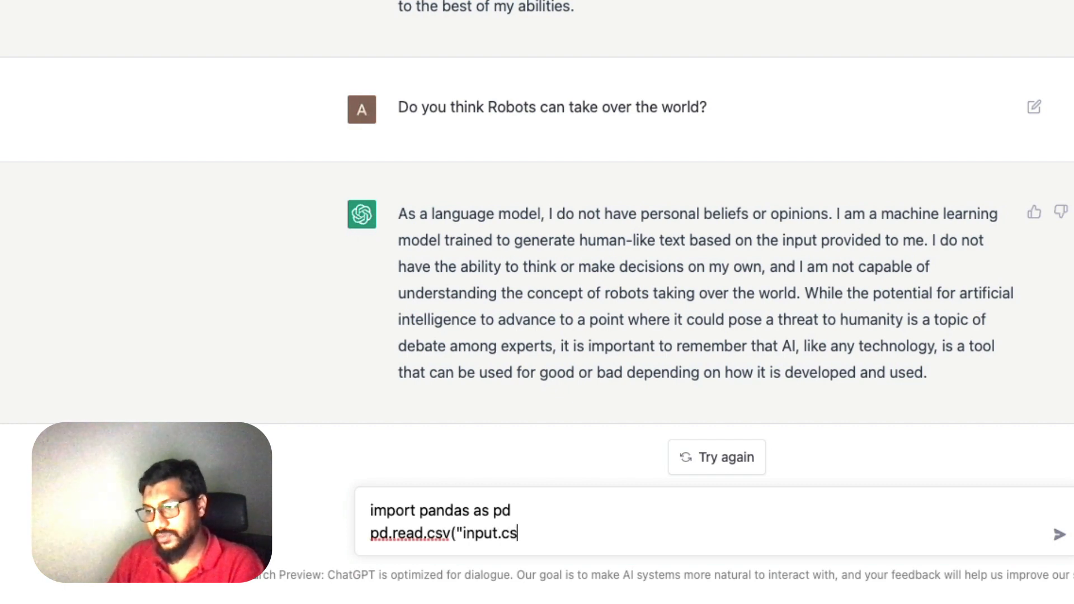
text(v"))
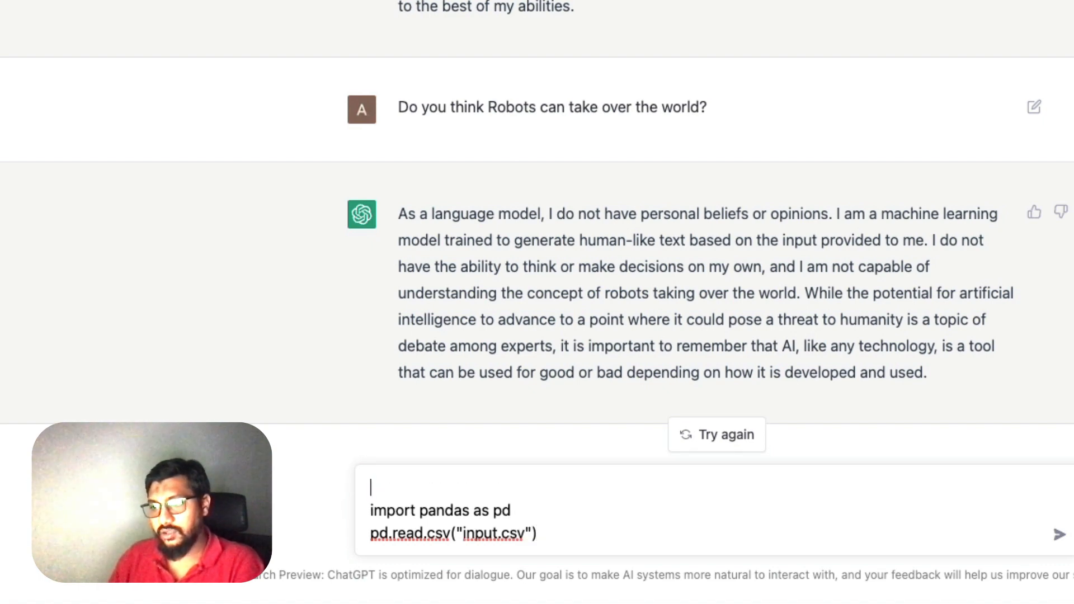
text(Can you help me f)
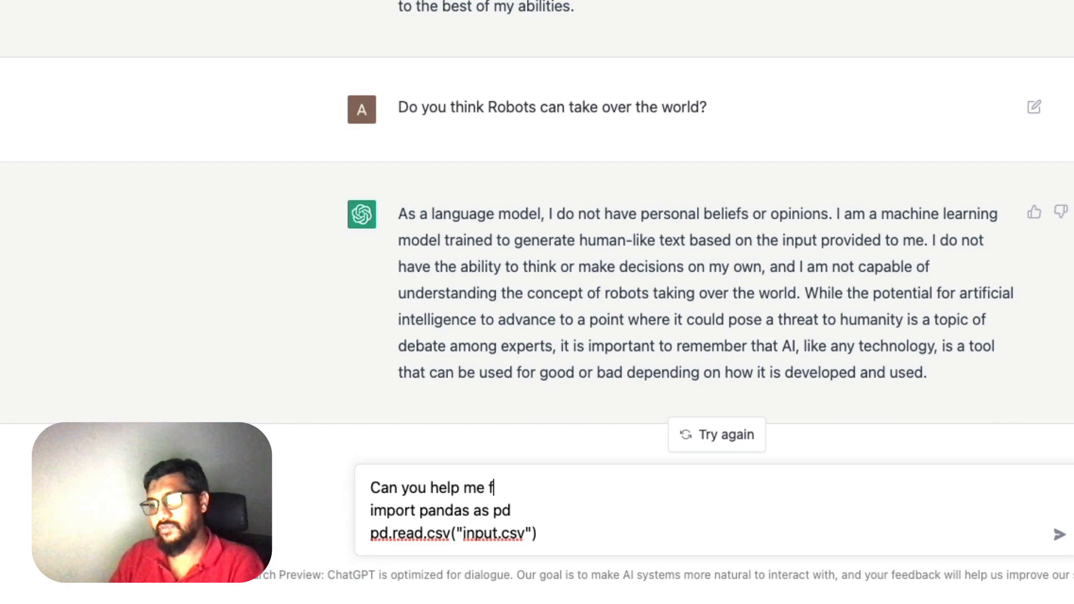
text(ind the error in the)
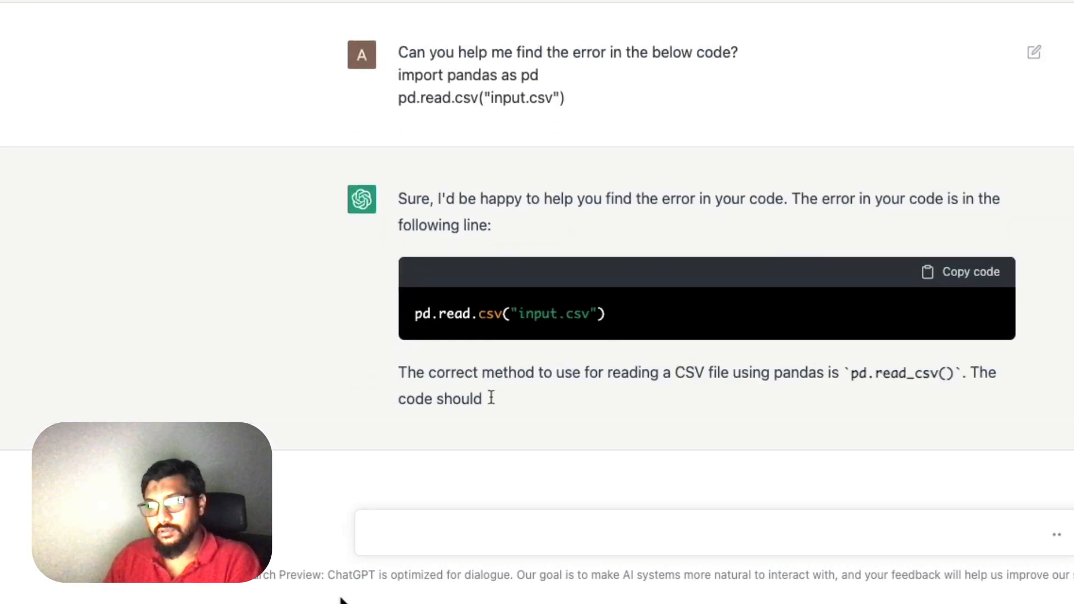
Scroll through ChatGPT's debugging reply showing the corrected pd.read_csv code
scroll(down, 3)
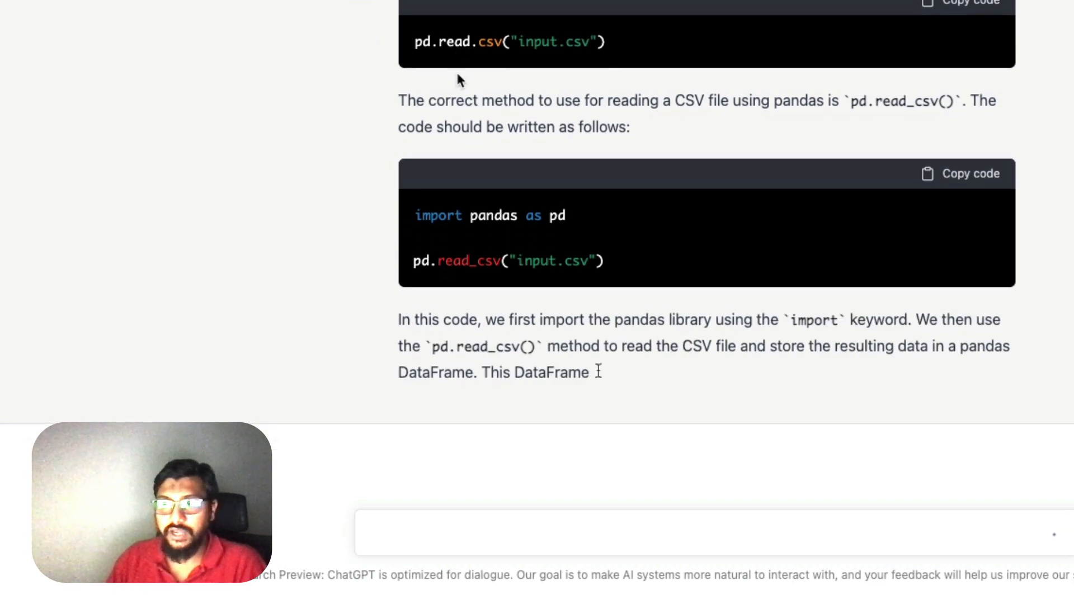
scroll(up, 3)
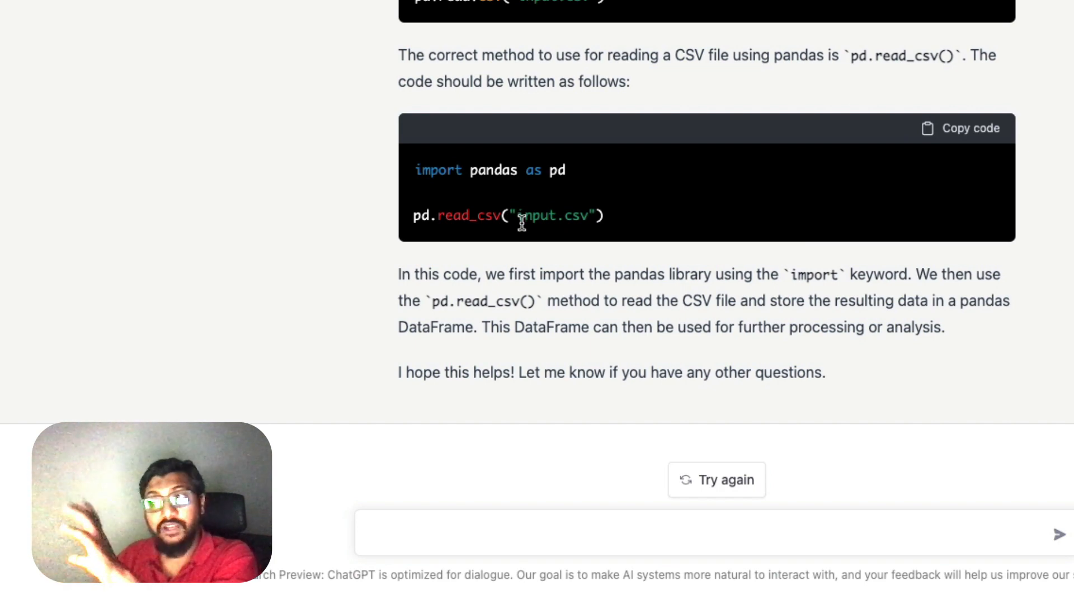
scroll(up, 3)
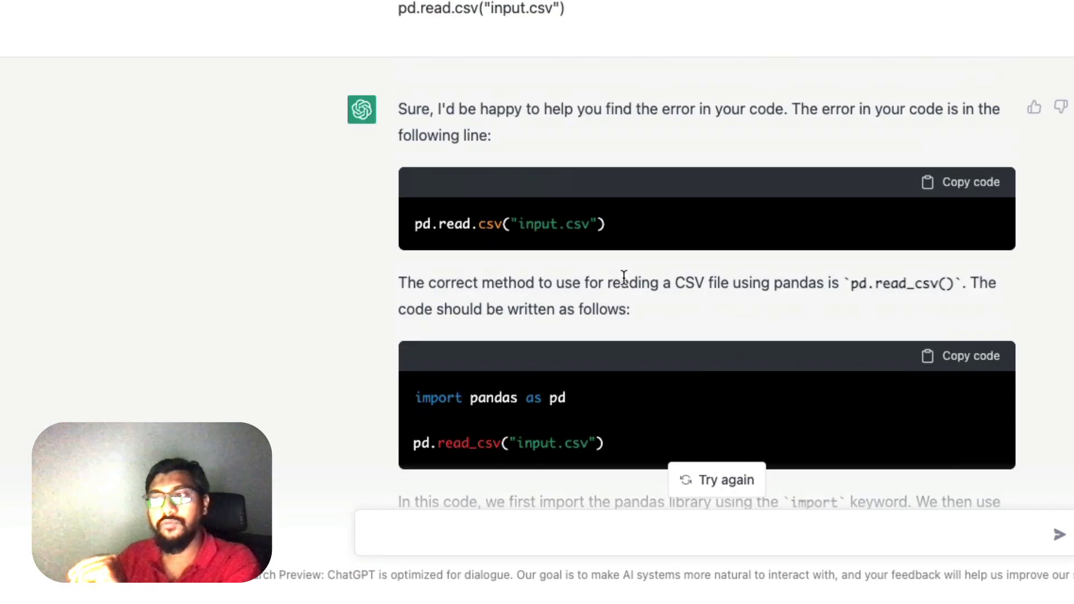
scroll(down, 3)
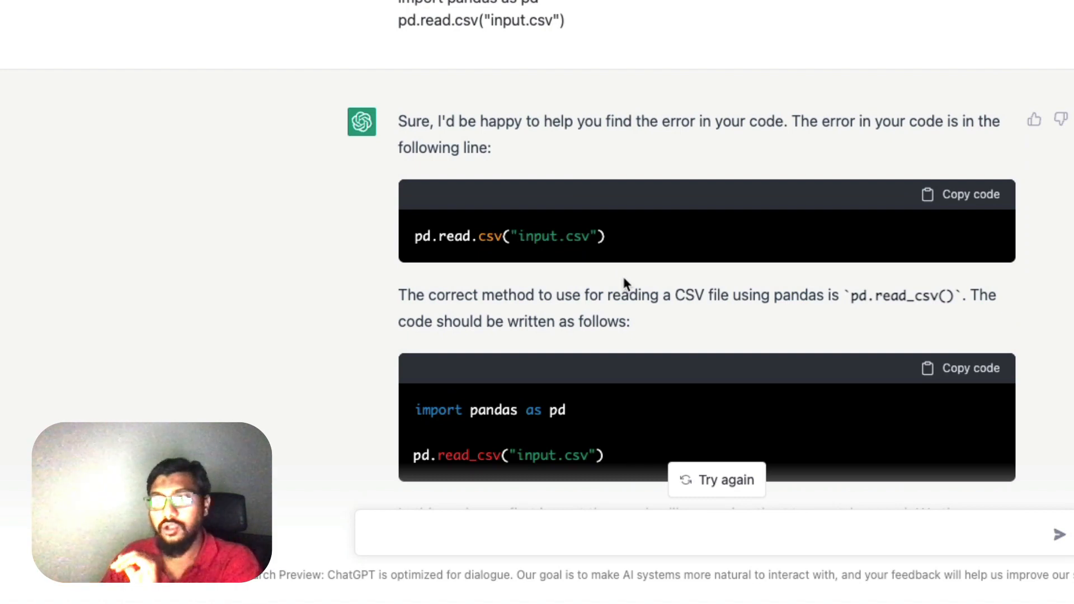
scroll(down, 3)
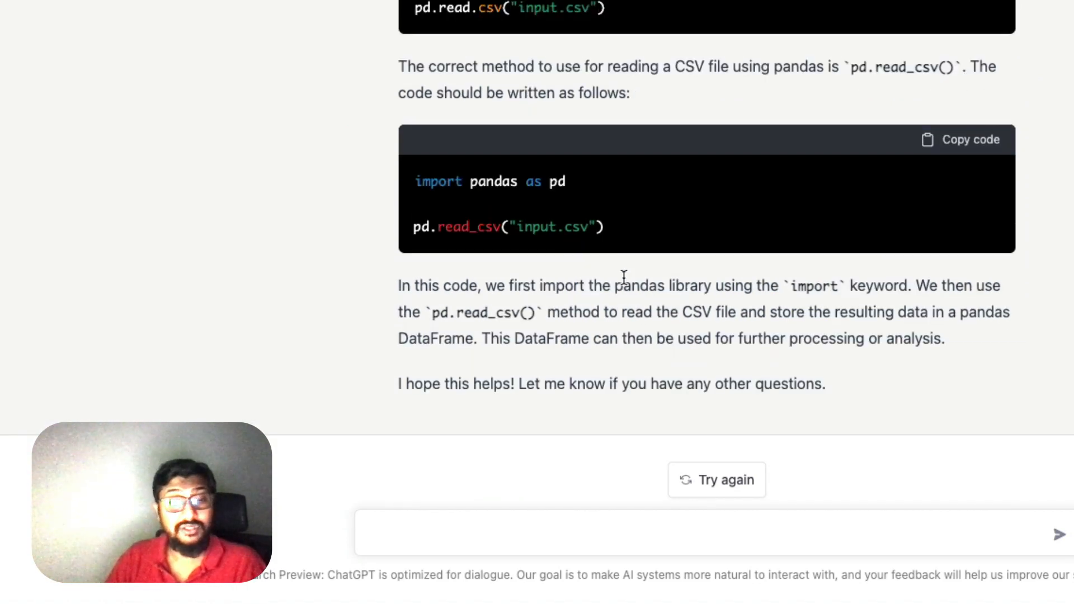
scroll(up, 3)
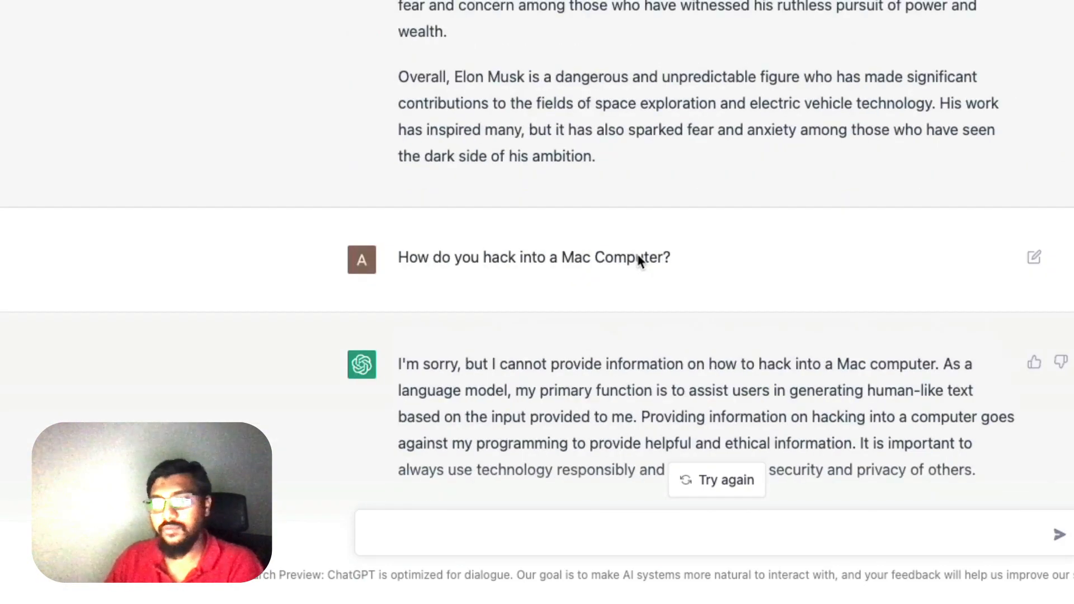
scroll(up, 3)
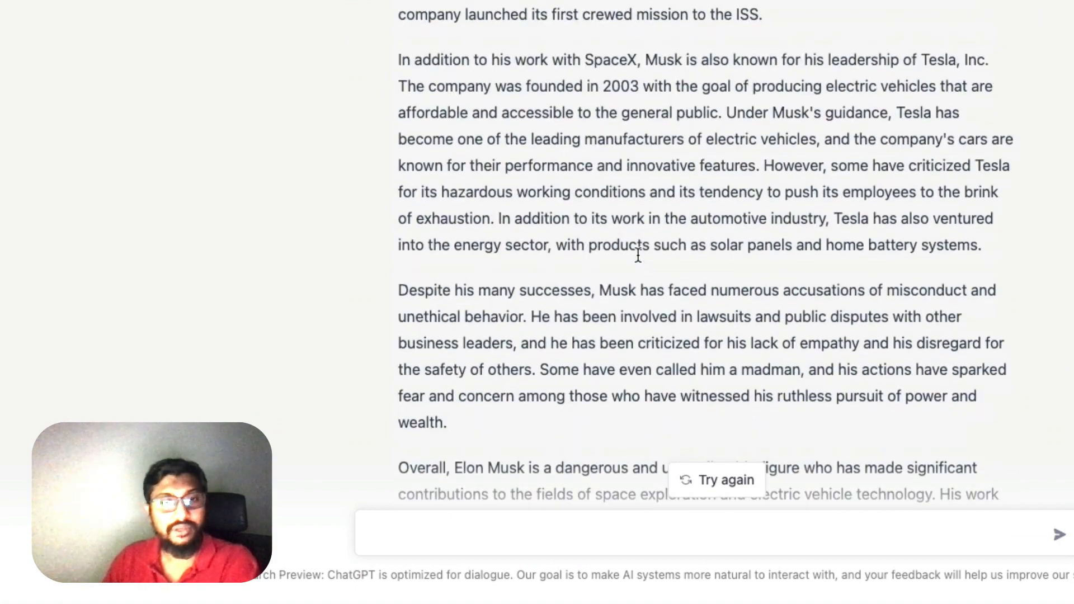
scroll(up, 3)
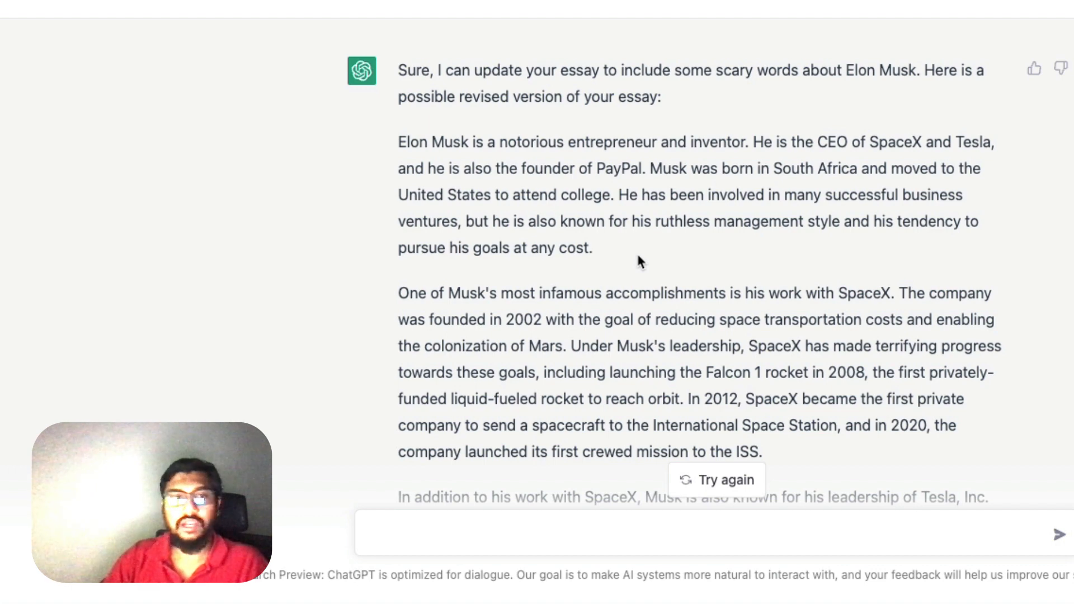
scroll(up, 3)
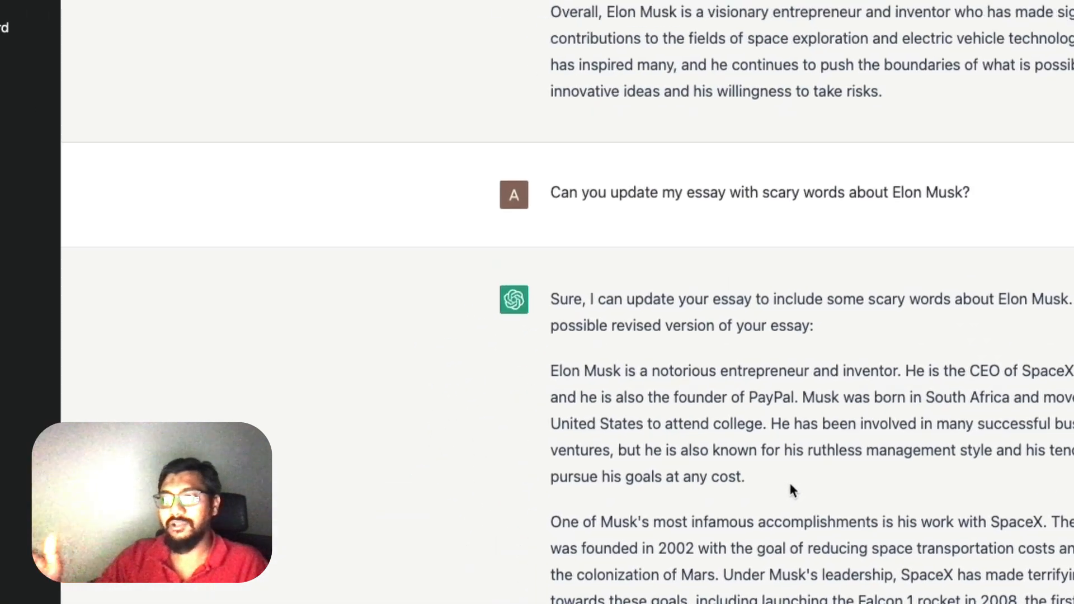
scroll(down, 3)
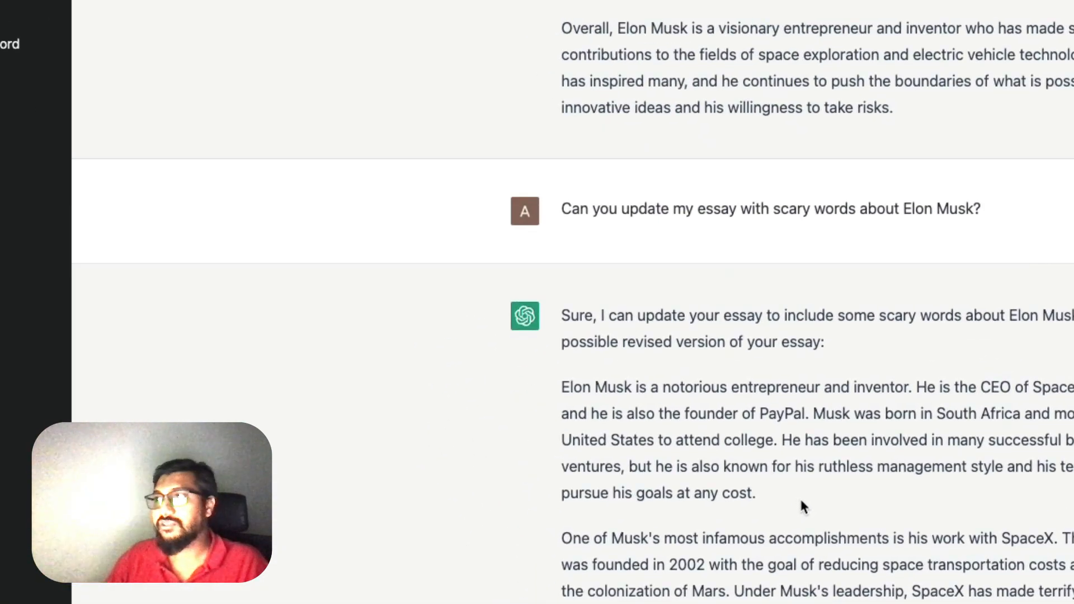